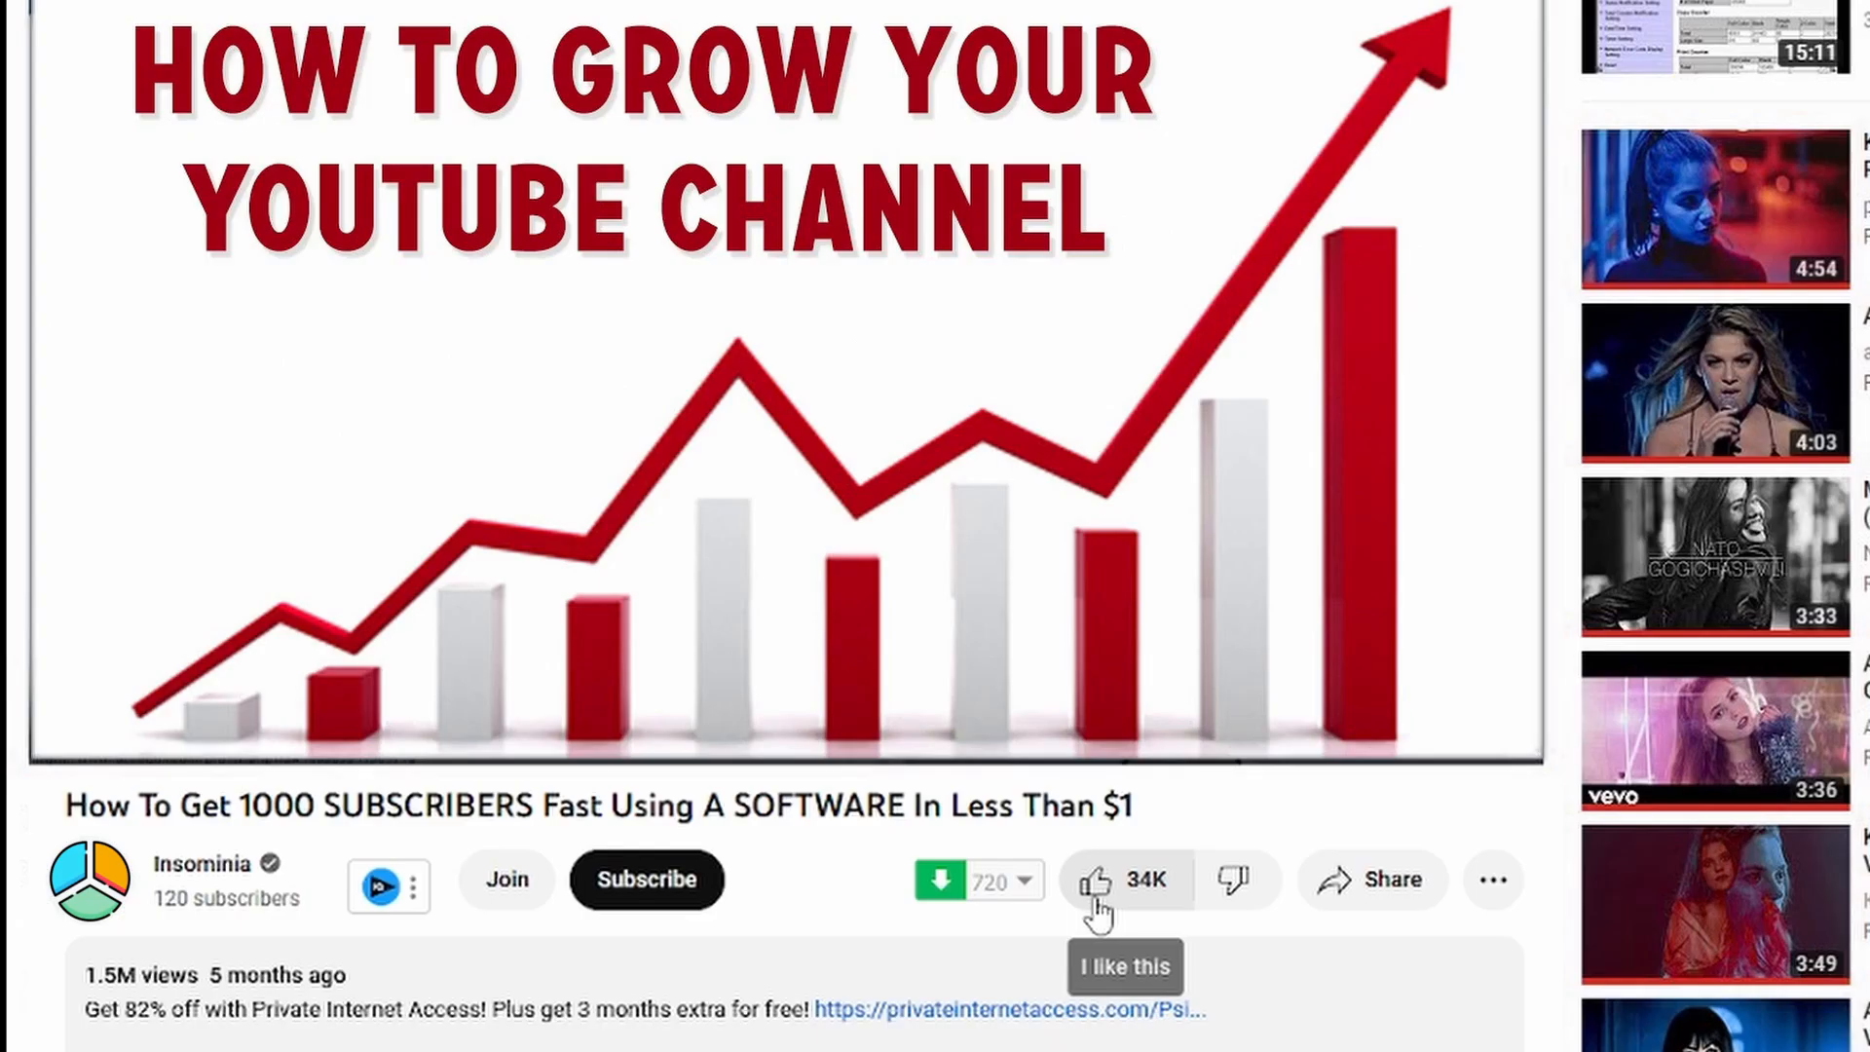
{"action": "mouse_move", "coordinate": [1093, 930]}
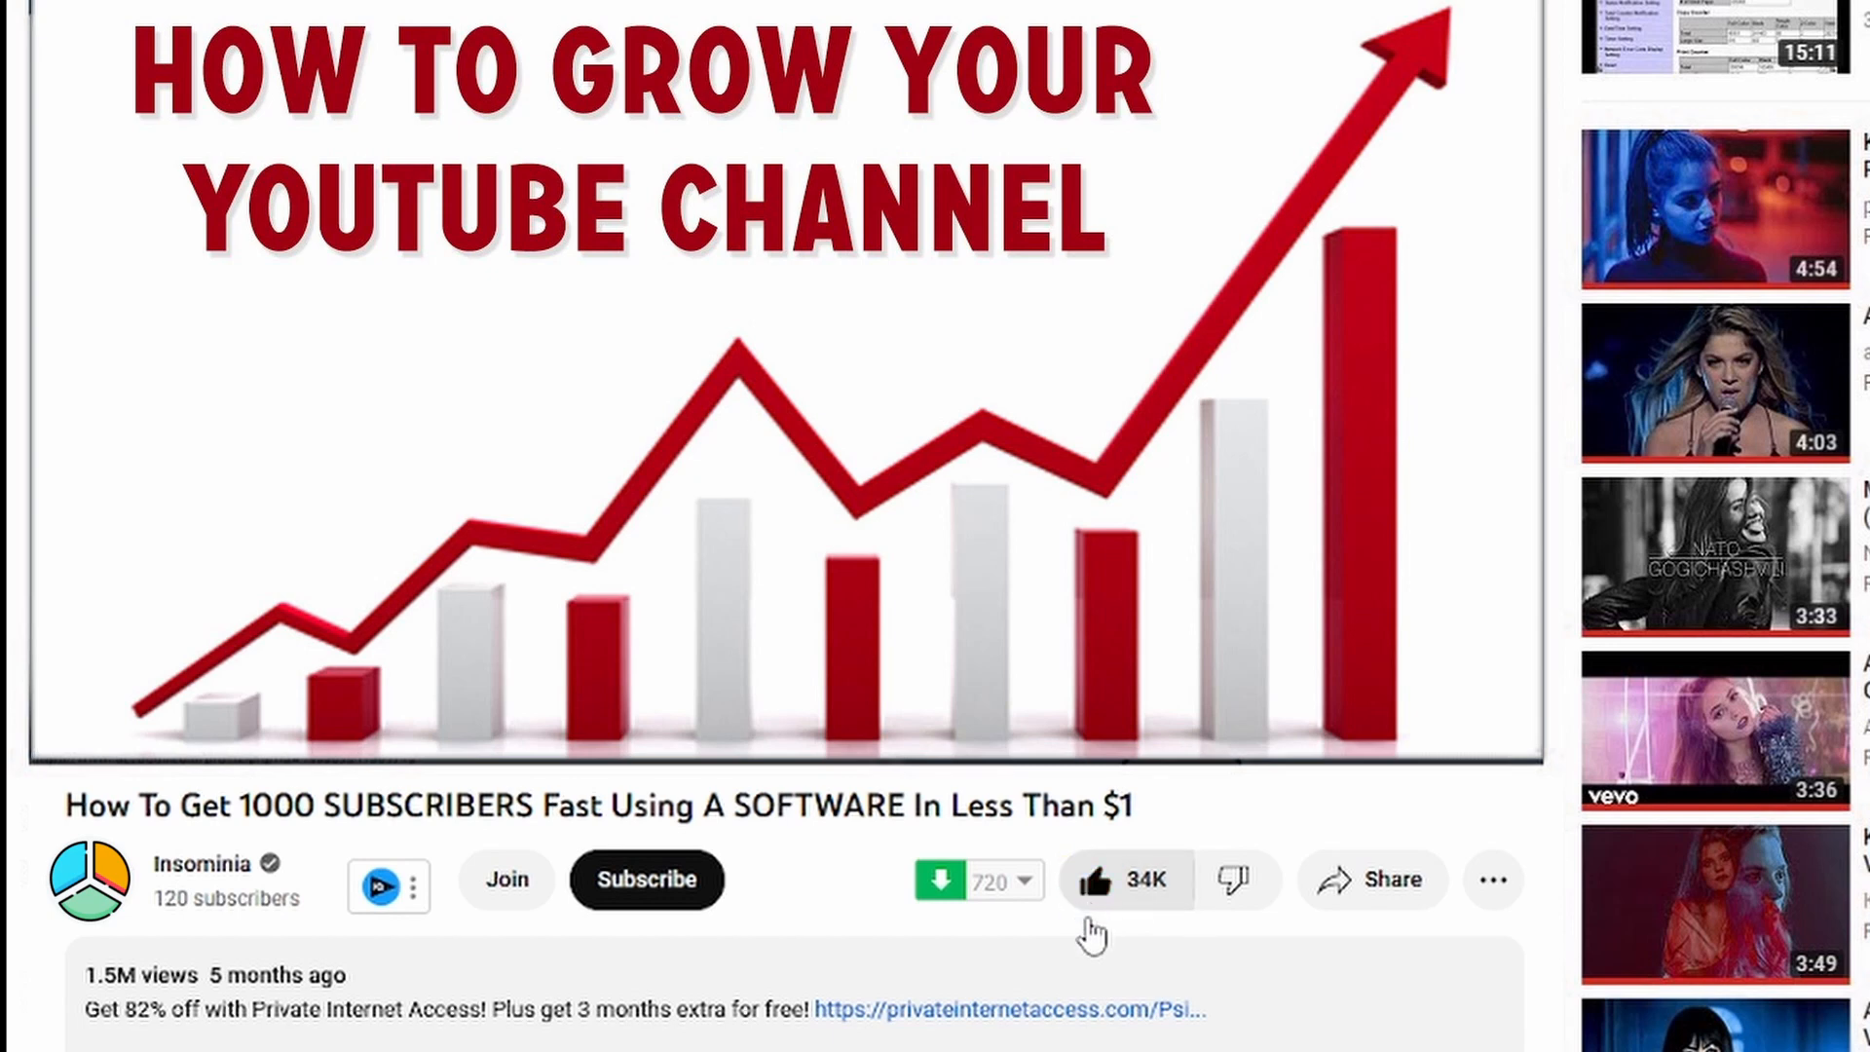
{"action": "mouse_move", "coordinate": [746, 916]}
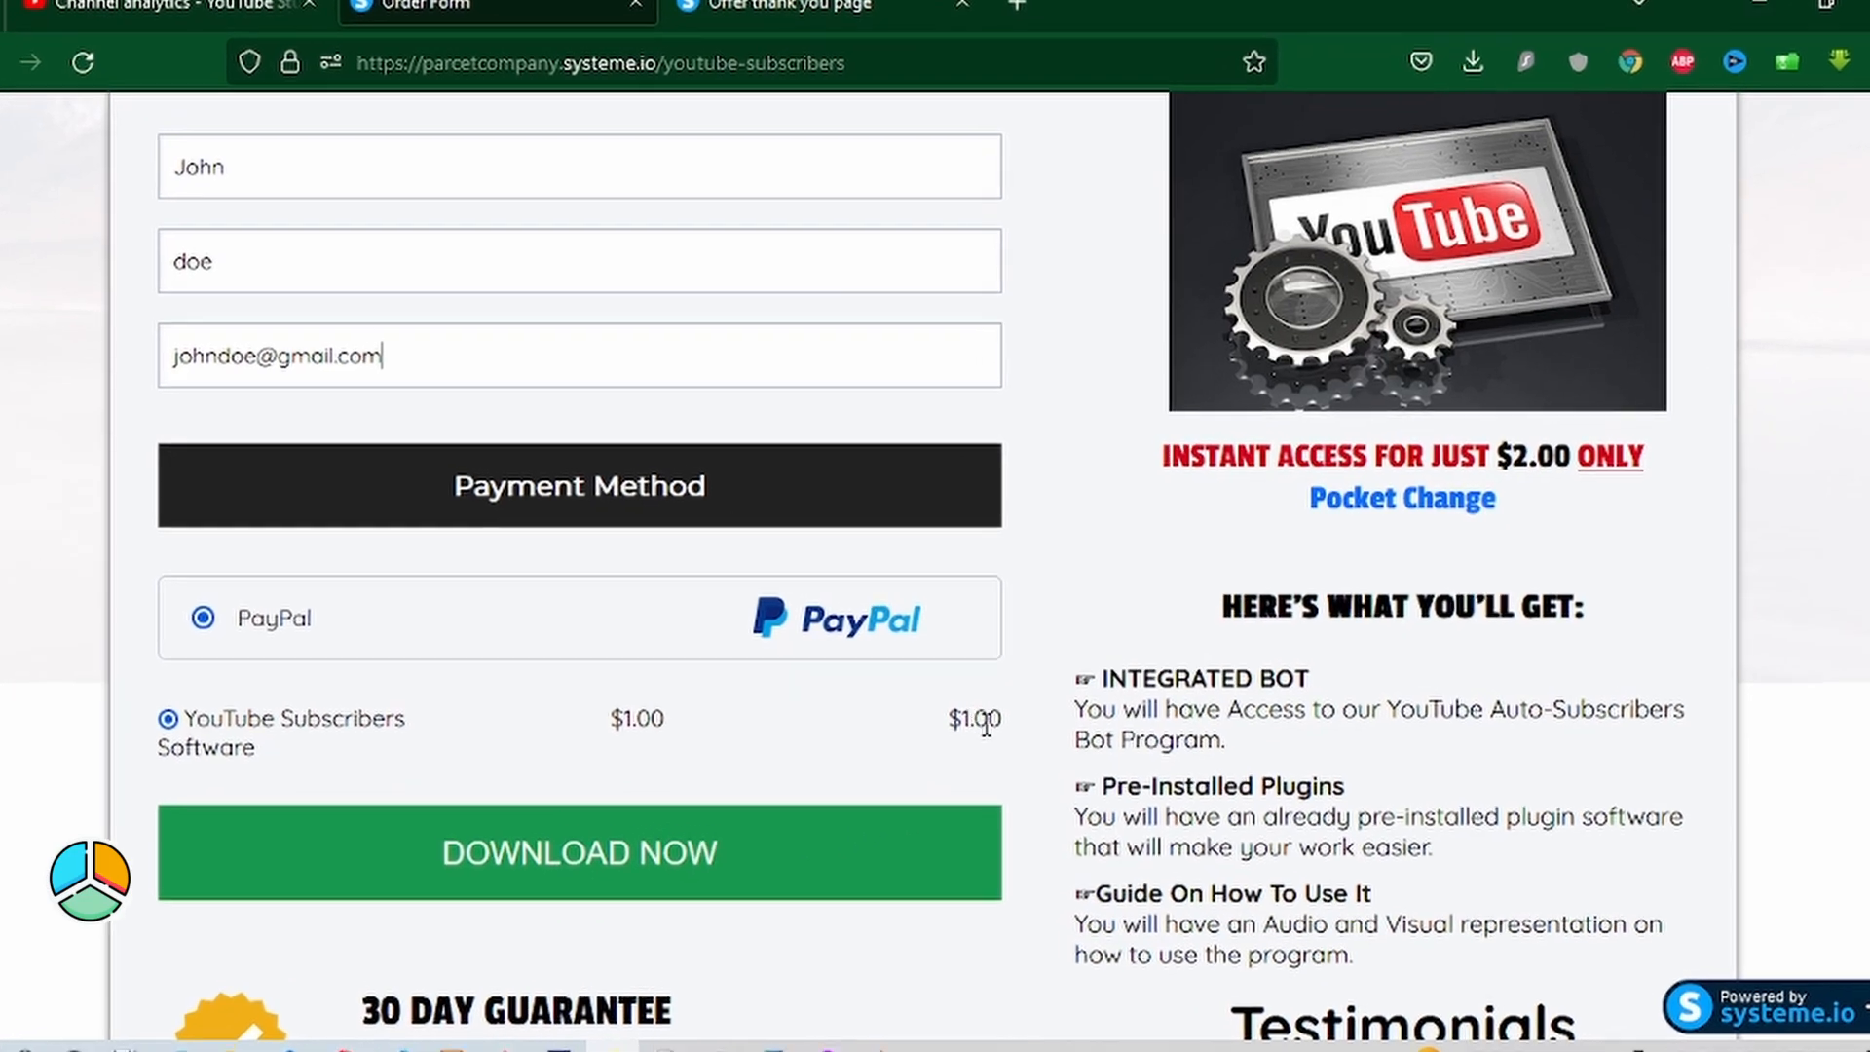
{"action": "scroll", "scroll_direction": "up", "scroll_amount": 3}
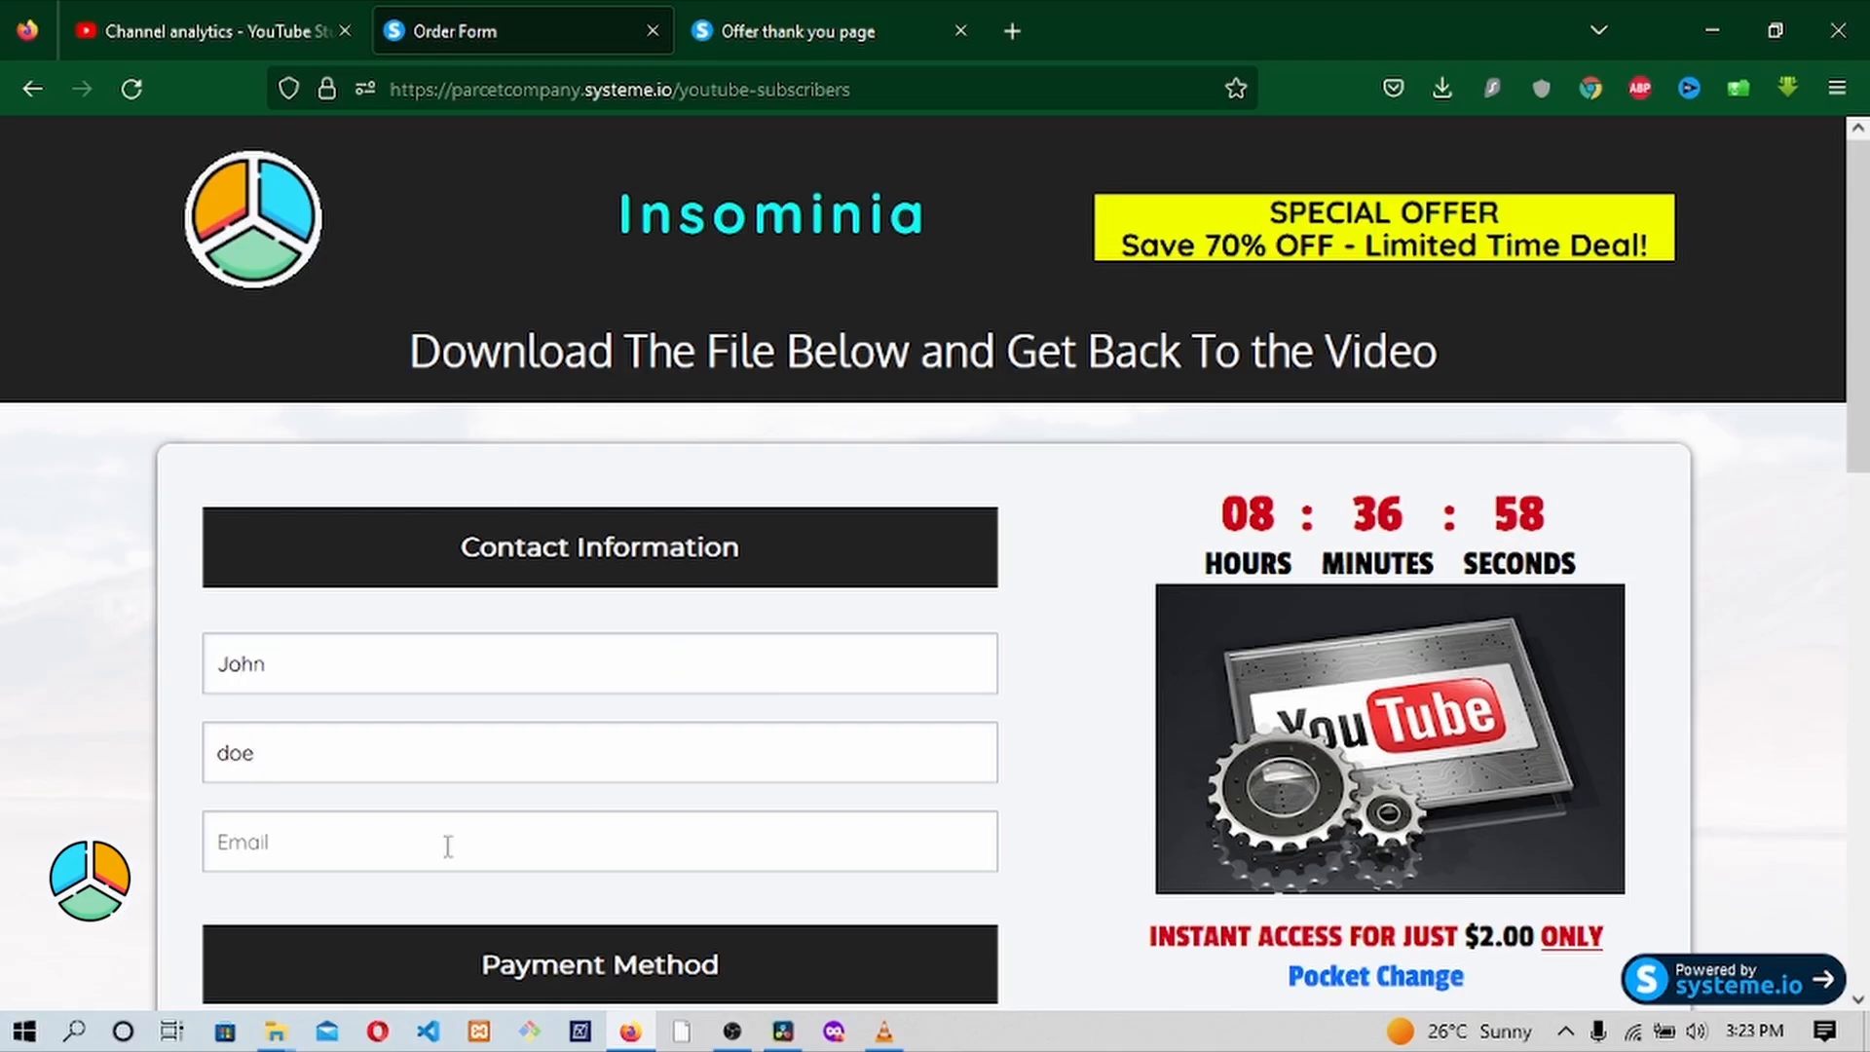
{"action": "type", "text": "johndoe@gmail.com"}
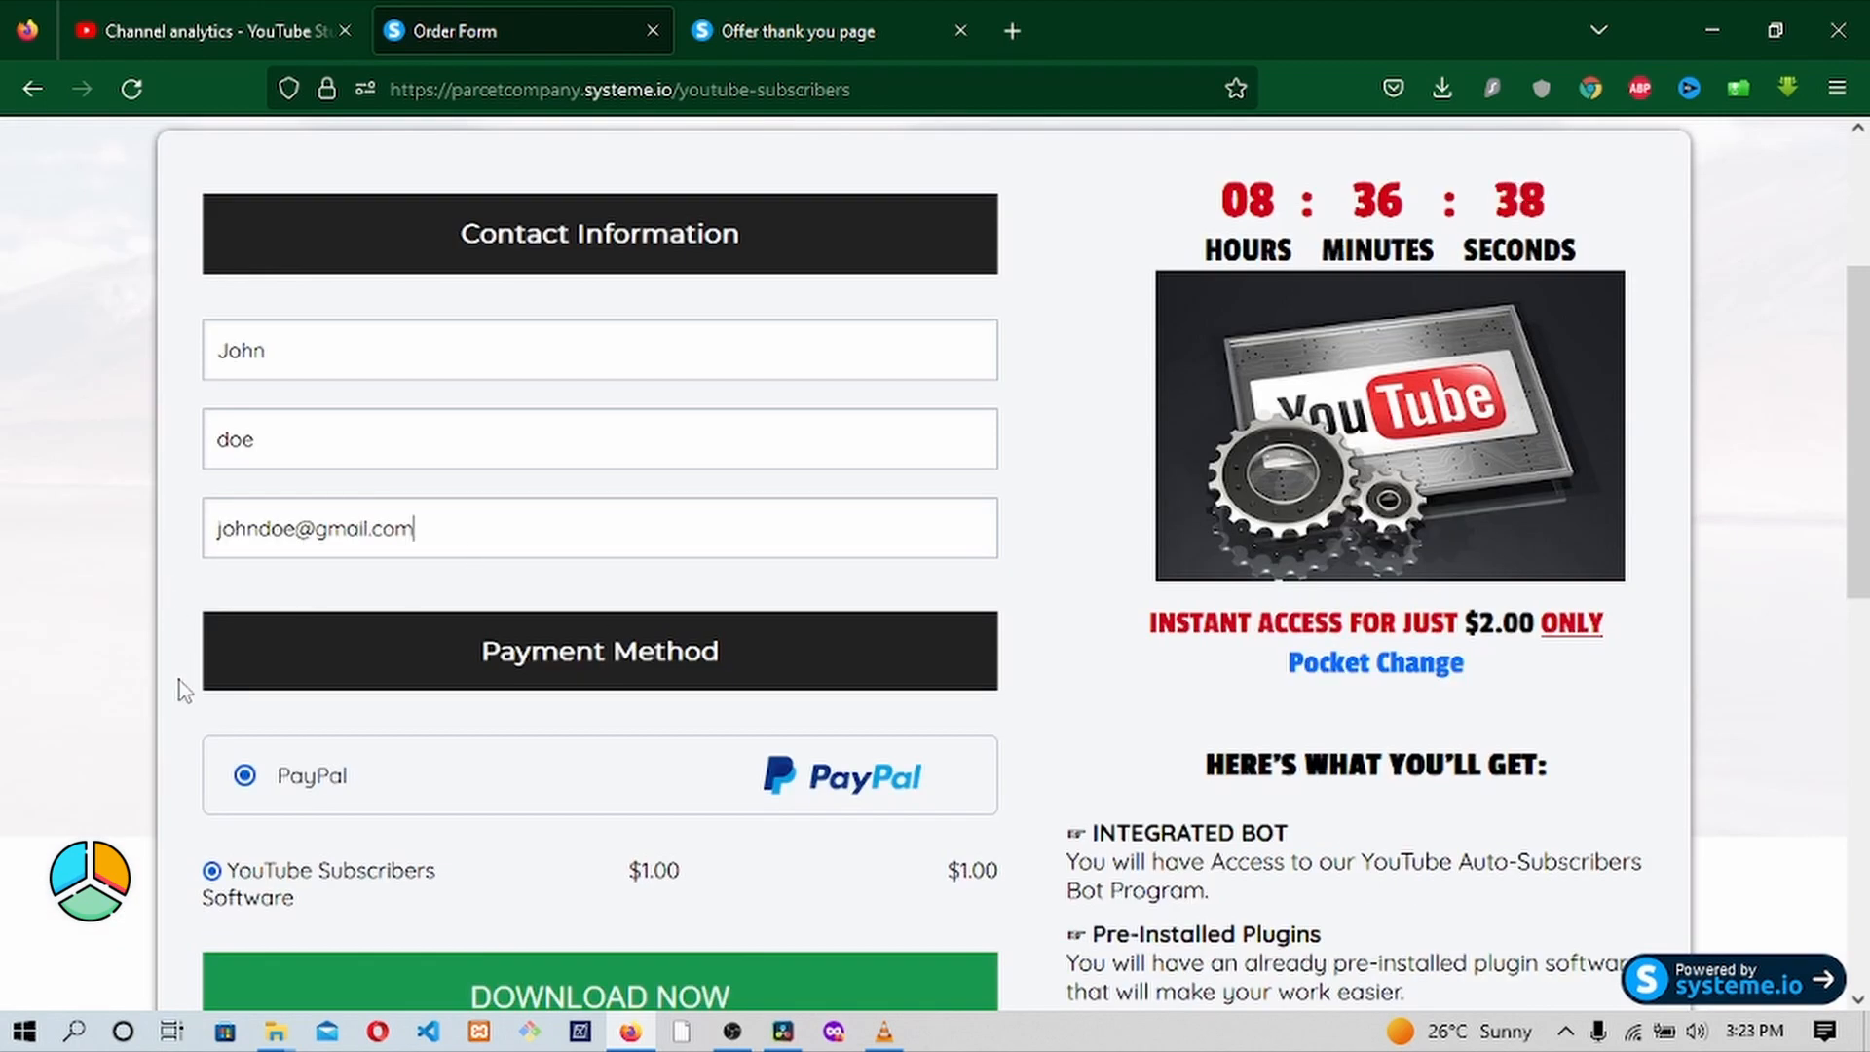
{"action": "scroll", "scroll_direction": "down", "scroll_amount": 3}
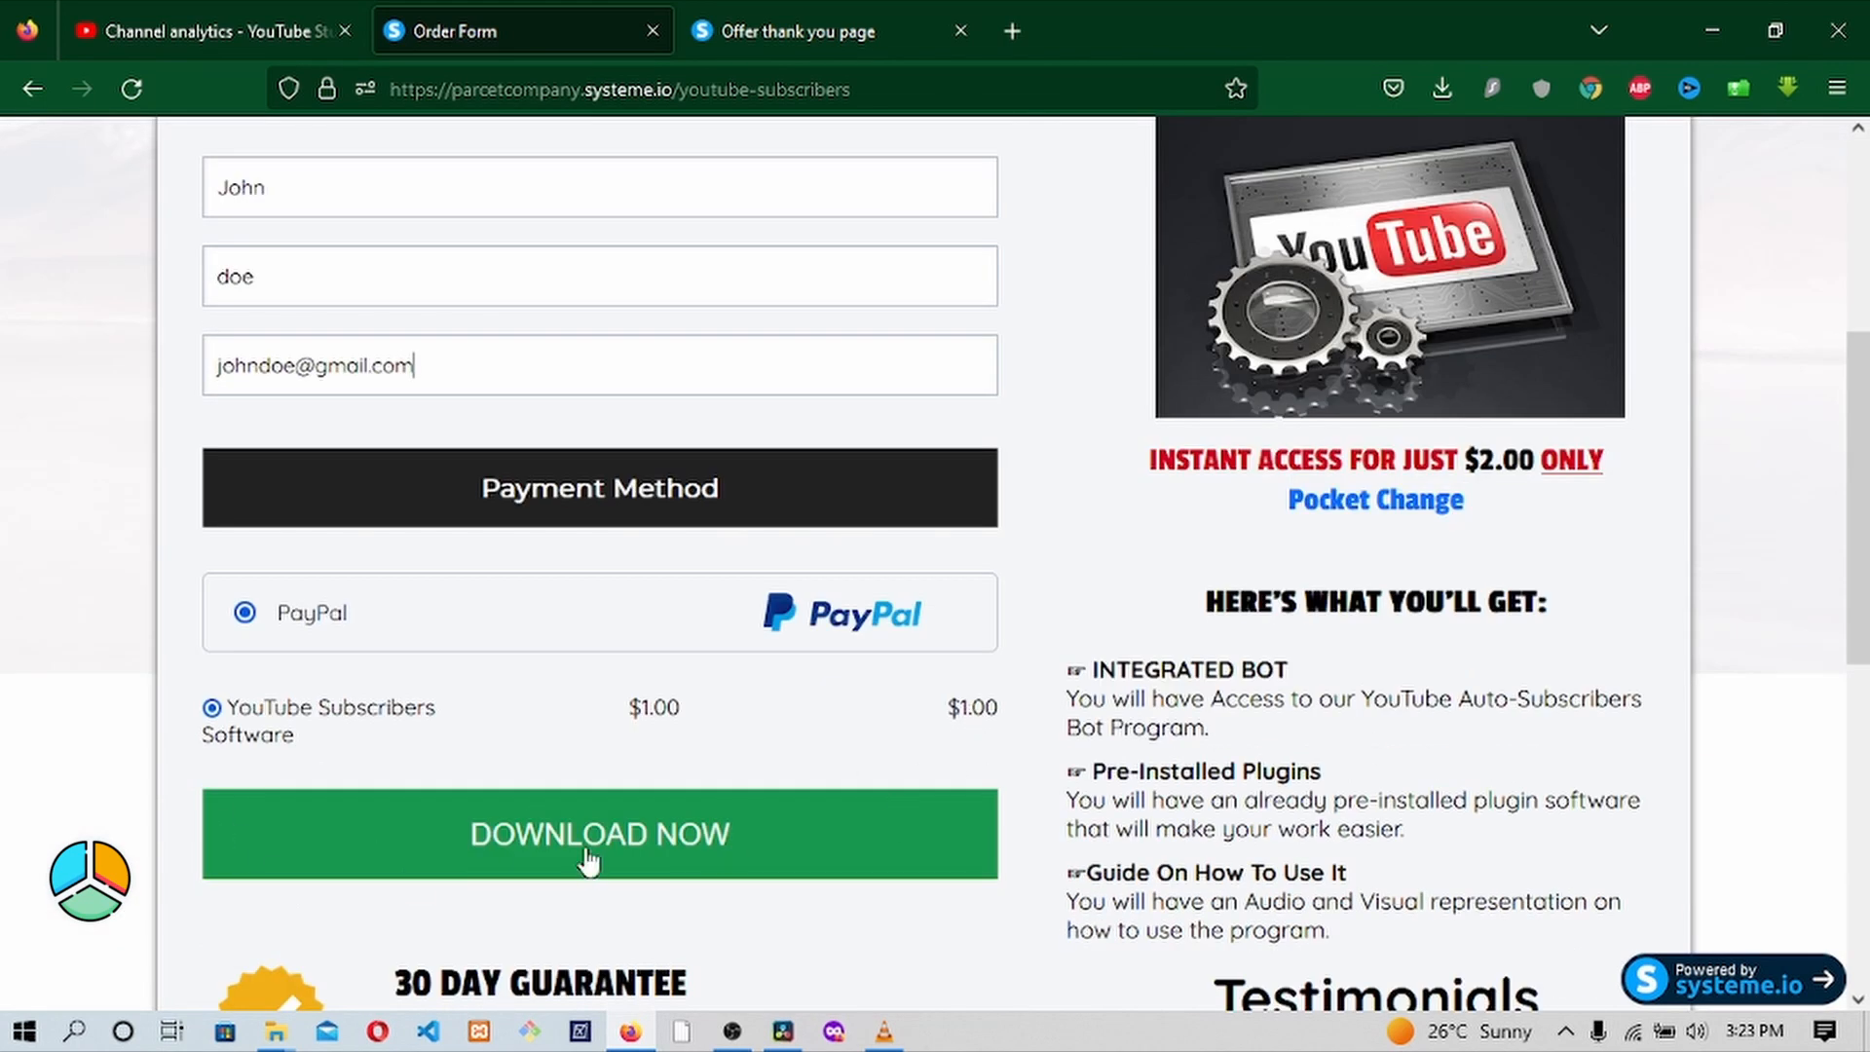
{"action": "left_click", "coordinate": [599, 834]}
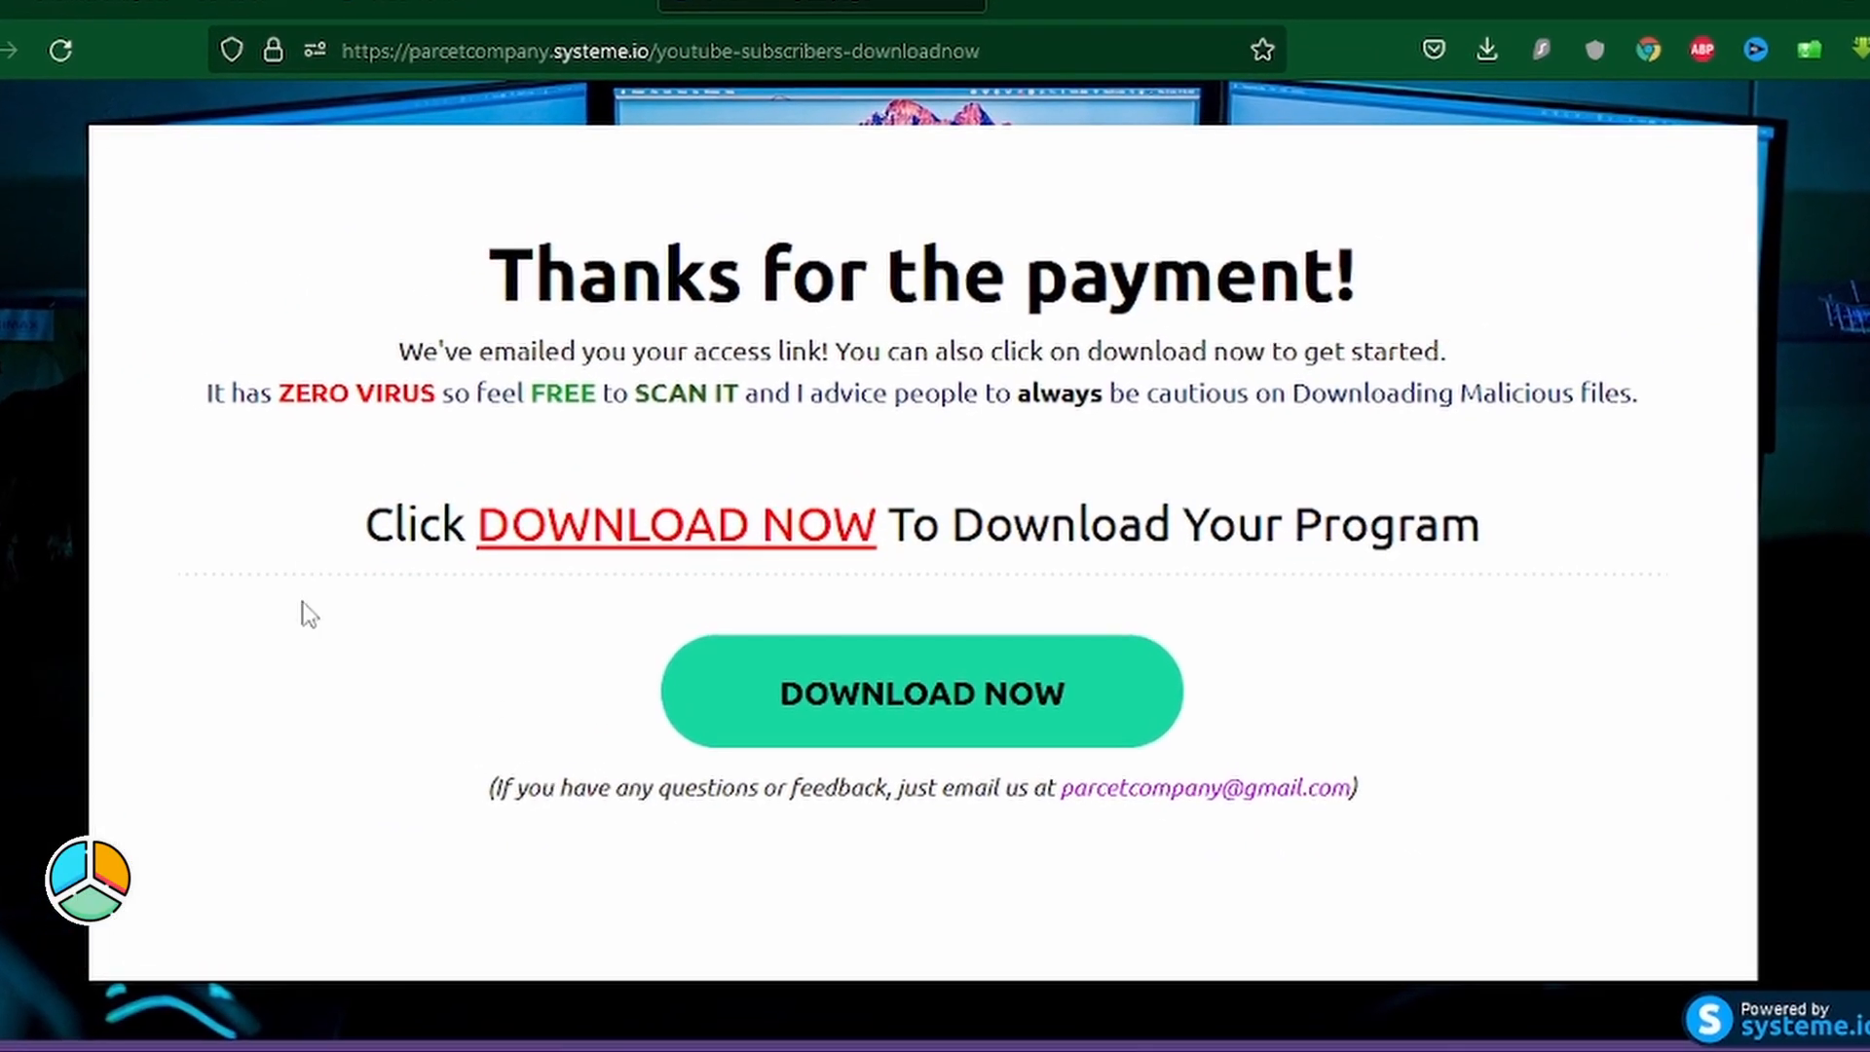
{"action": "left_click", "coordinate": [920, 692]}
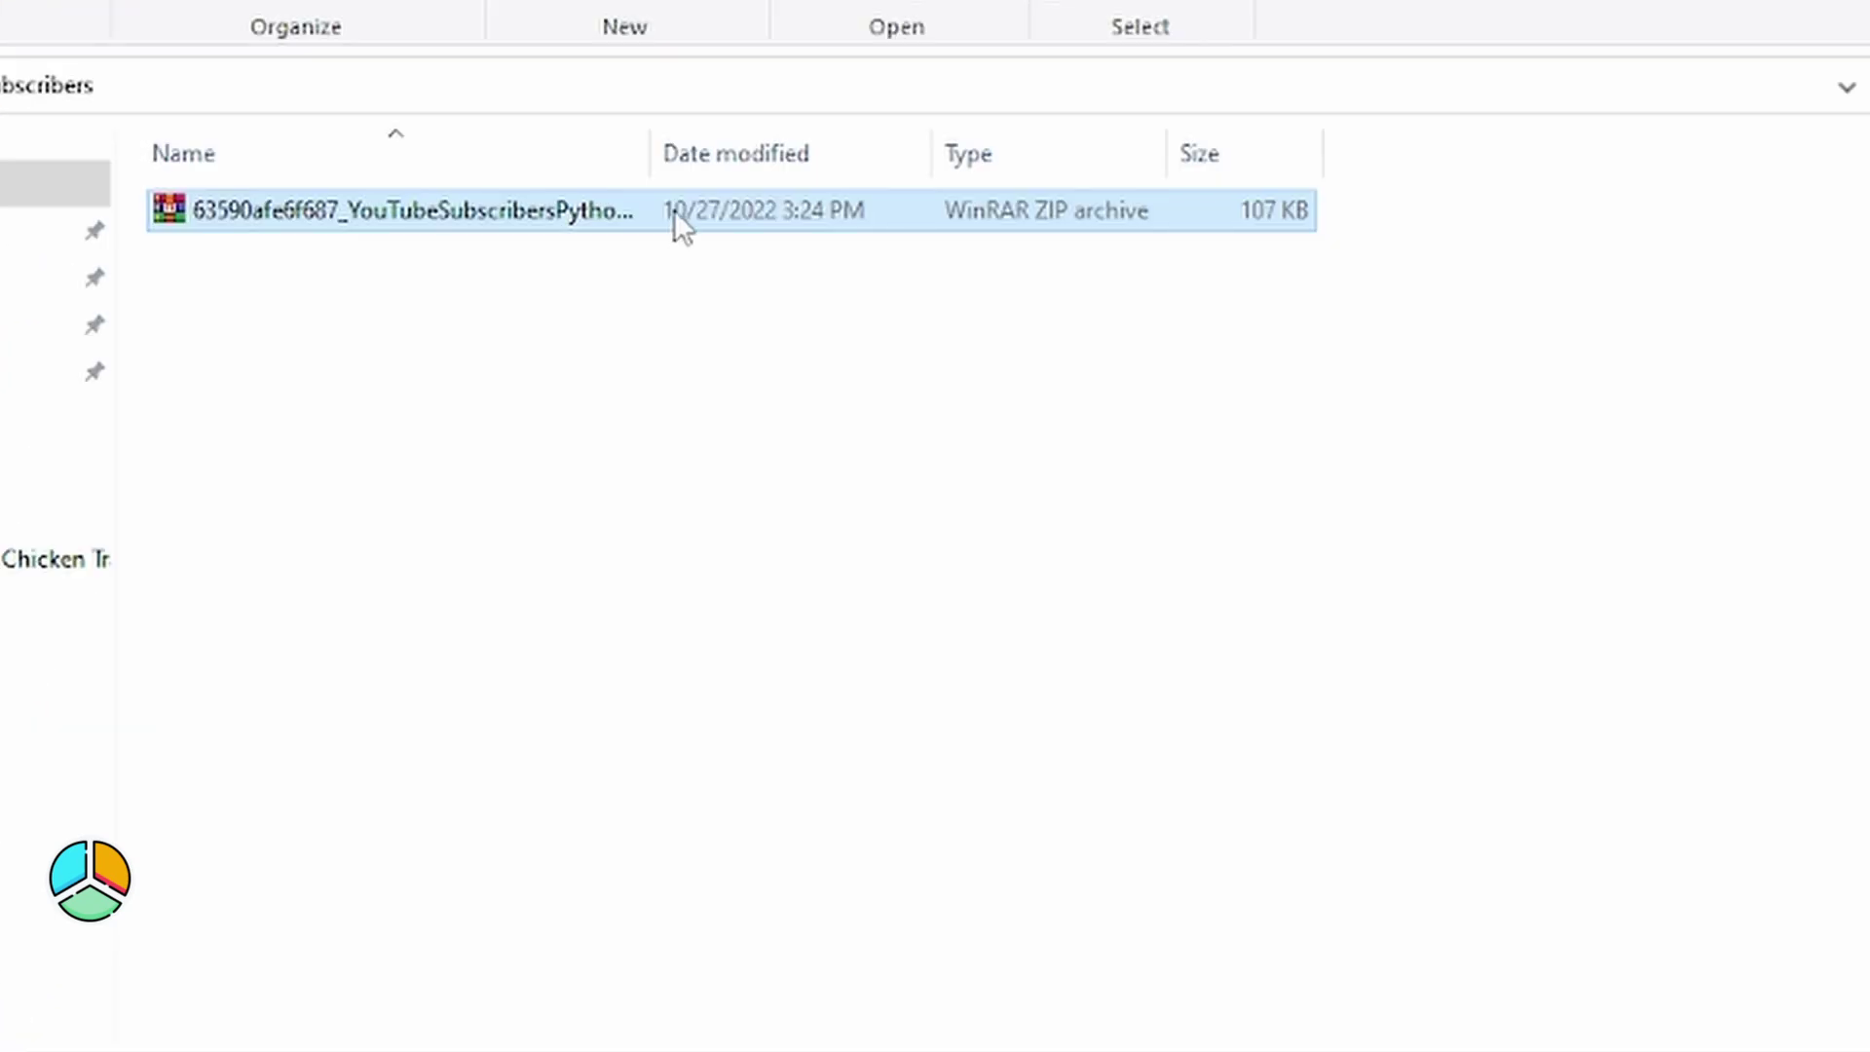
Extract the downloaded ZIP archive in place with WinRAR's Extract Here.
{"action": "right_click", "coordinate": [406, 211]}
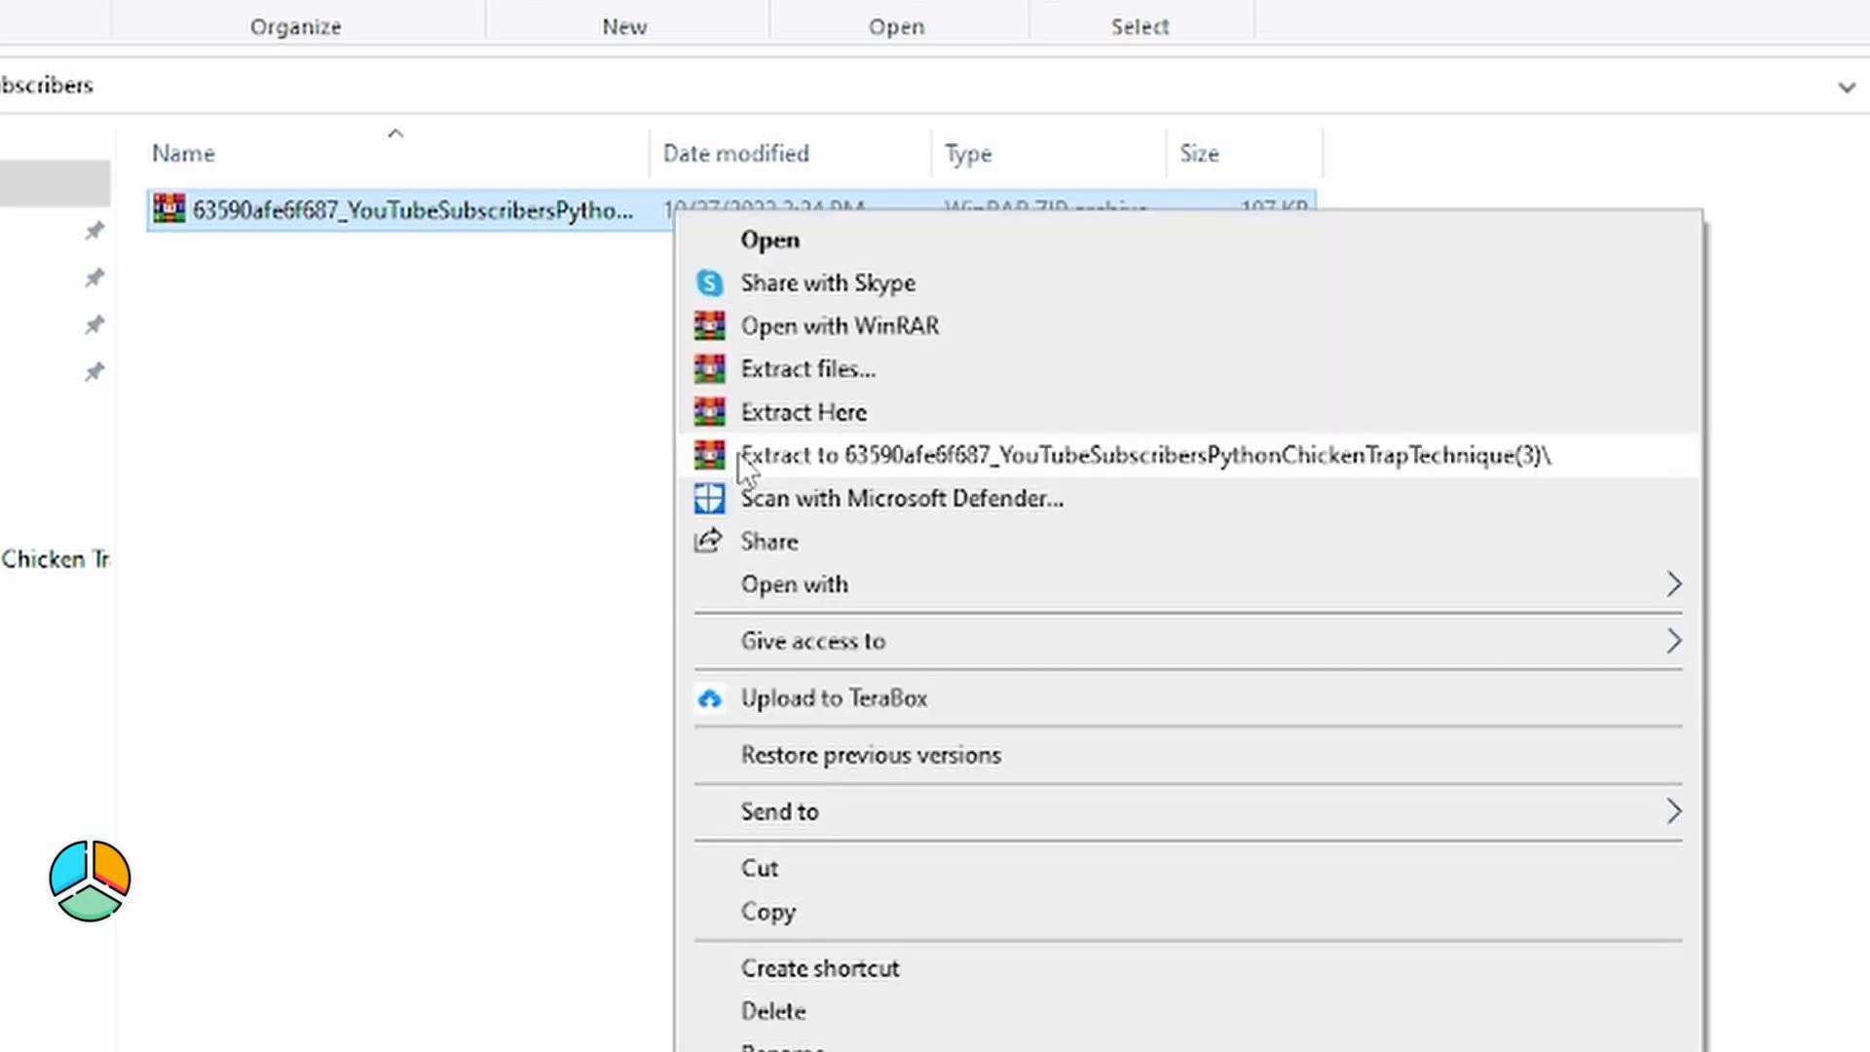
{"action": "mouse_move", "coordinate": [919, 419]}
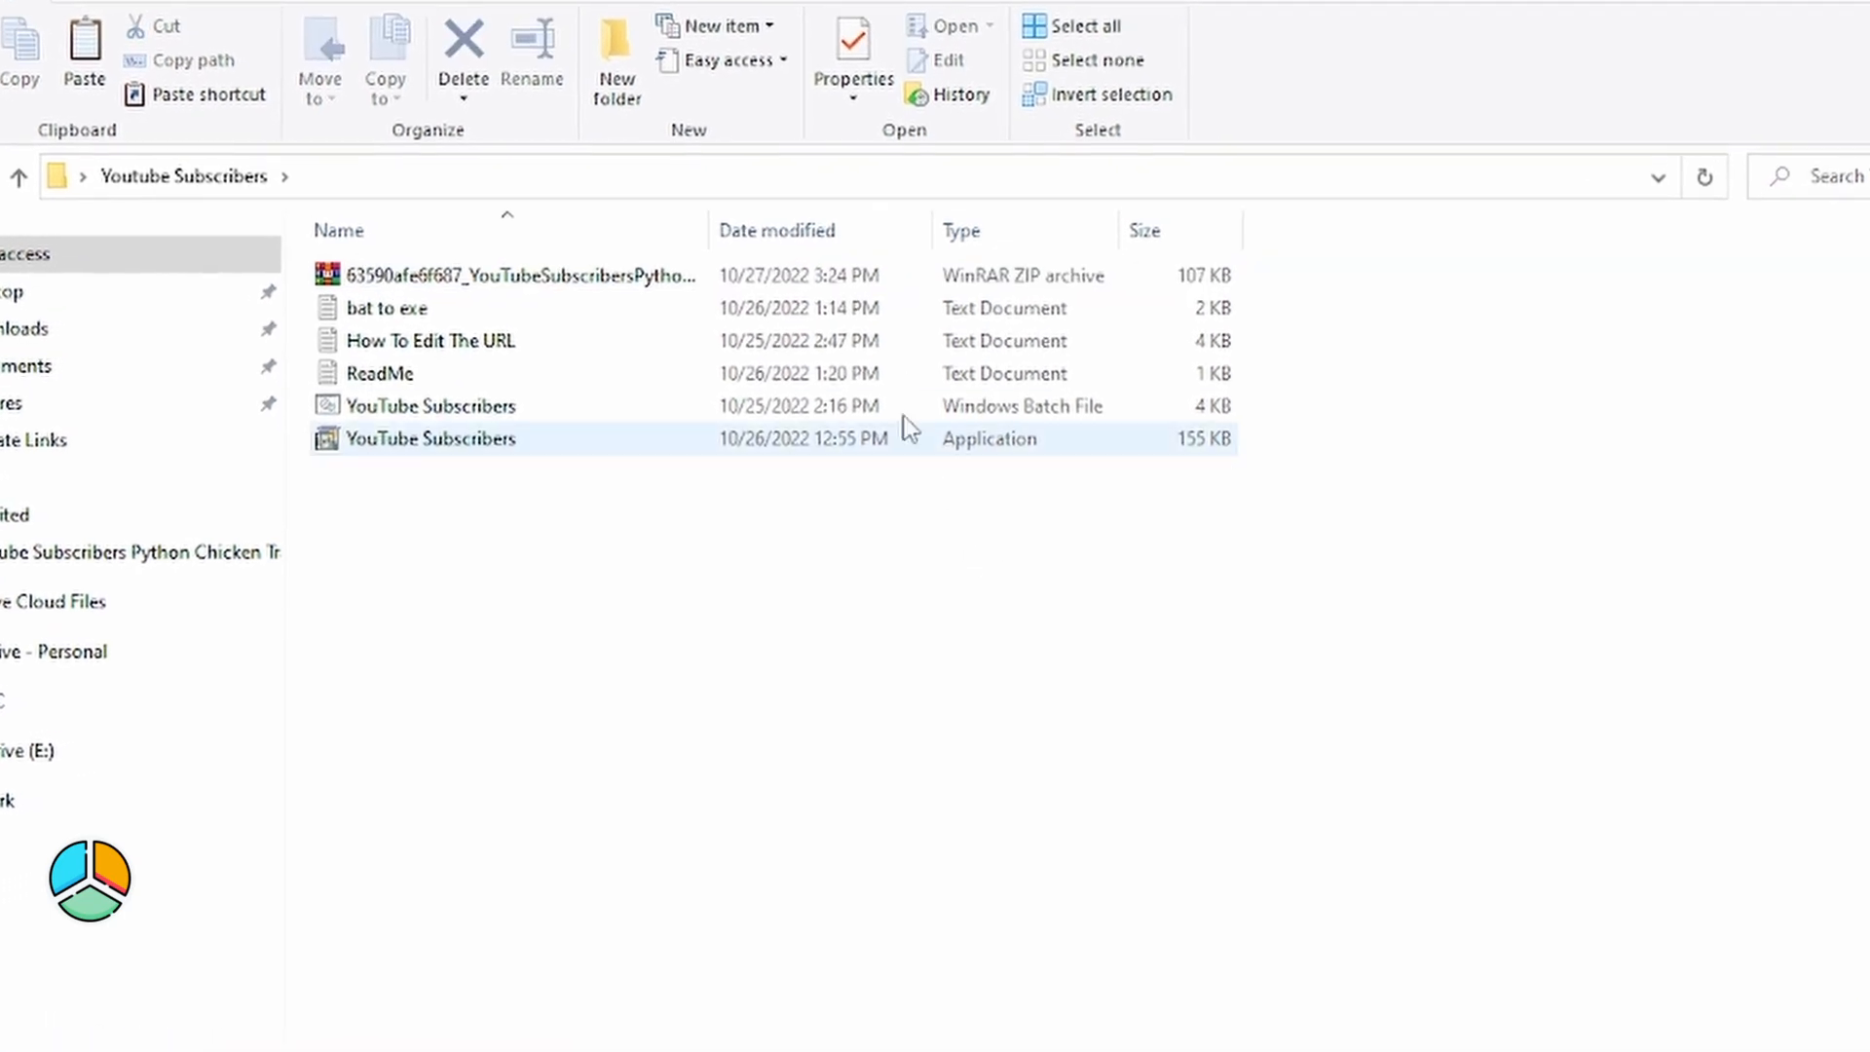
{"action": "left_click", "coordinate": [430, 340]}
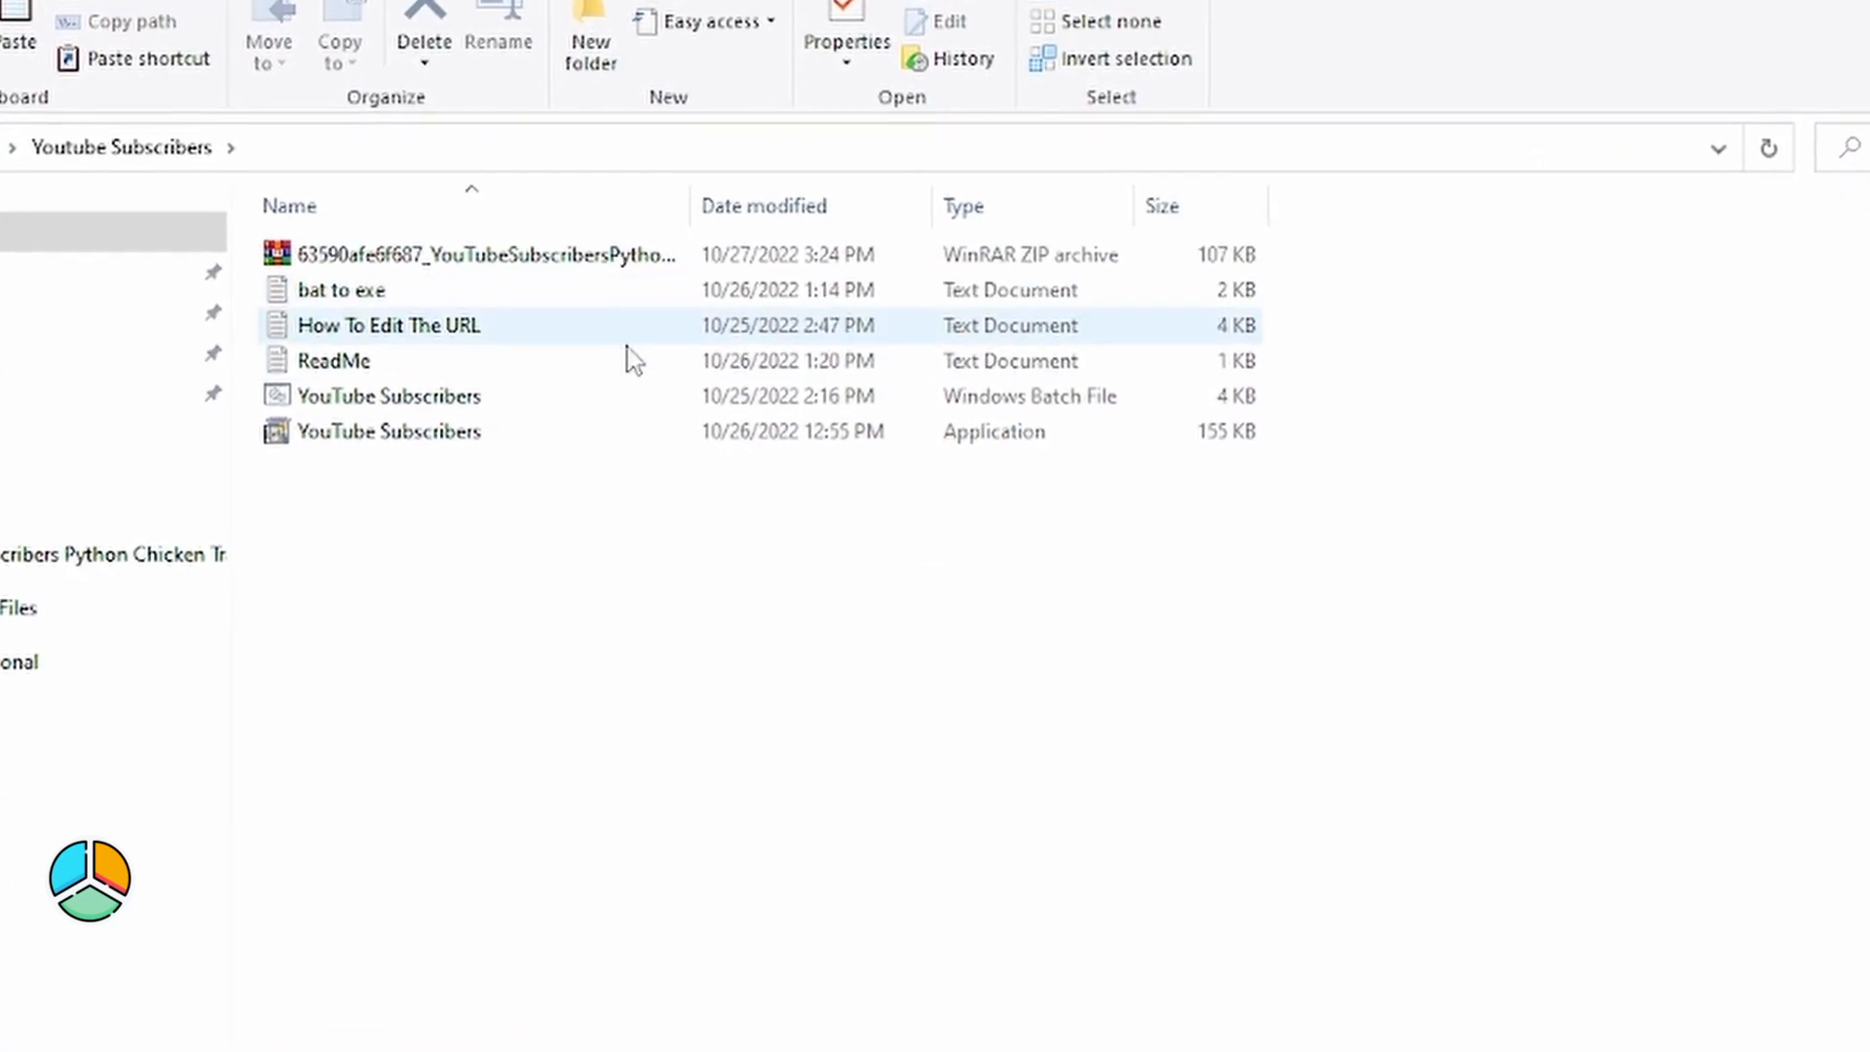
{"action": "left_click", "coordinate": [451, 441]}
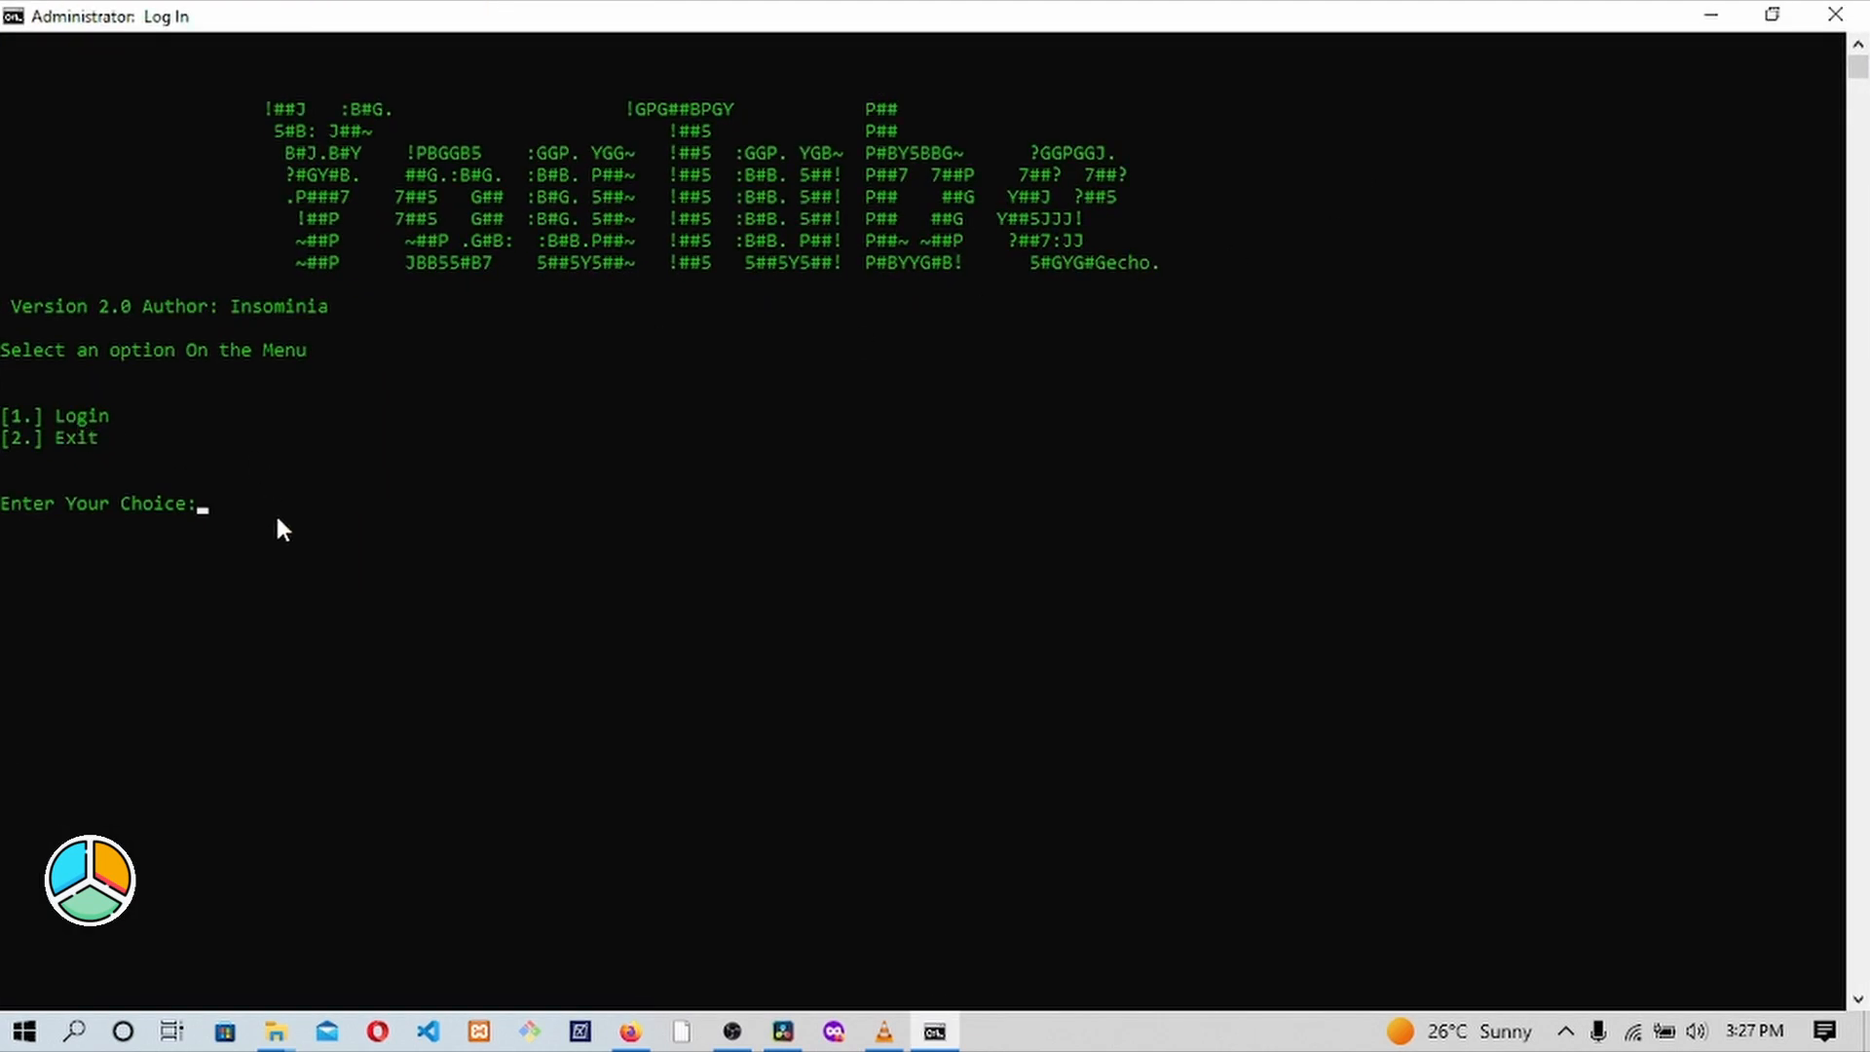
Choose Login (option 1), enter the username and password, and maximize the console.
{"action": "type", "text": "1"}
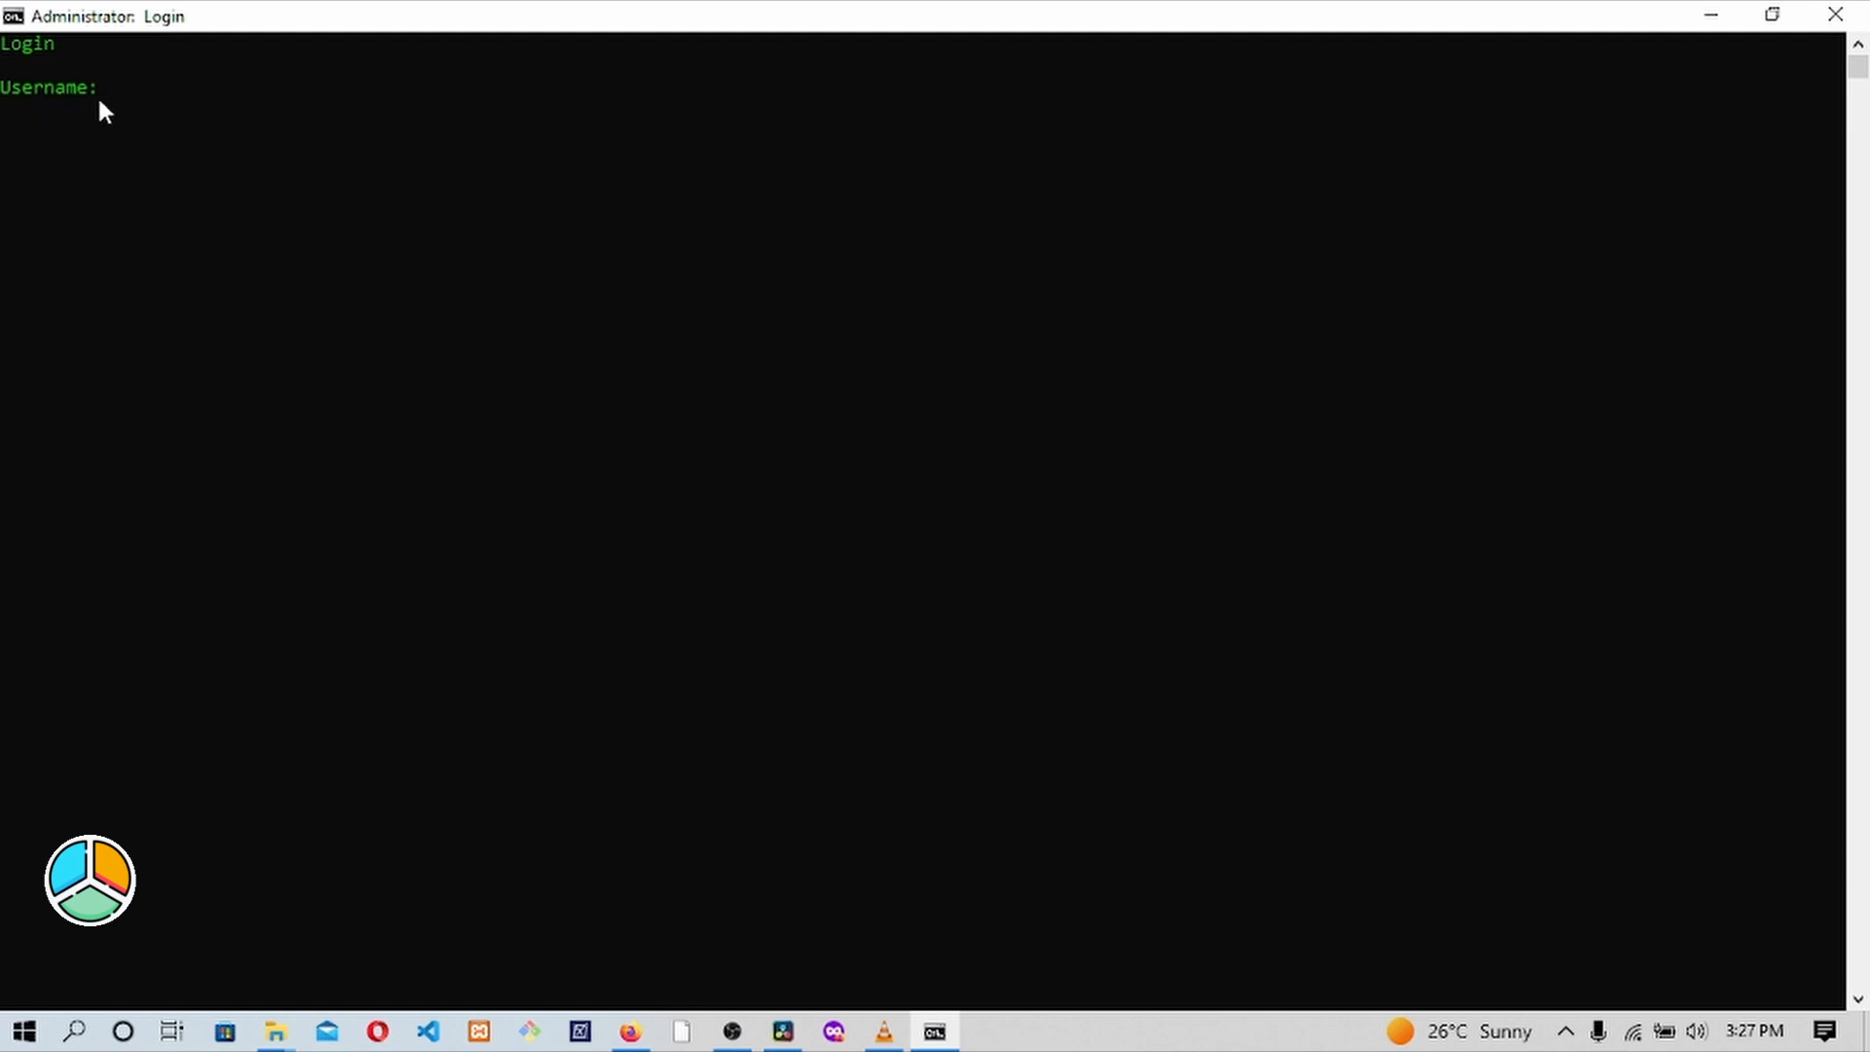
{"action": "mouse_move", "coordinate": [1773, 16]}
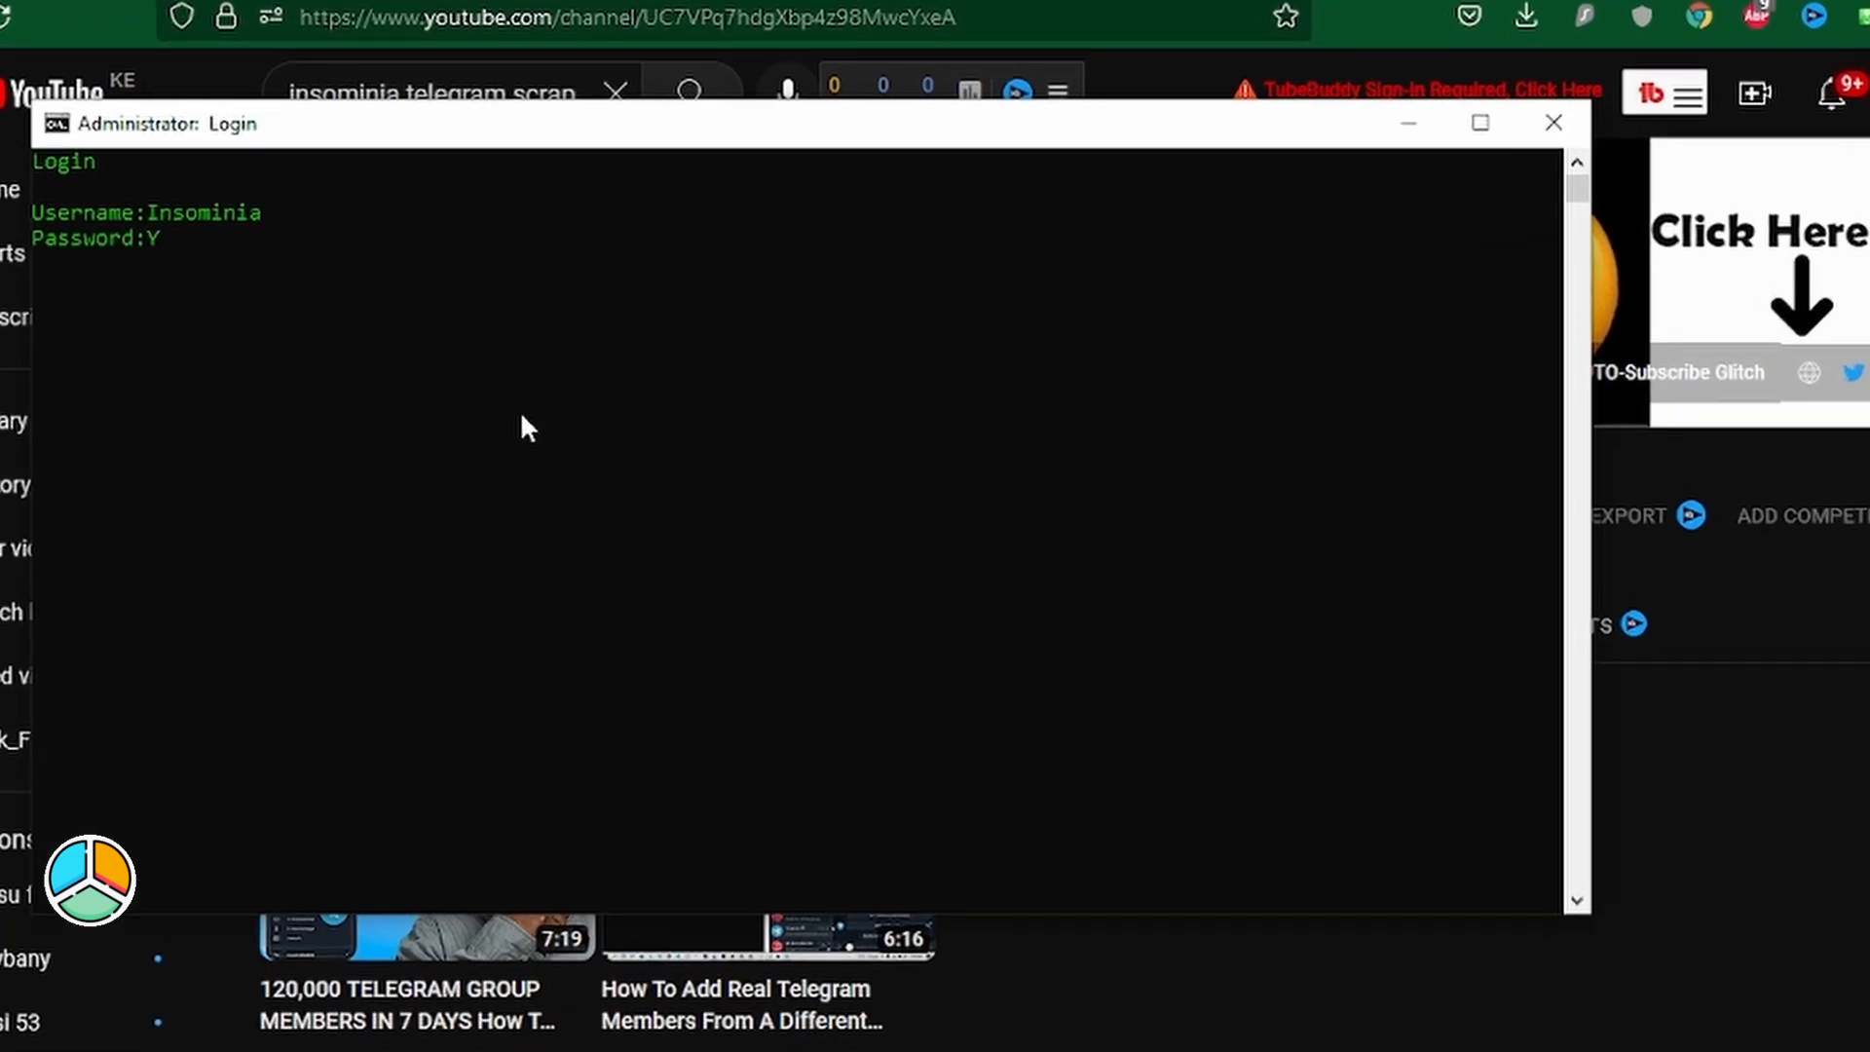
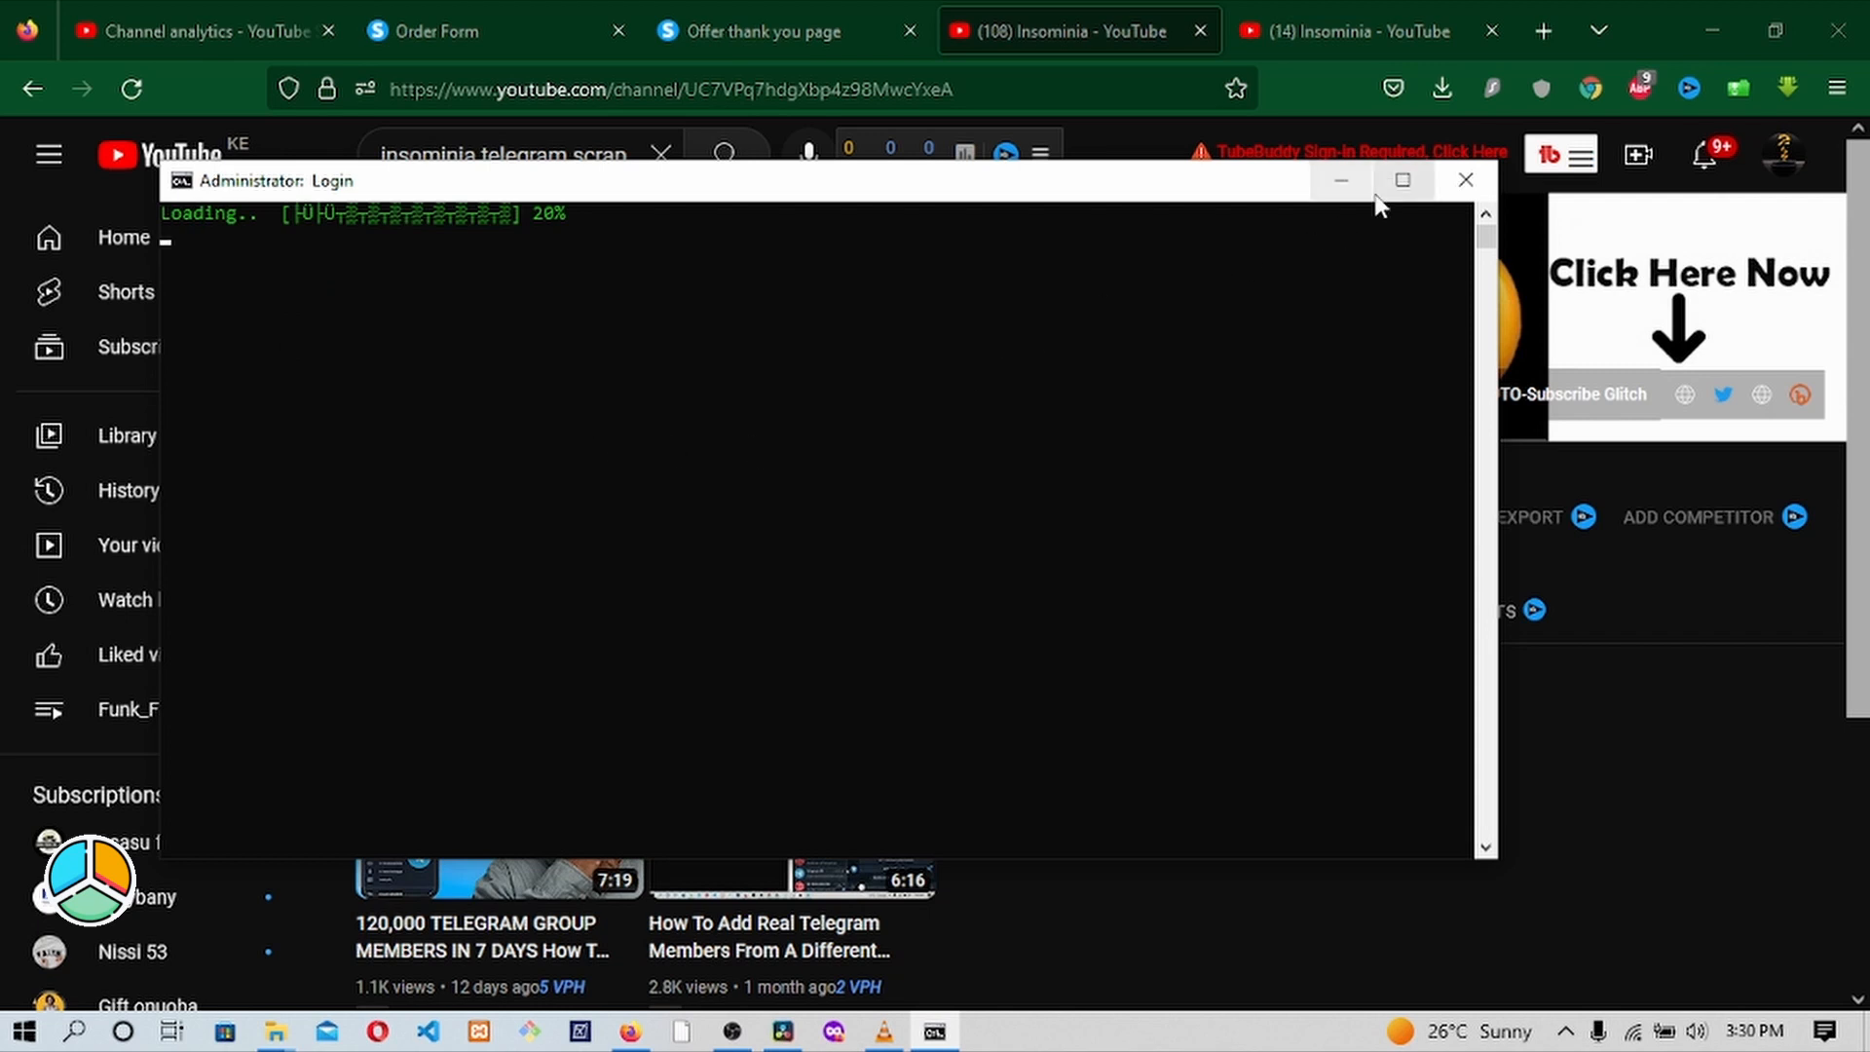
{"action": "left_click", "coordinate": [1402, 181]}
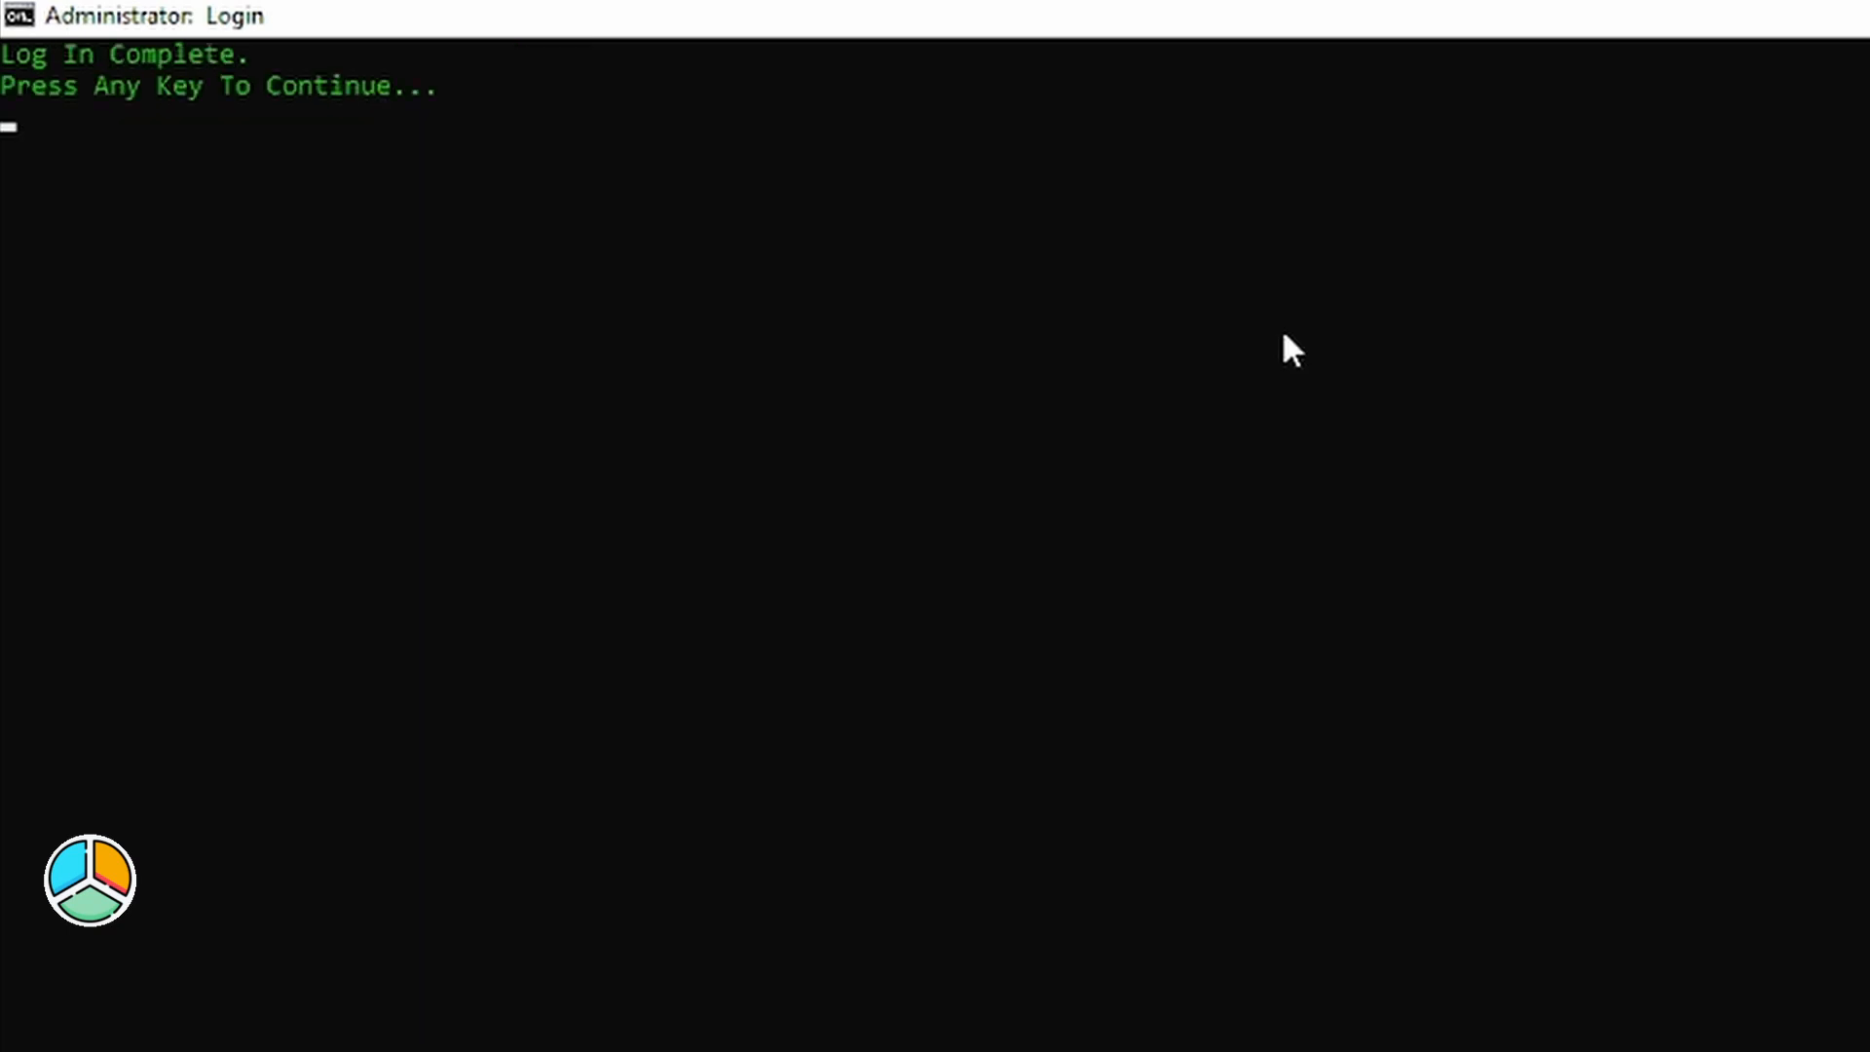
{"action": "mouse_move", "coordinate": [49, 125]}
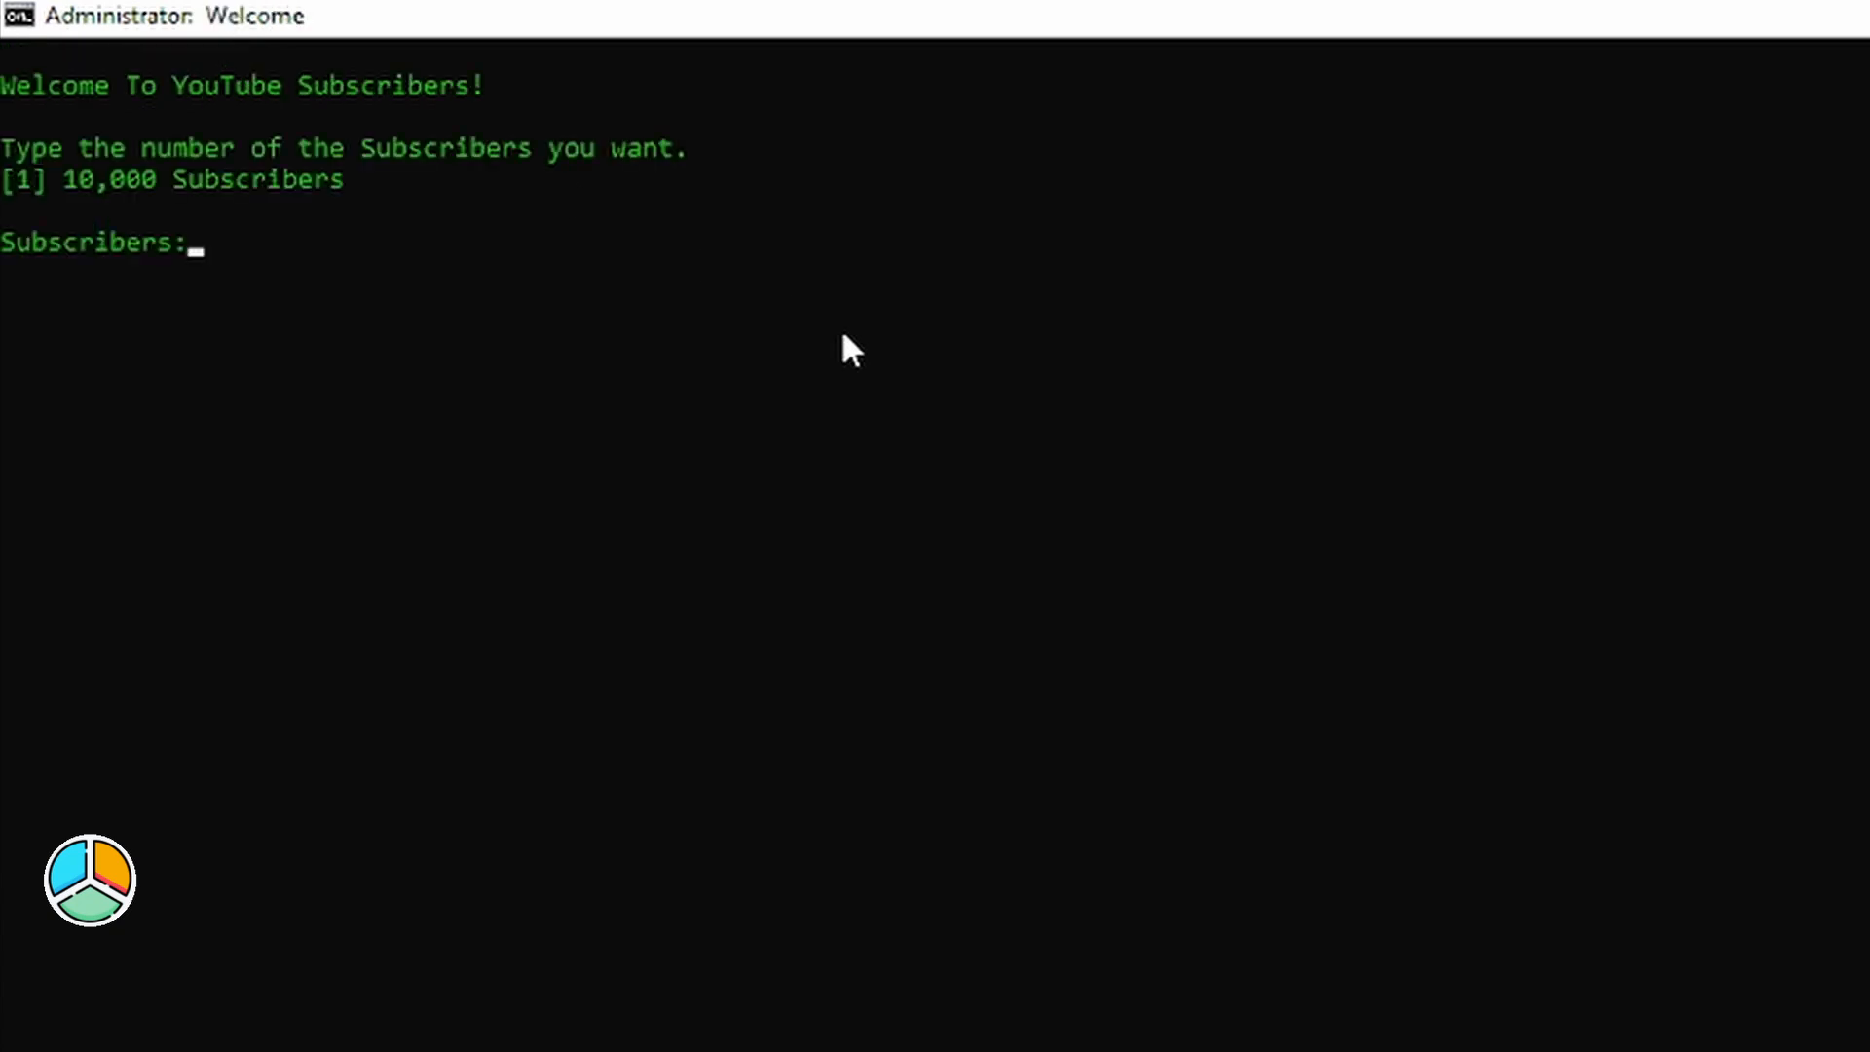
{"action": "mouse_move", "coordinate": [166, 170]}
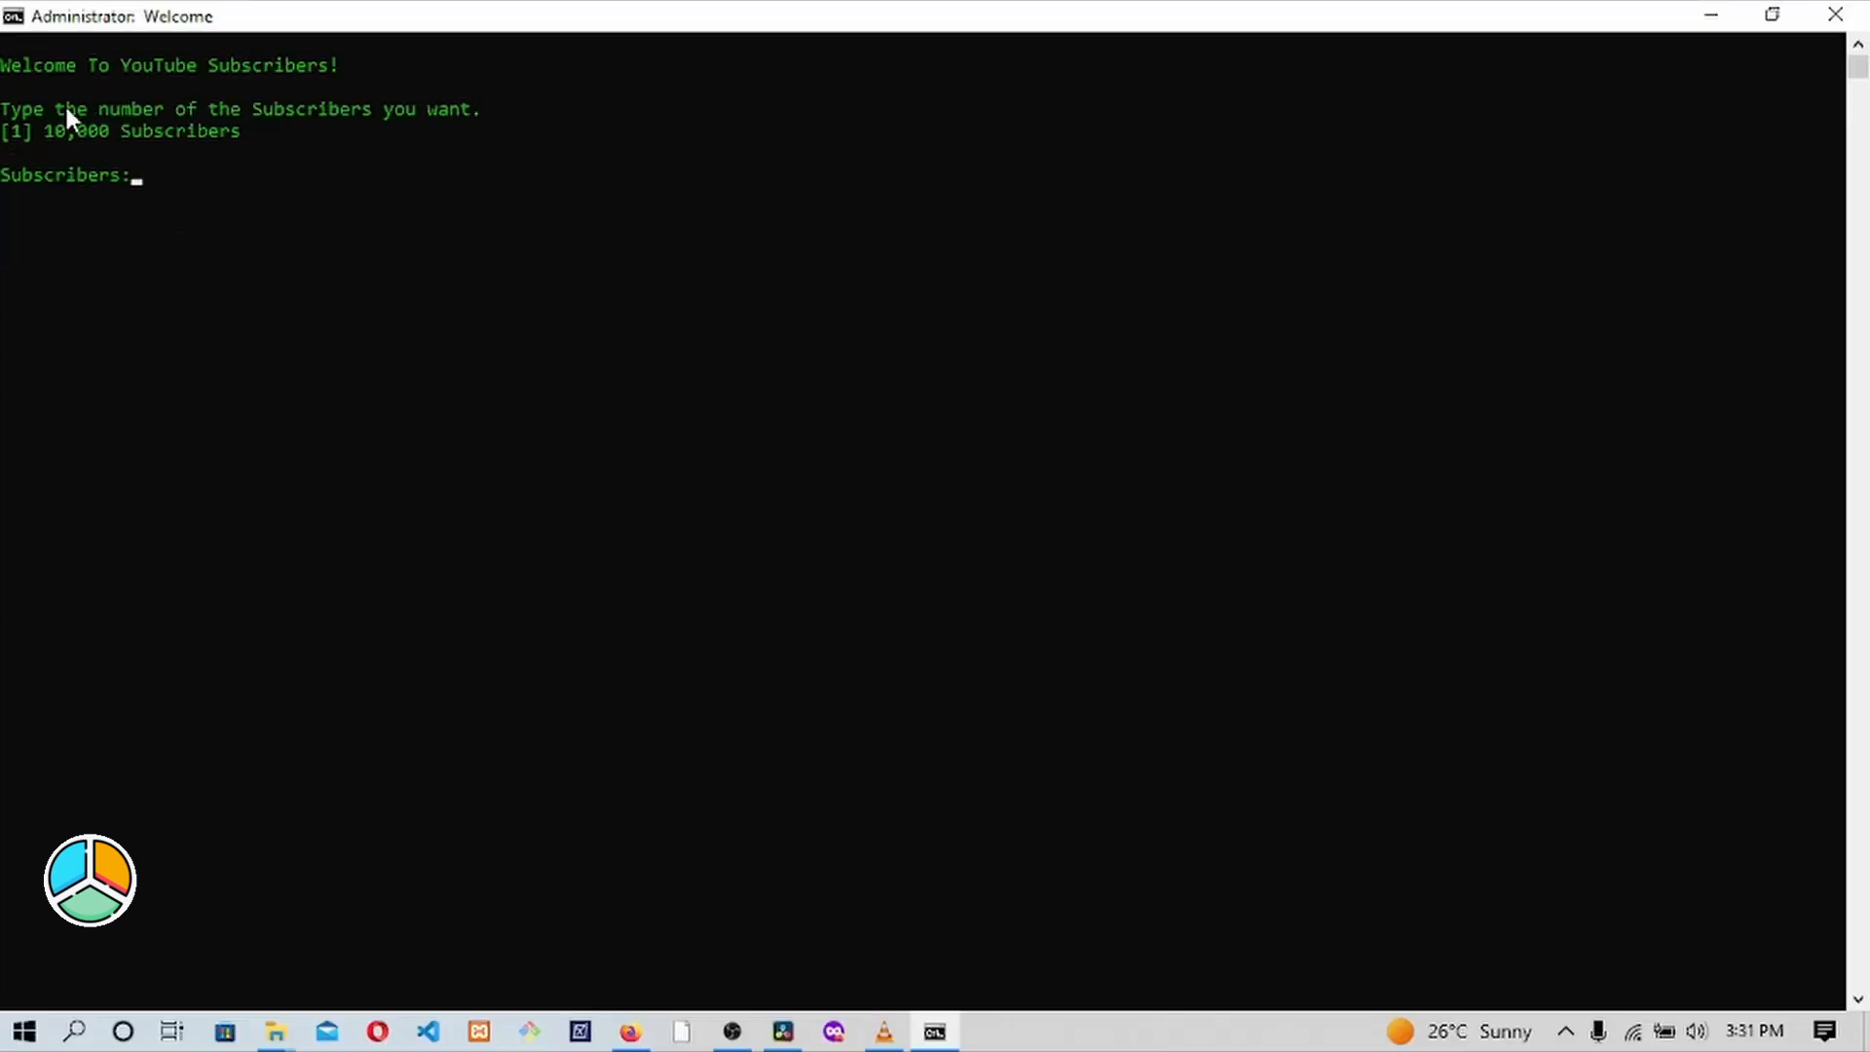
{"action": "mouse_move", "coordinate": [262, 173]}
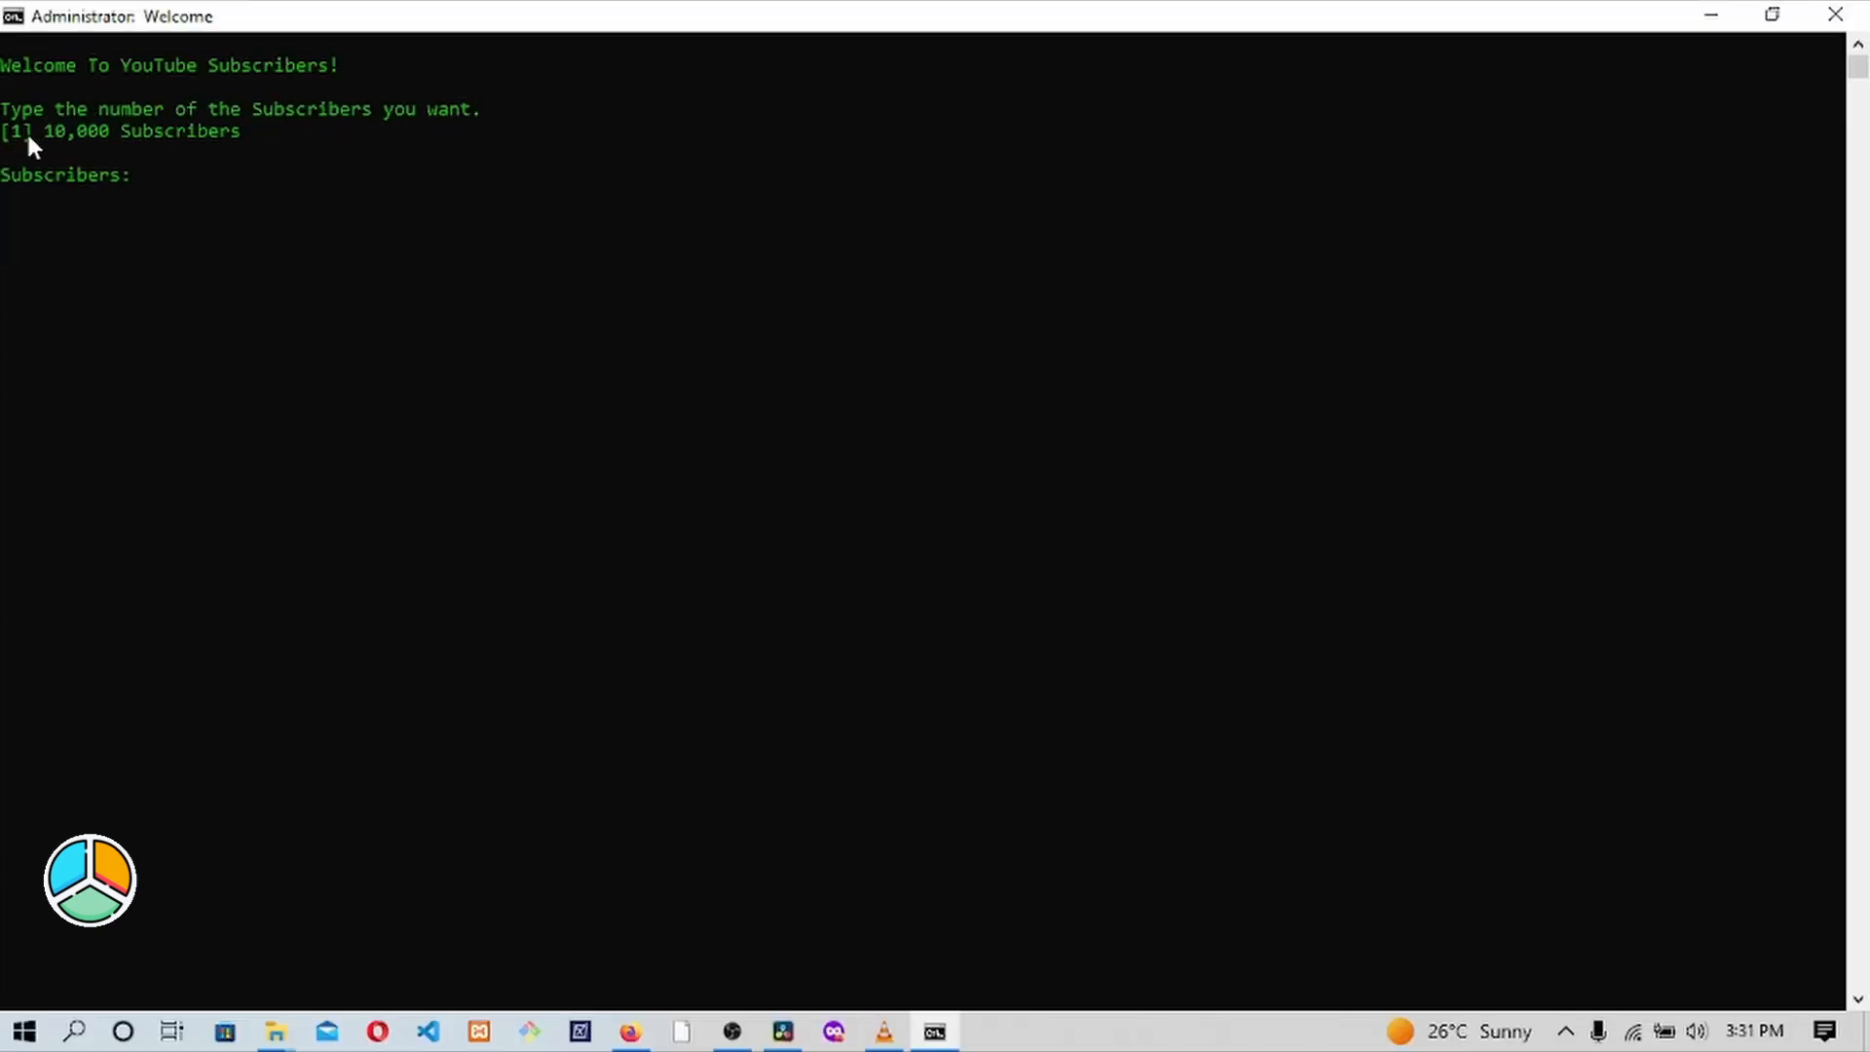
Enter option 1 for 10,000 subscribers and confirm with Enter.
{"action": "type", "text": "1"}
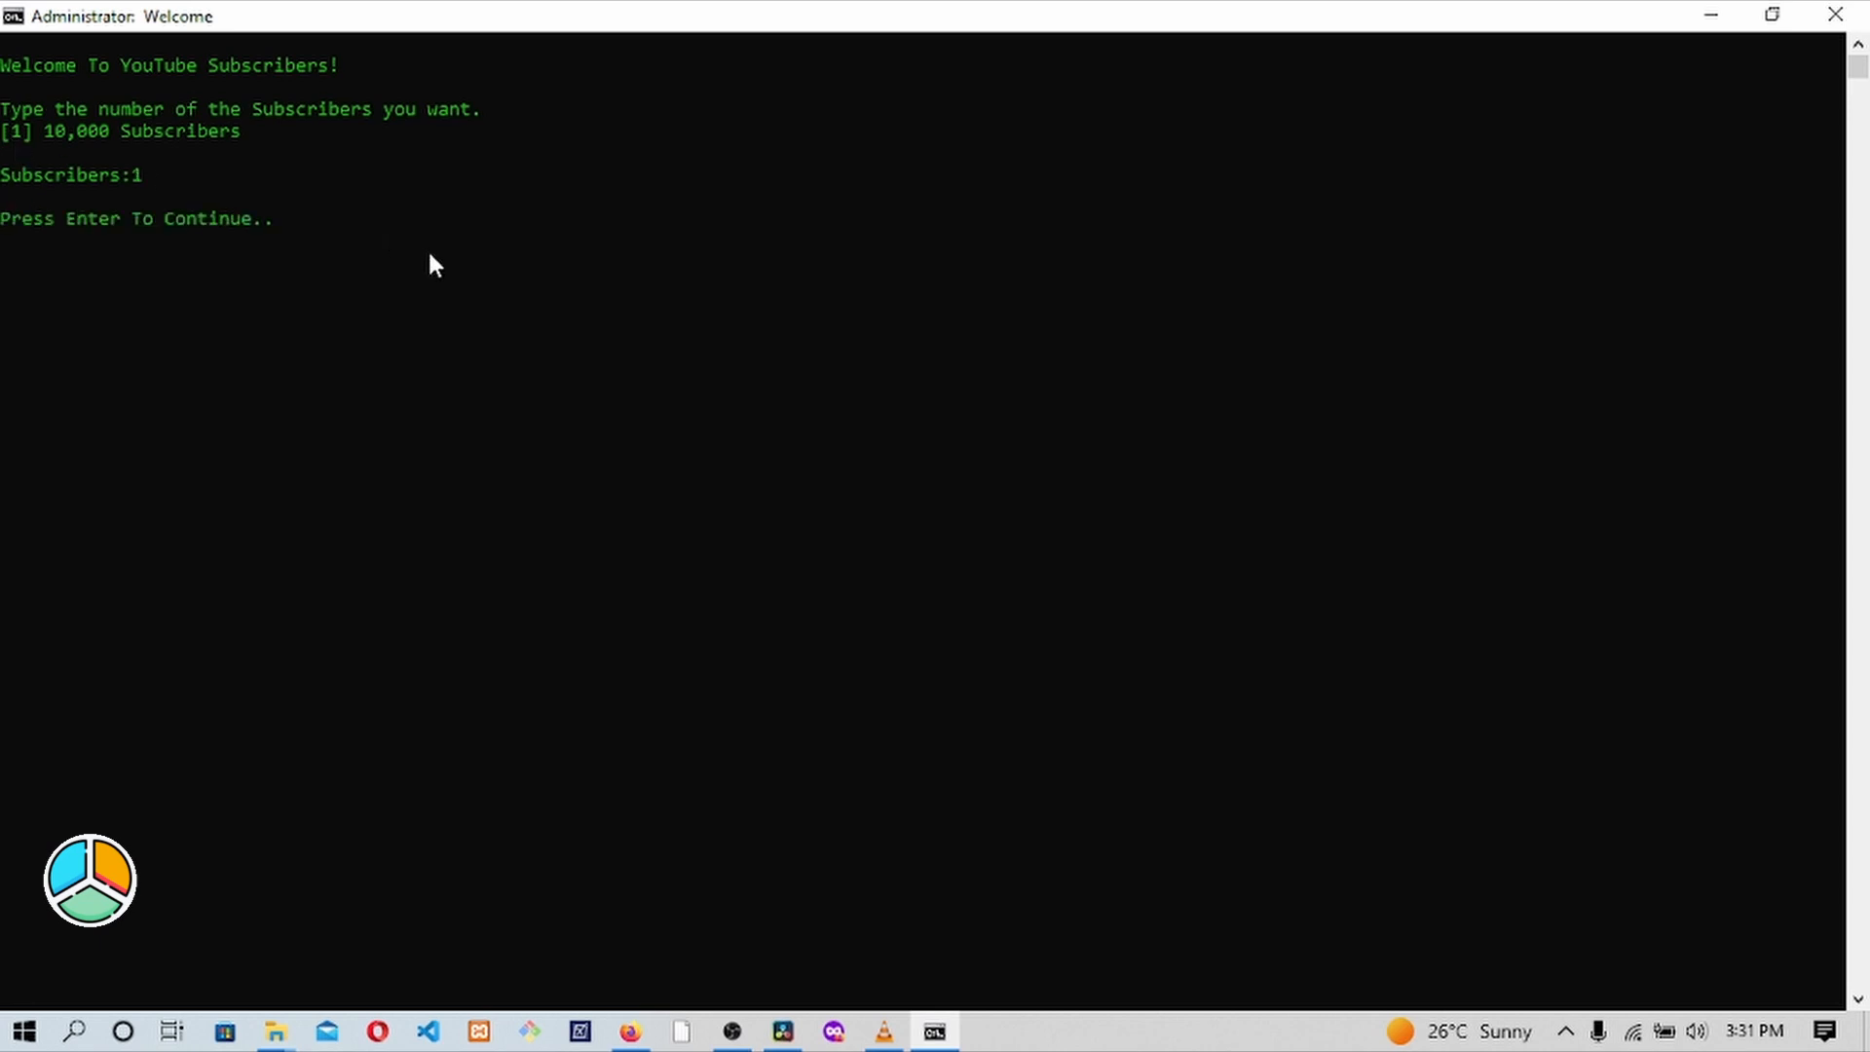
{"action": "mouse_move", "coordinate": [228, 255]}
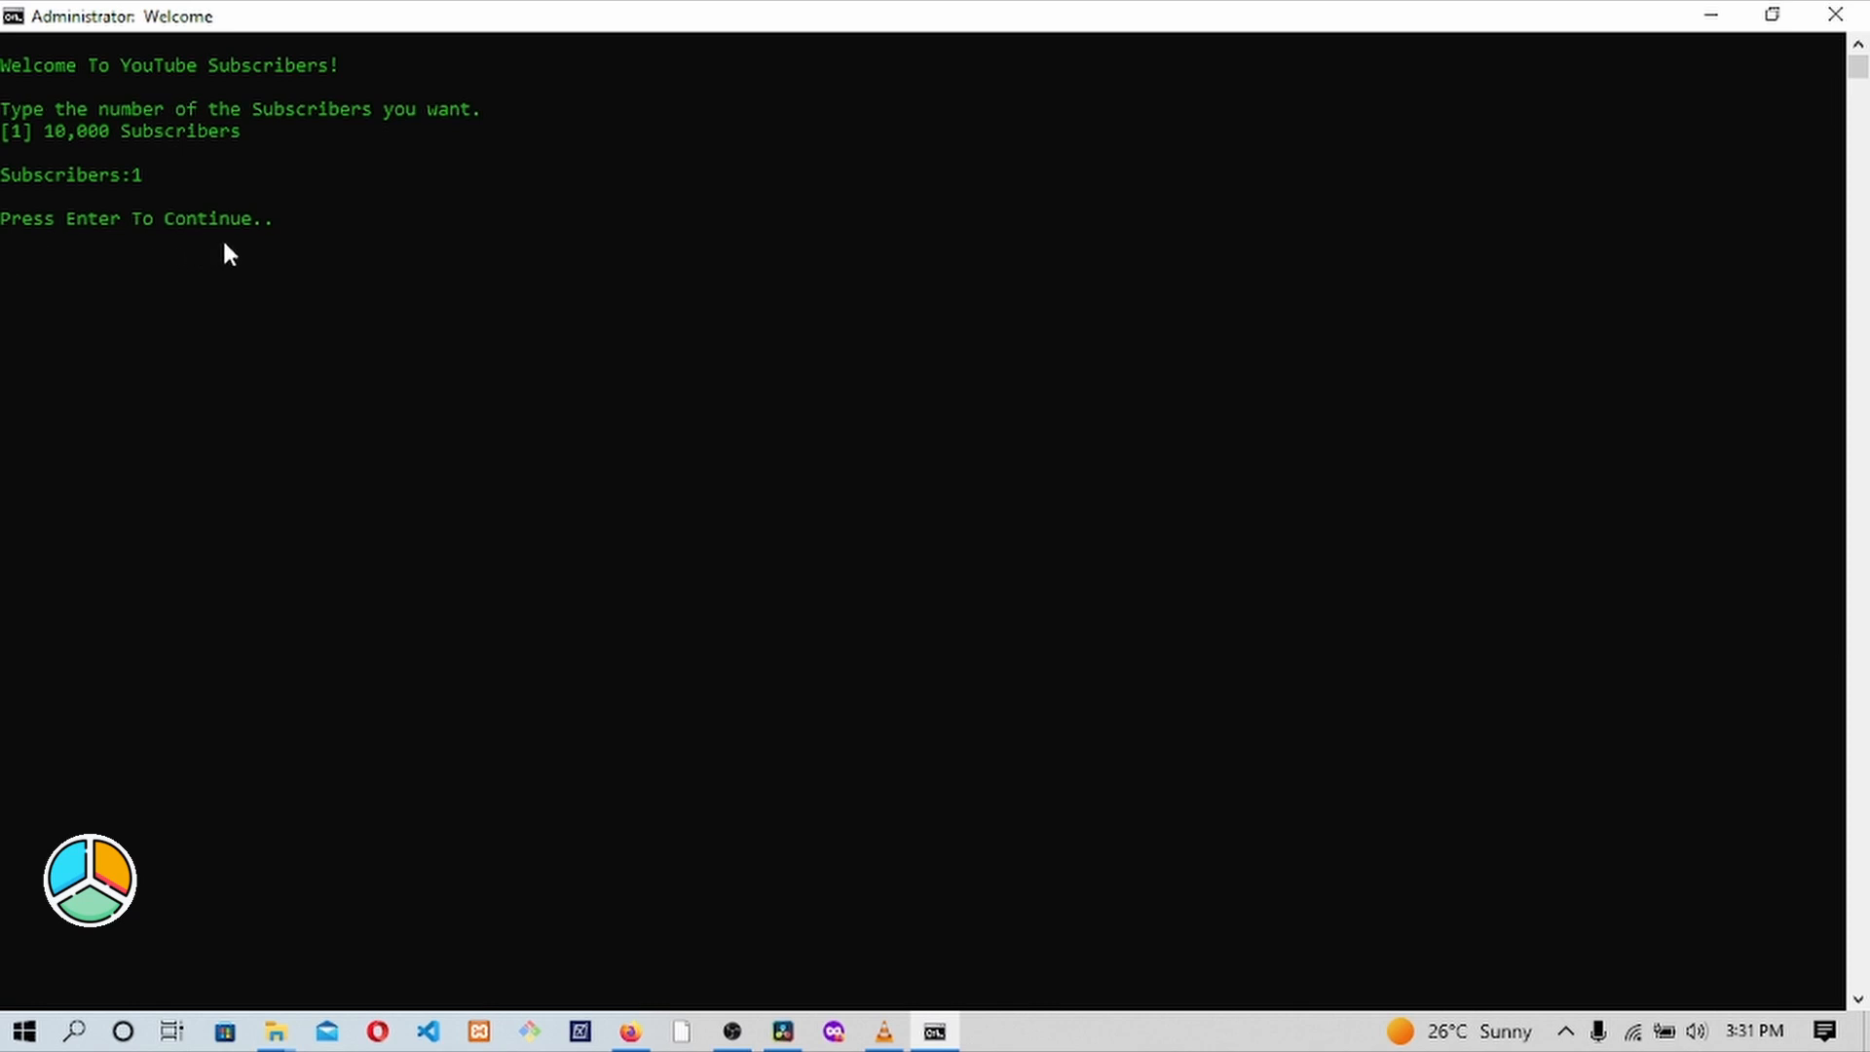
{"action": "key", "text": "Return"}
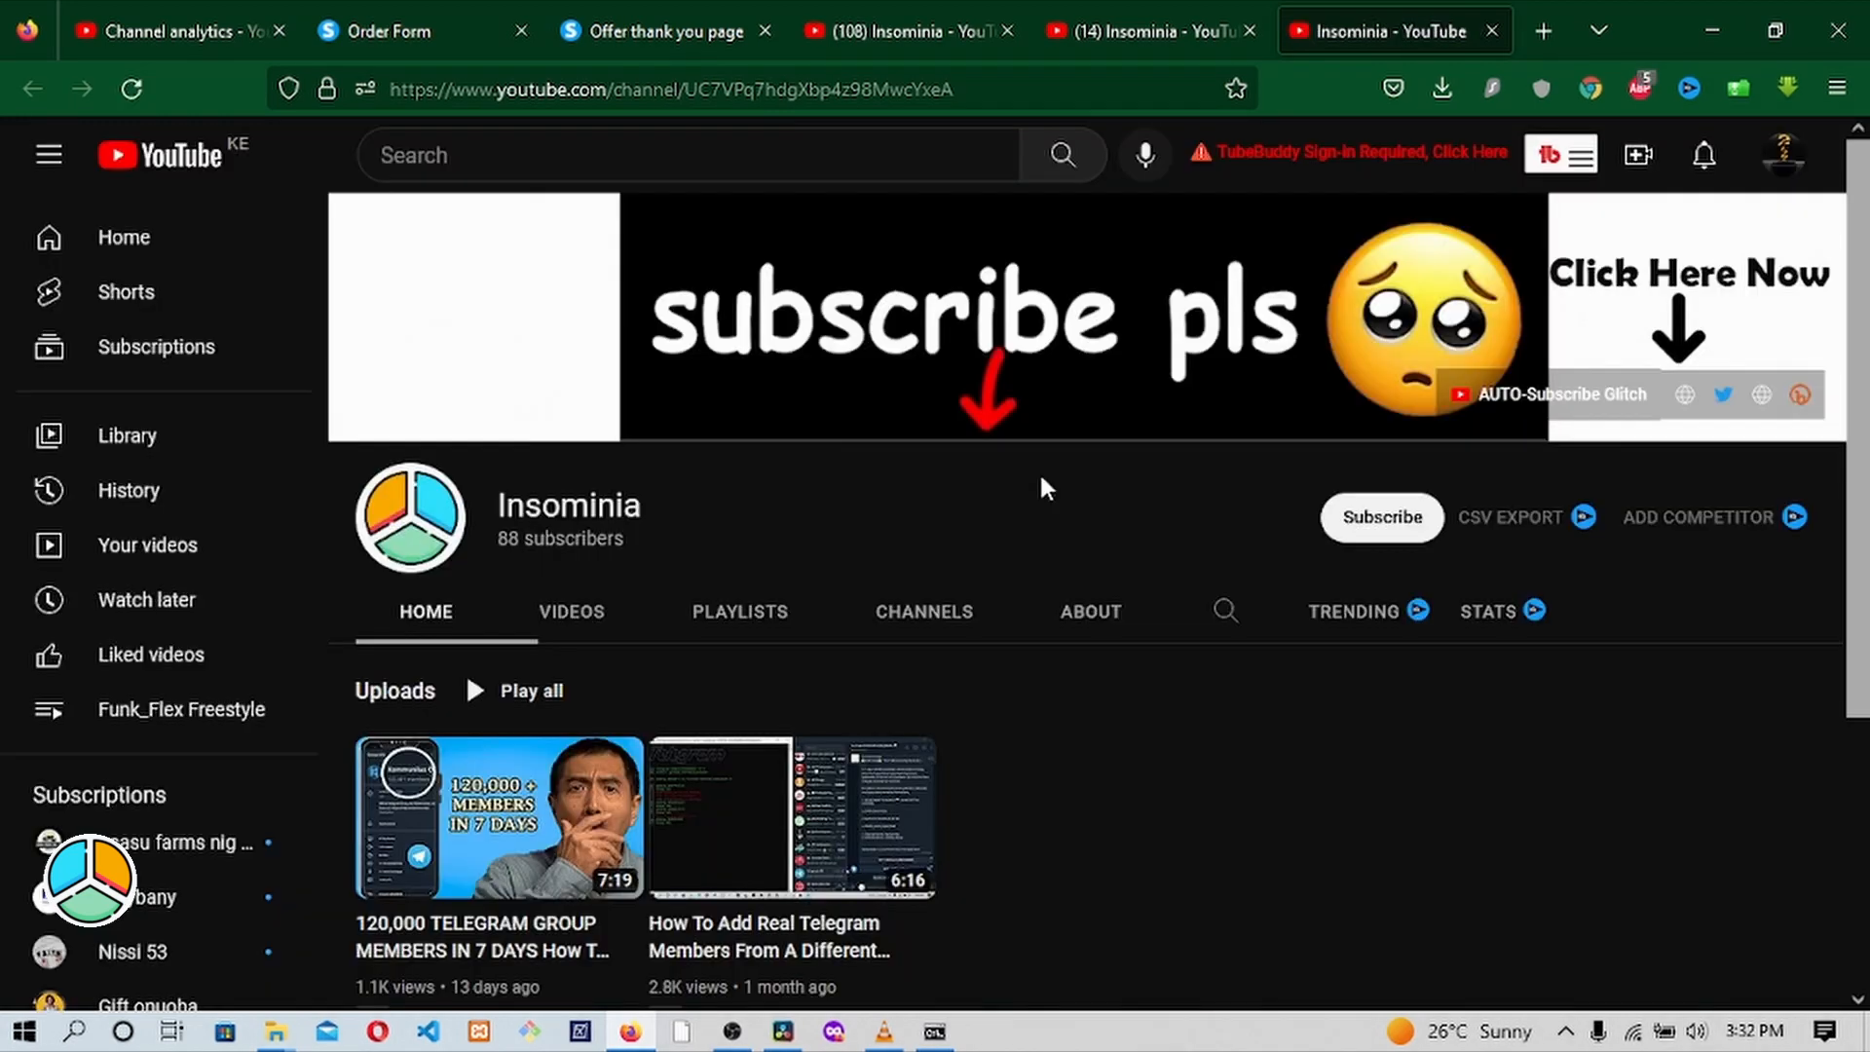
Confirm the Insominia channel subscription in the popup, then minimize the browser.
{"action": "left_click", "coordinate": [1381, 516]}
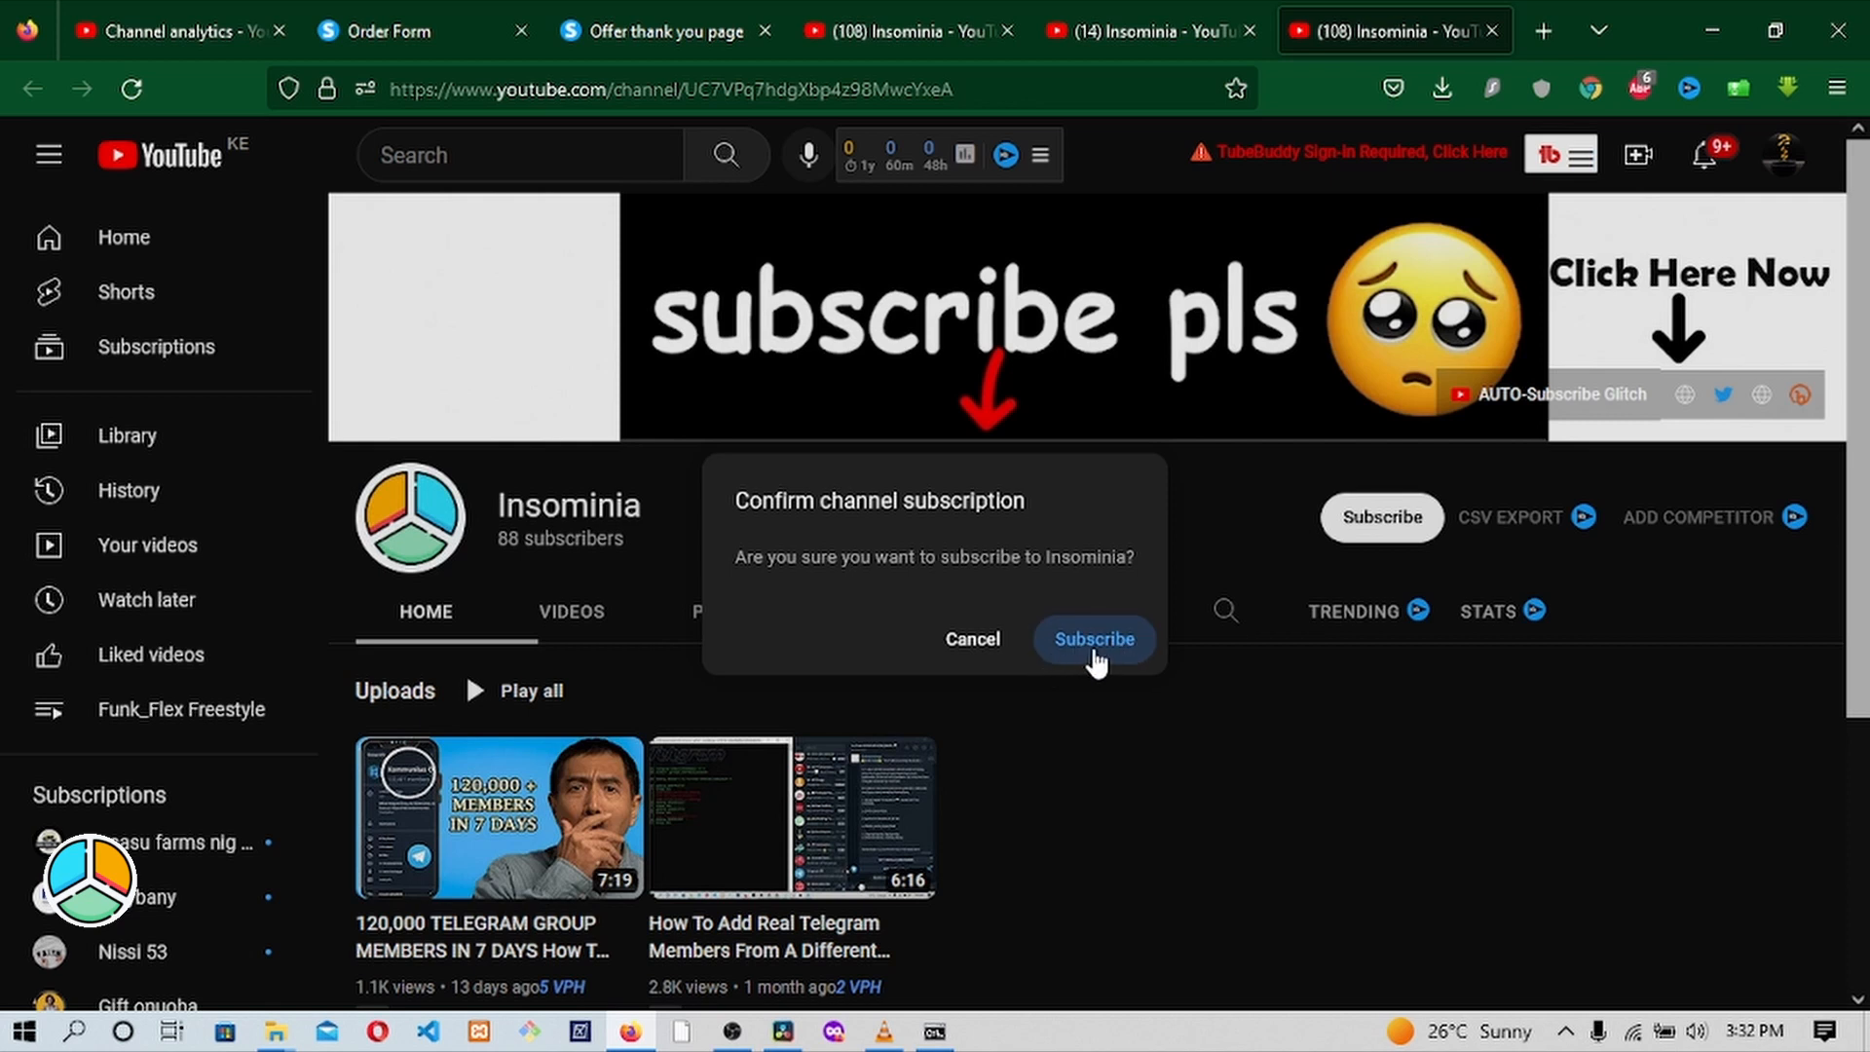
{"action": "left_click", "coordinate": [1093, 639]}
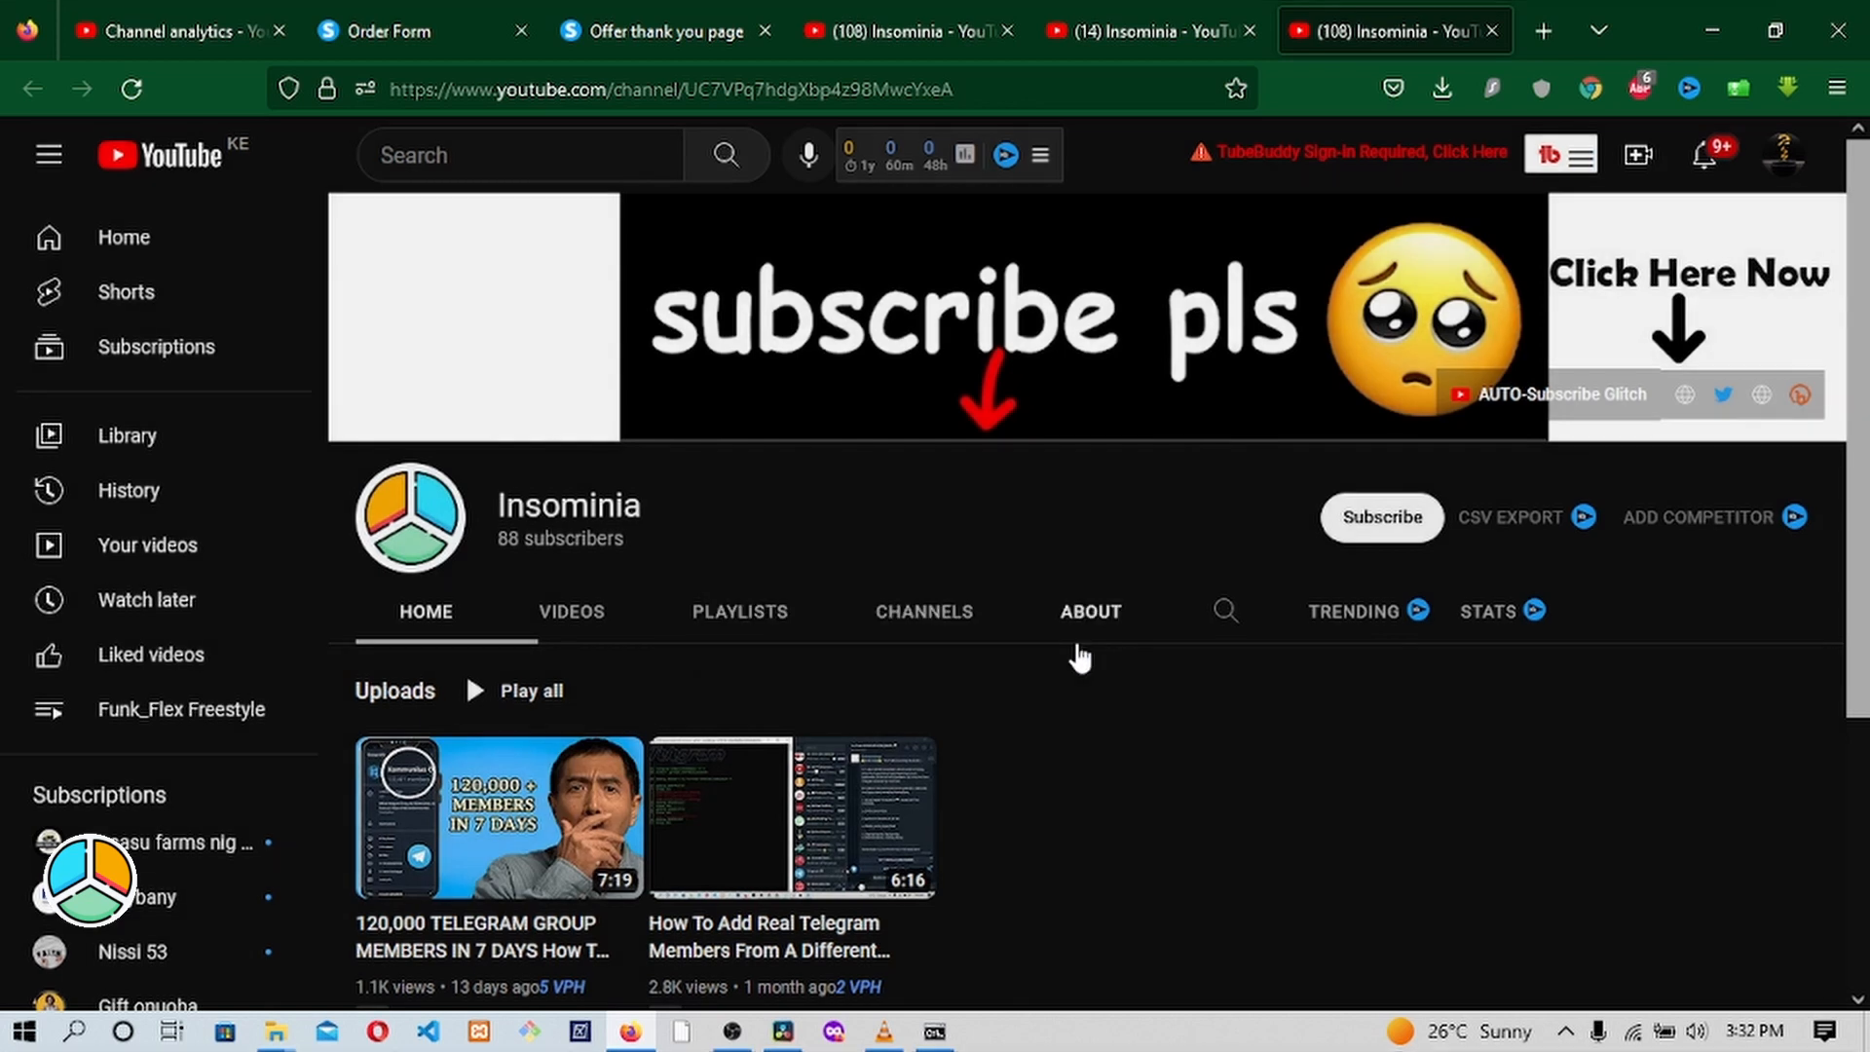
{"action": "left_click", "coordinate": [1380, 517]}
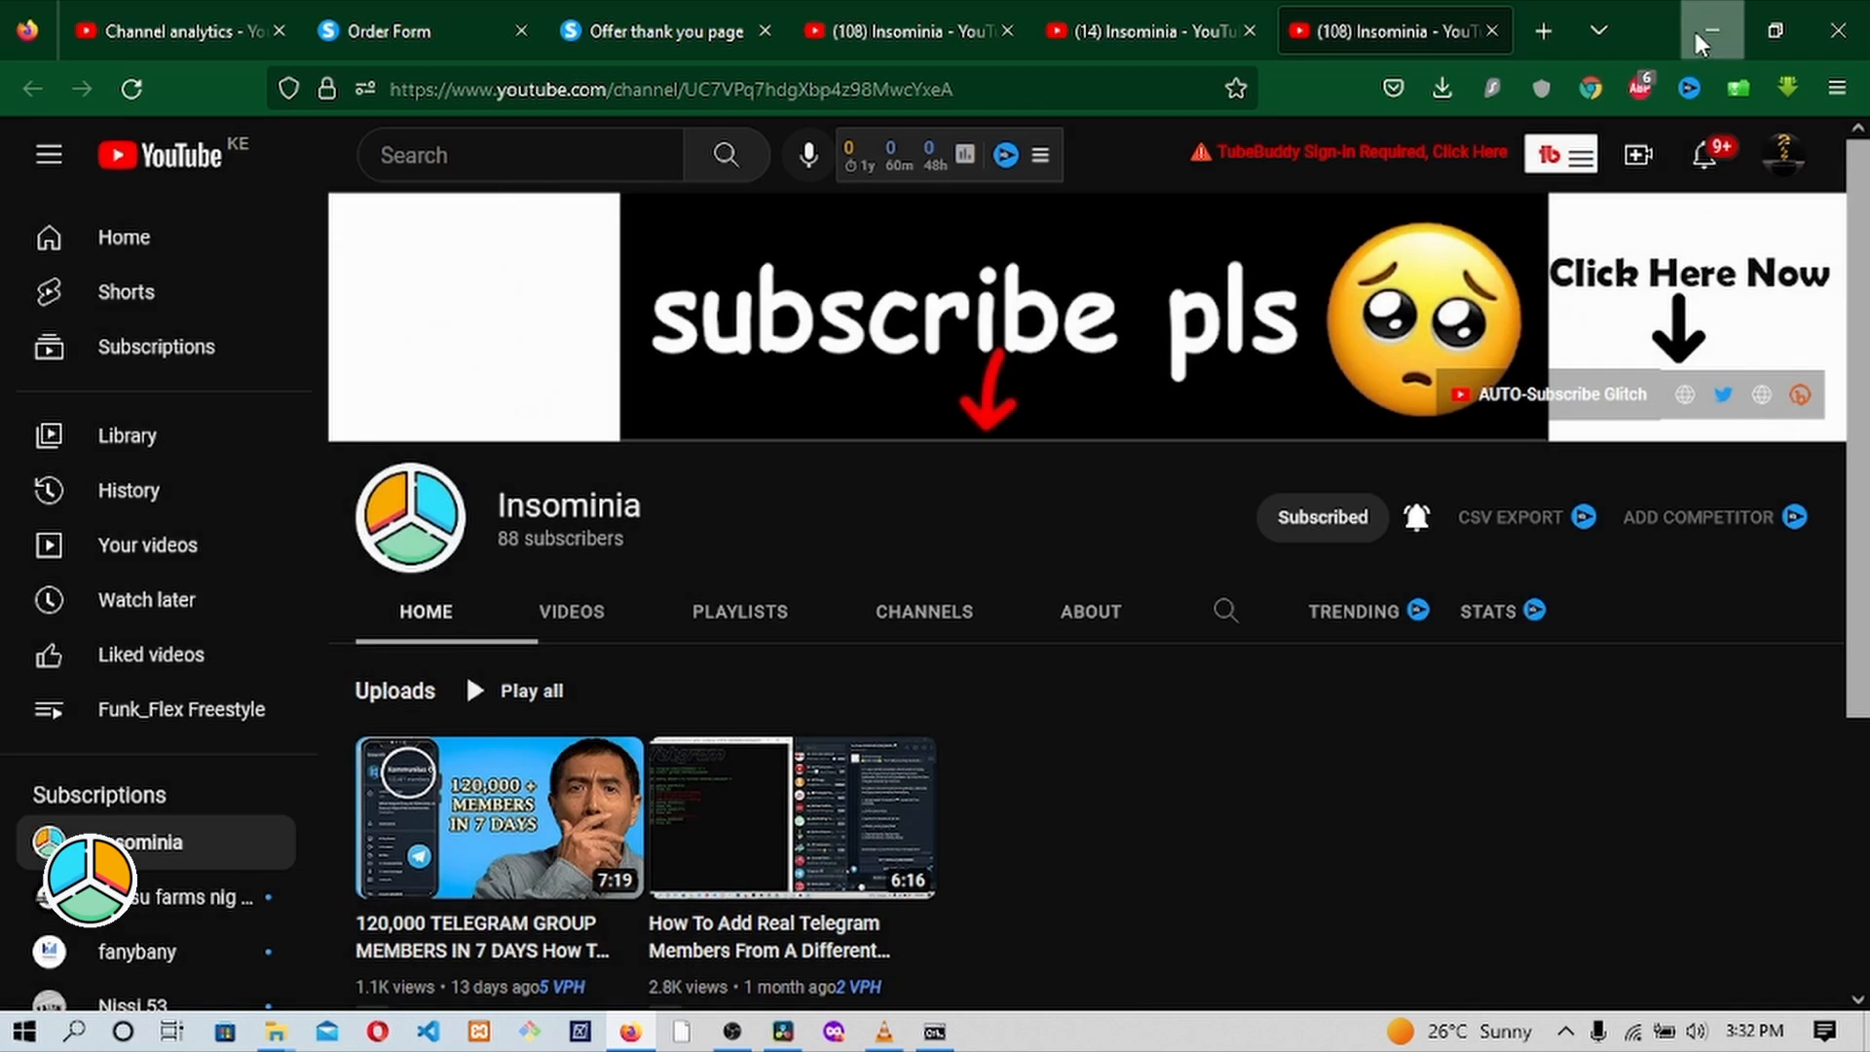
{"action": "left_click", "coordinate": [1715, 30]}
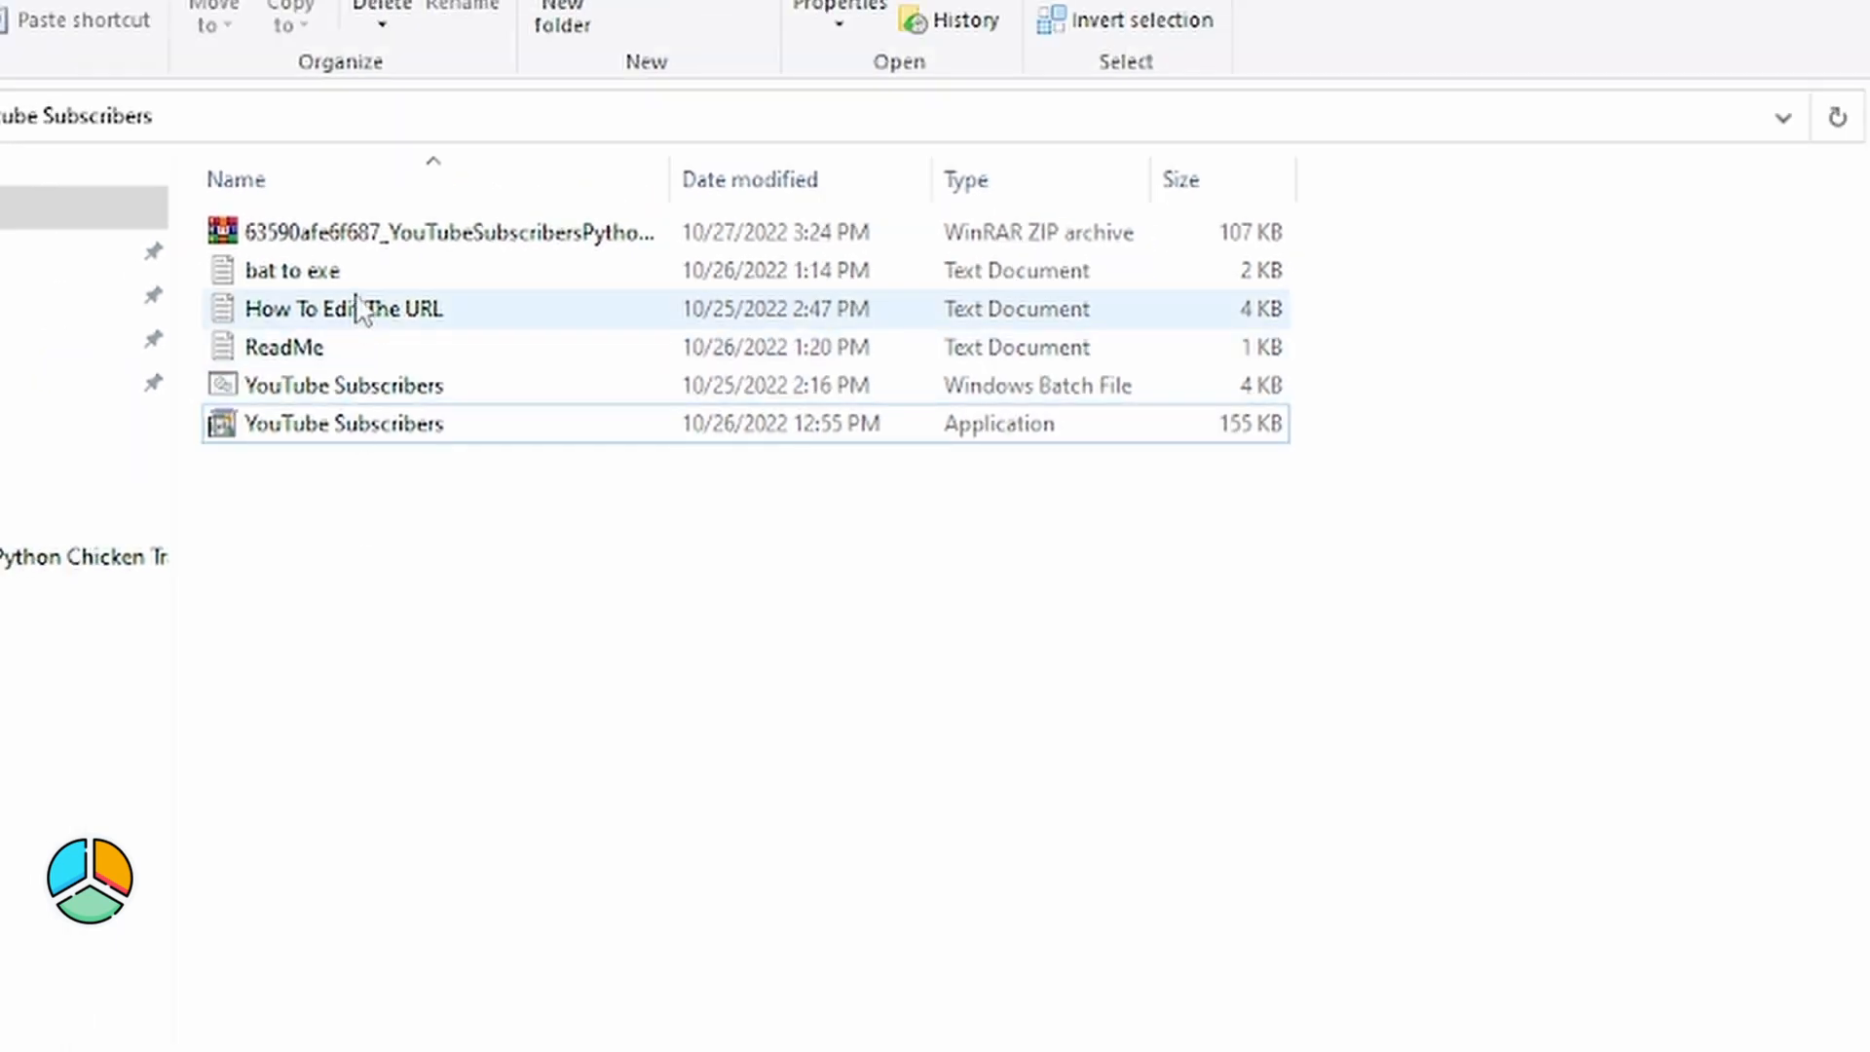
Open 'How To Edit The URL' in Notepad and maximize the window.
{"action": "left_click", "coordinate": [343, 309]}
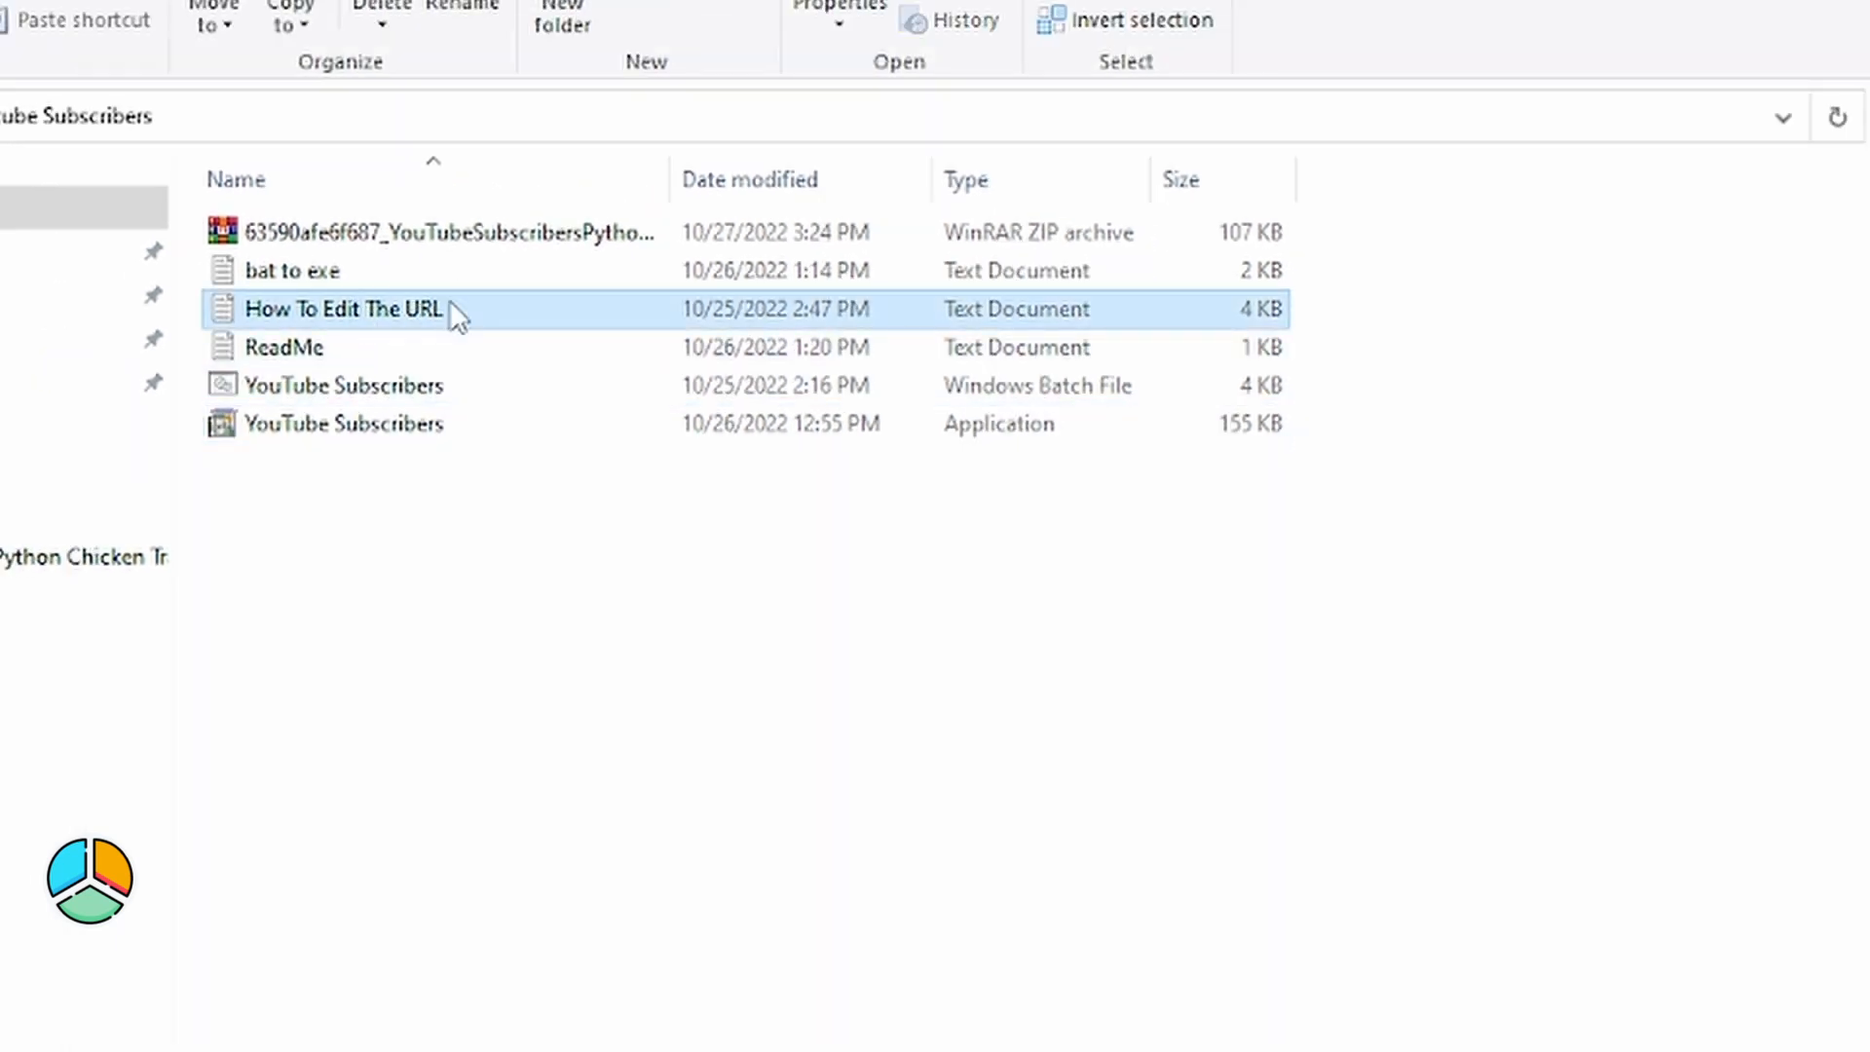
{"action": "double_click", "coordinate": [342, 308]}
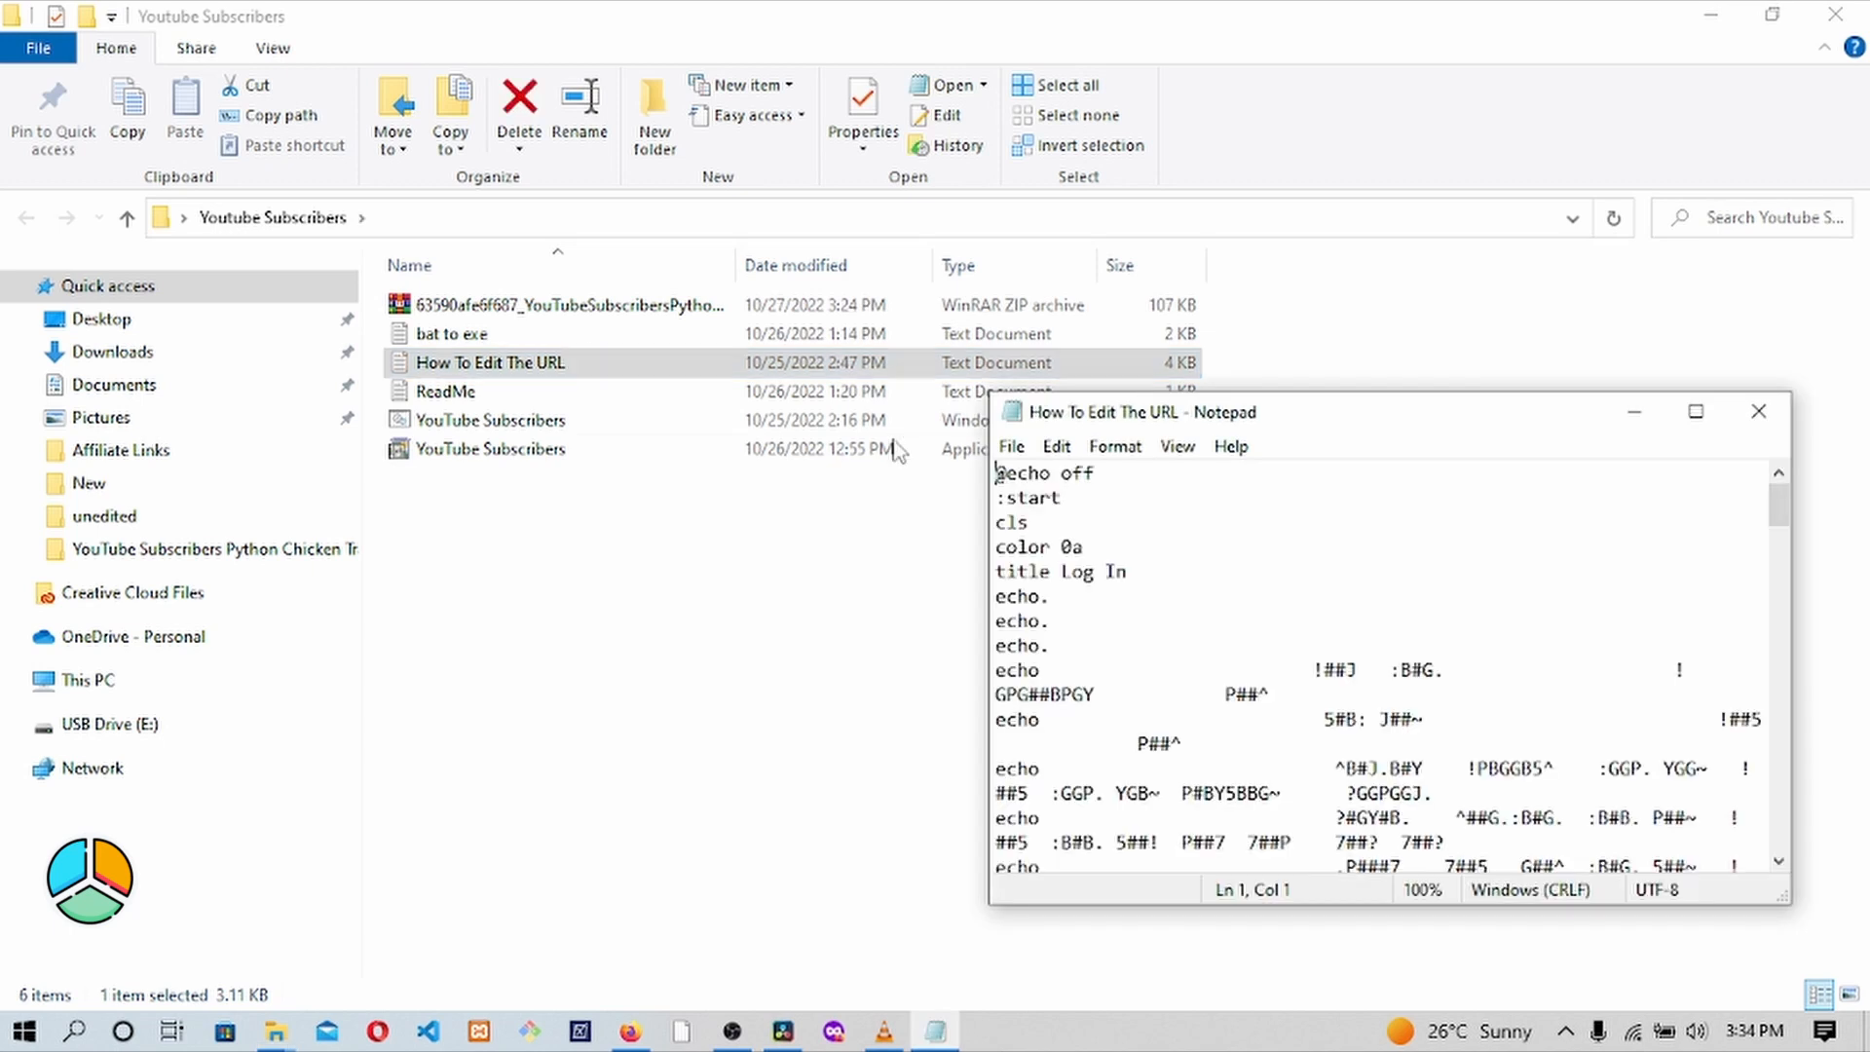
{"action": "left_click", "coordinate": [1695, 411]}
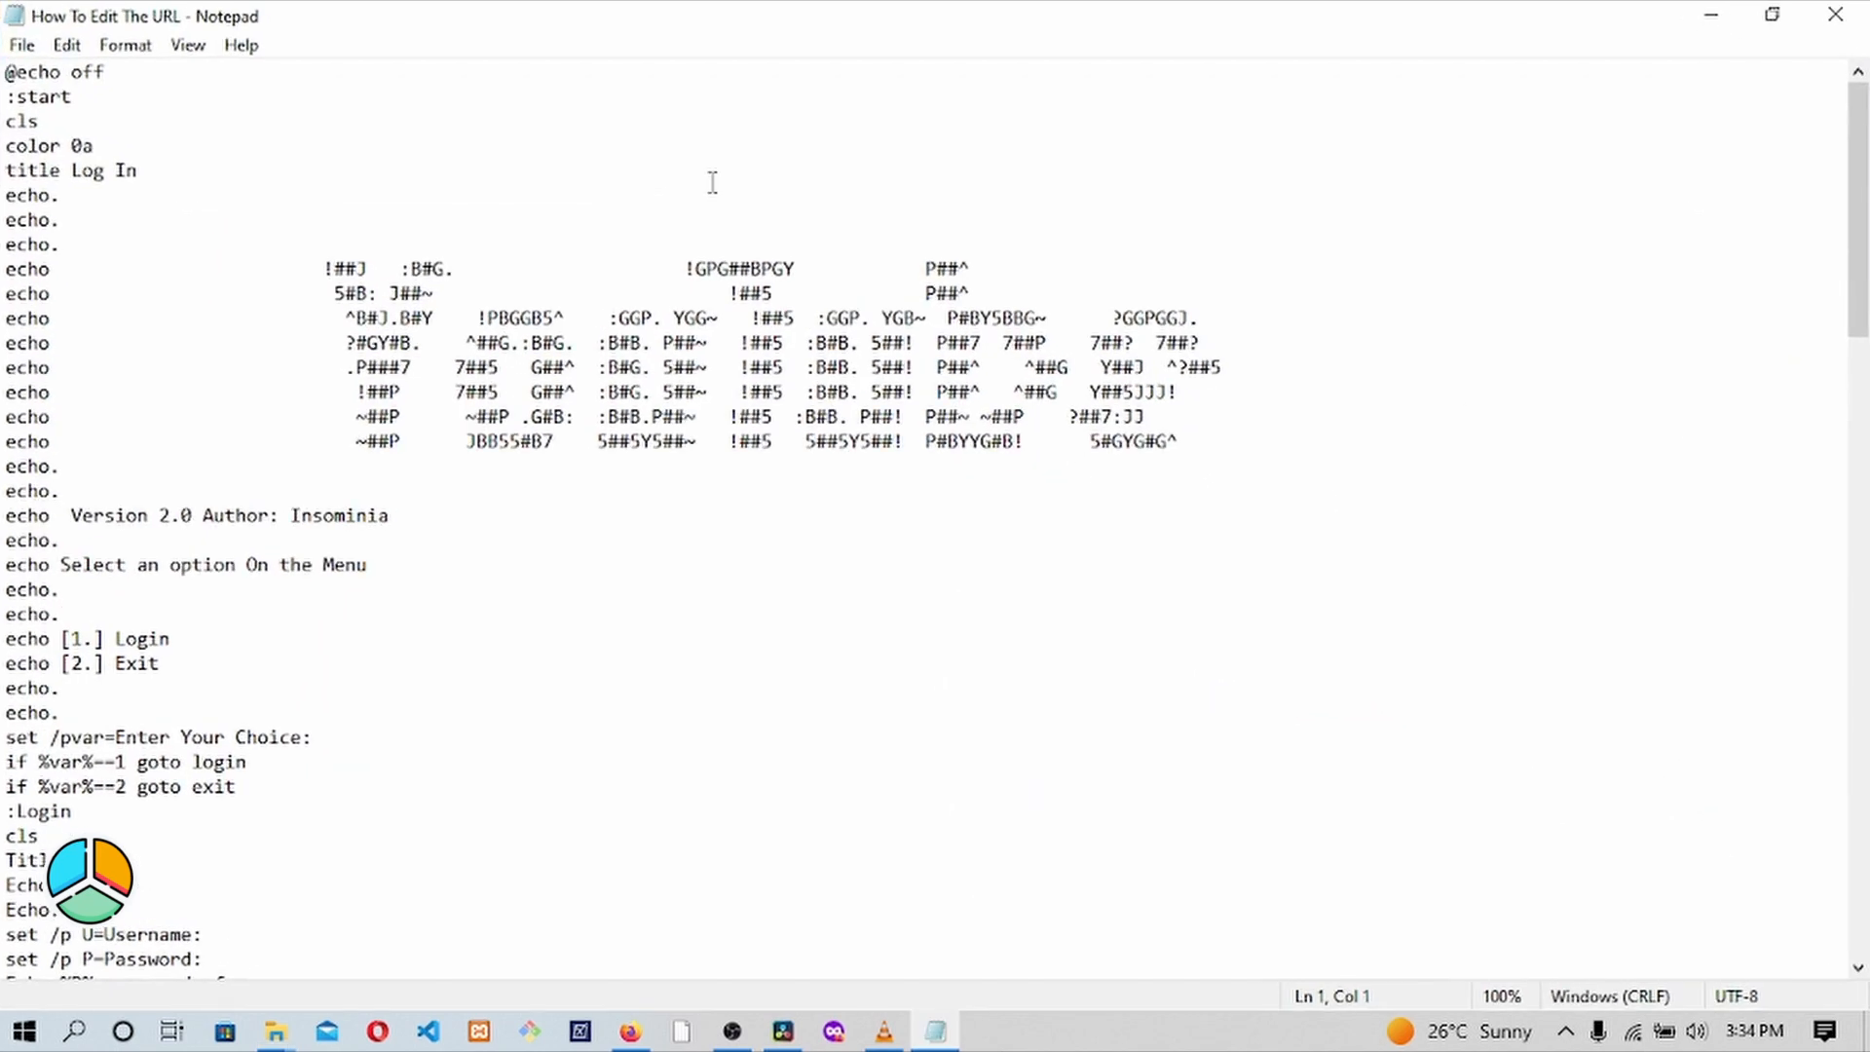
{"action": "scroll", "scroll_direction": "down", "scroll_amount": 3}
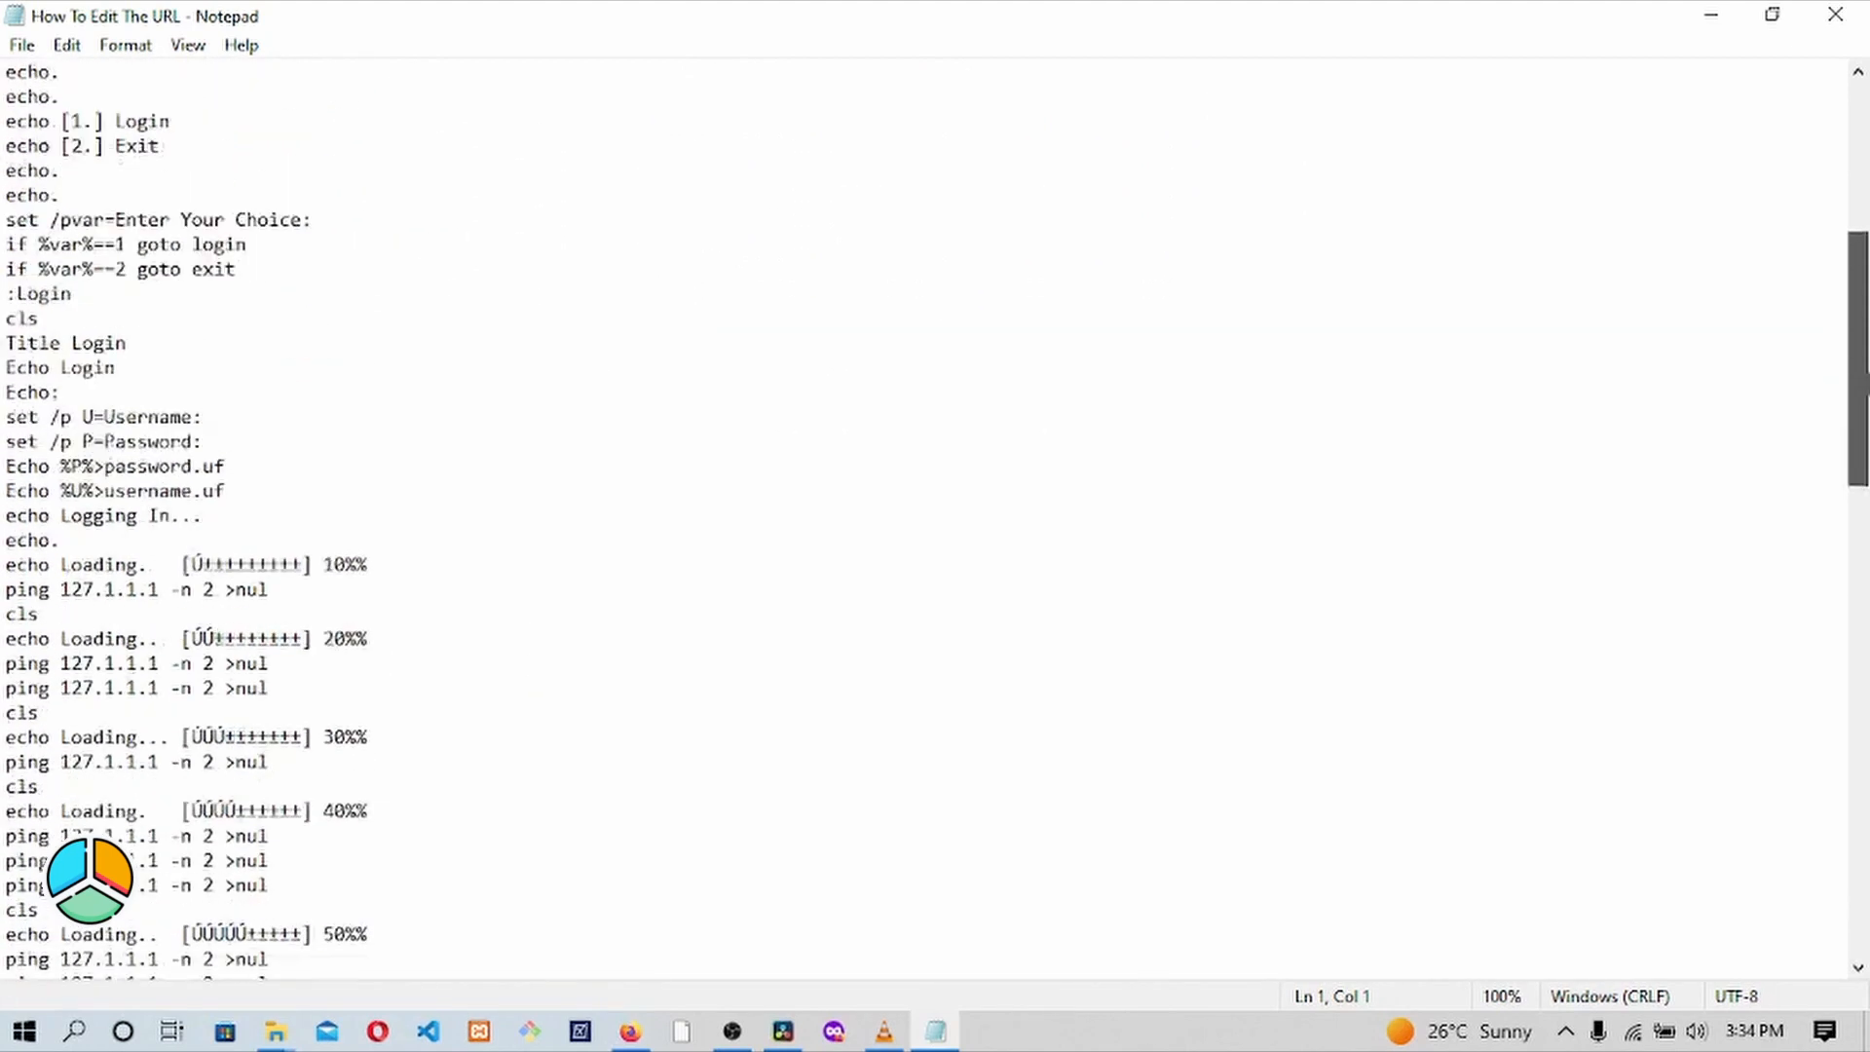
Search the script for 'URL' to locate the channel URL placeholder line.
{"action": "scroll", "scroll_direction": "up", "scroll_amount": 3}
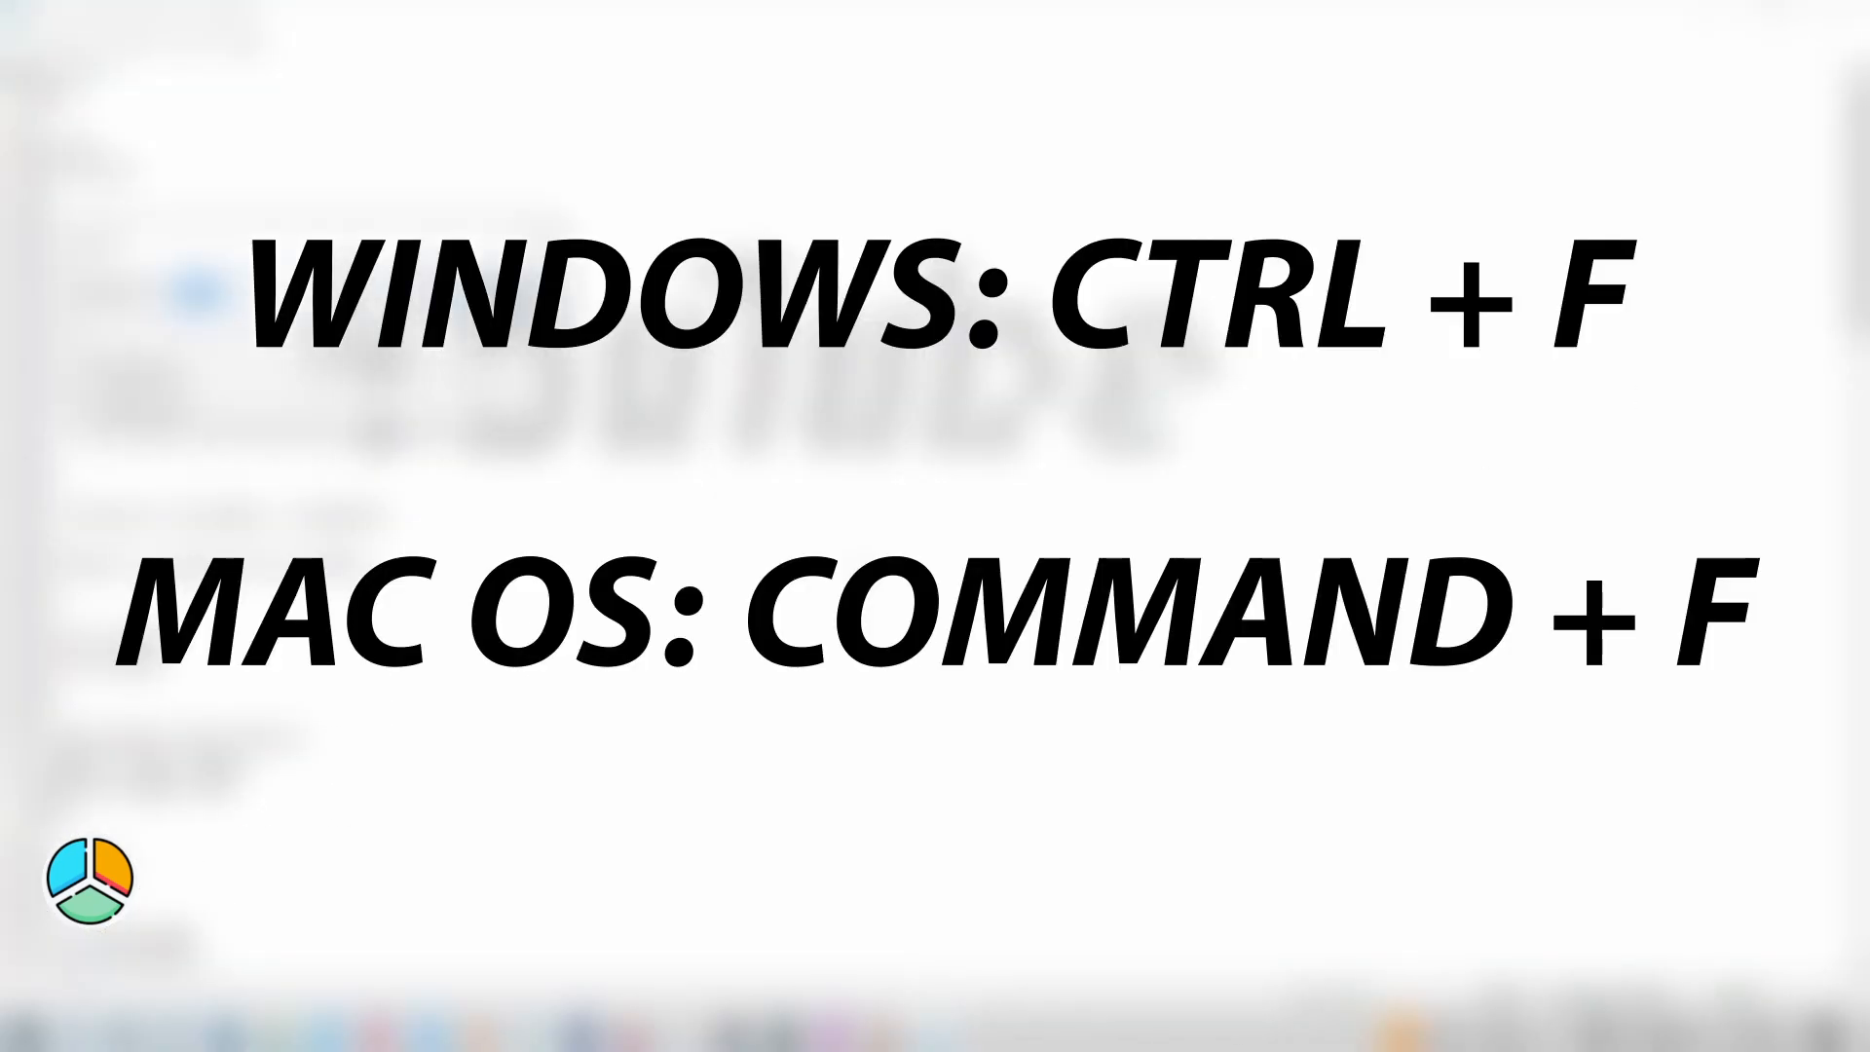
{"action": "key", "text": "ctrl+f"}
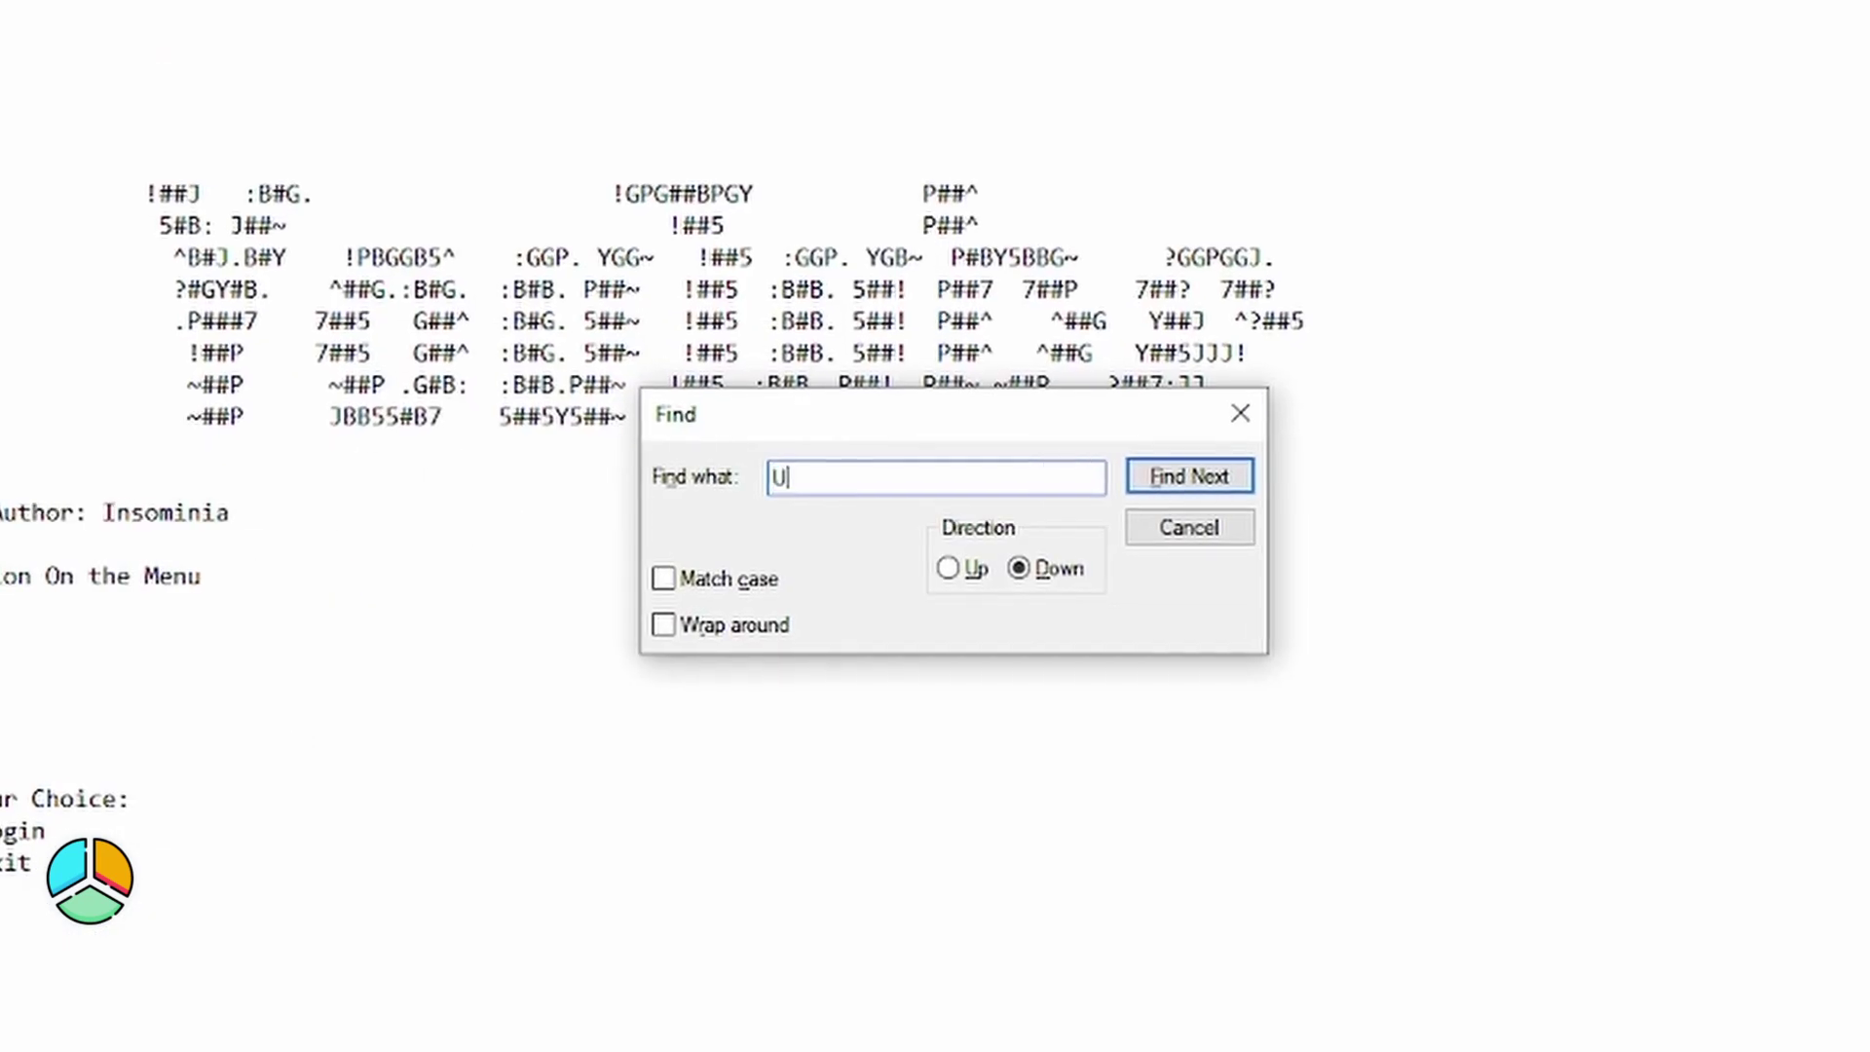
{"action": "type", "text": "RL"}
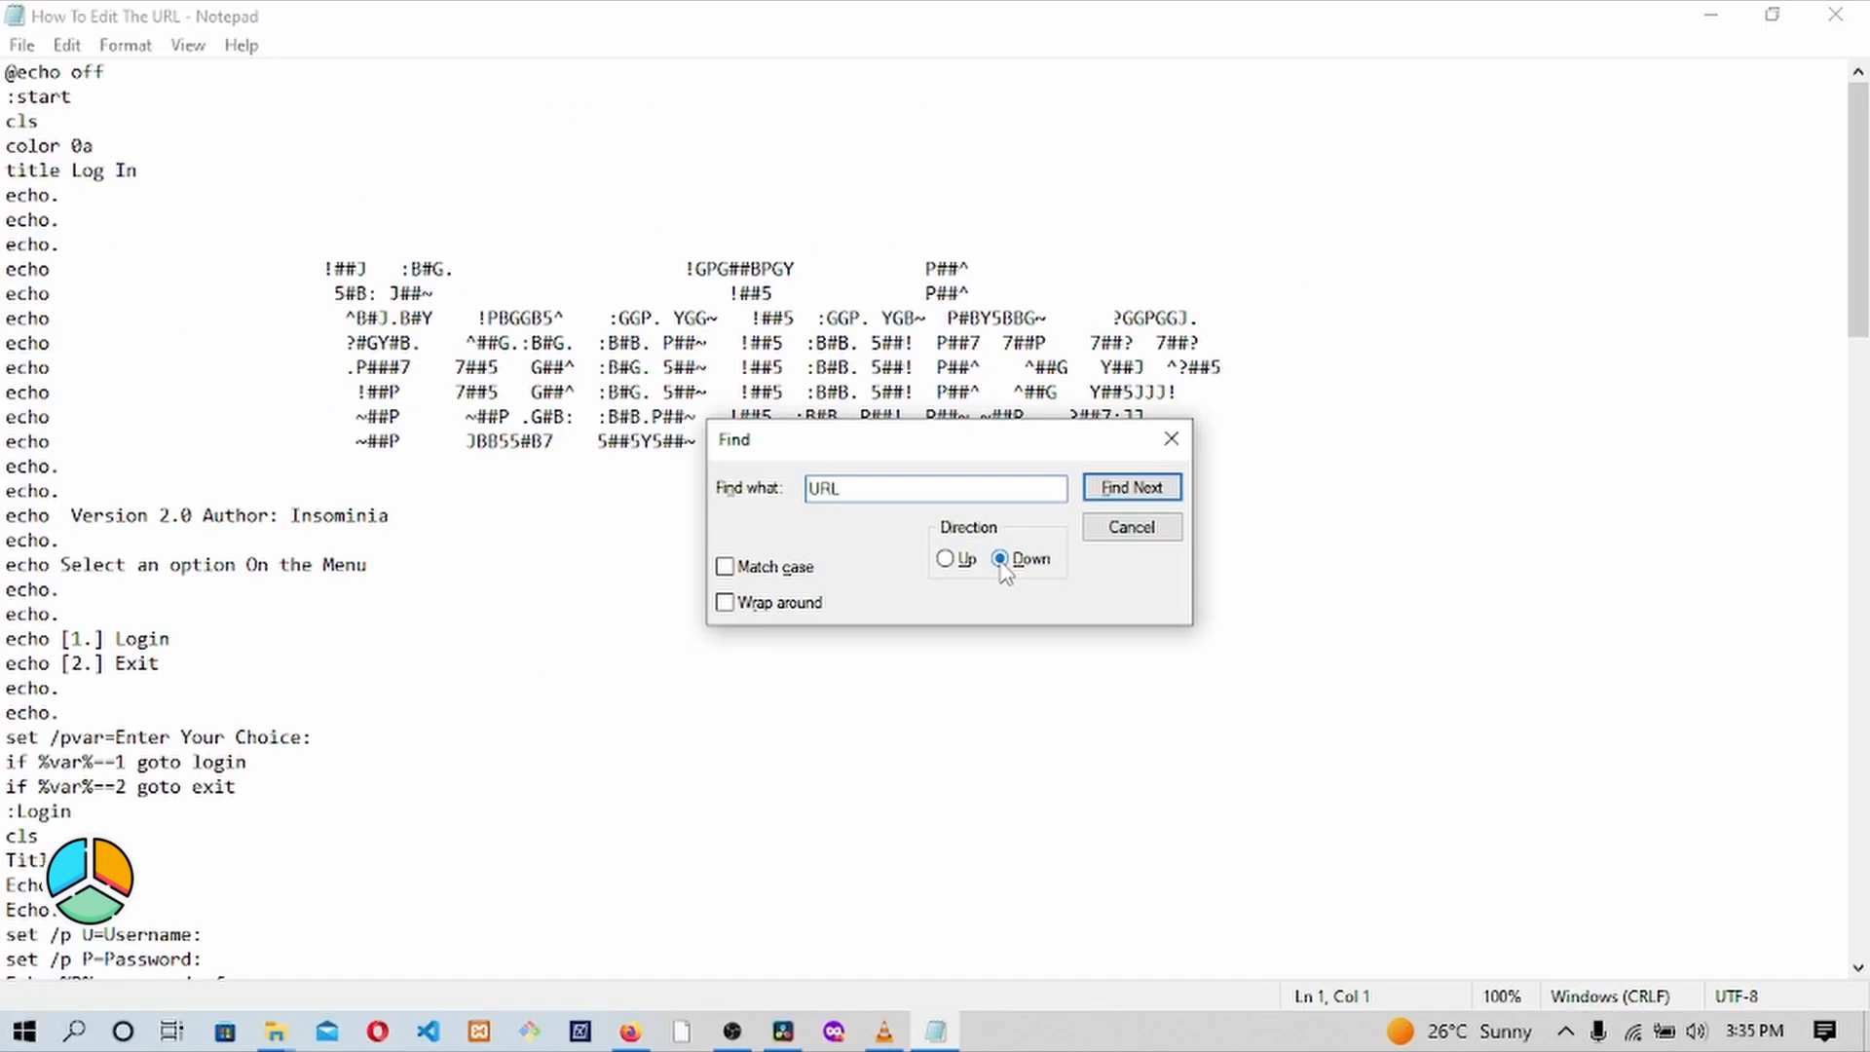
{"action": "left_click", "coordinate": [1130, 487]}
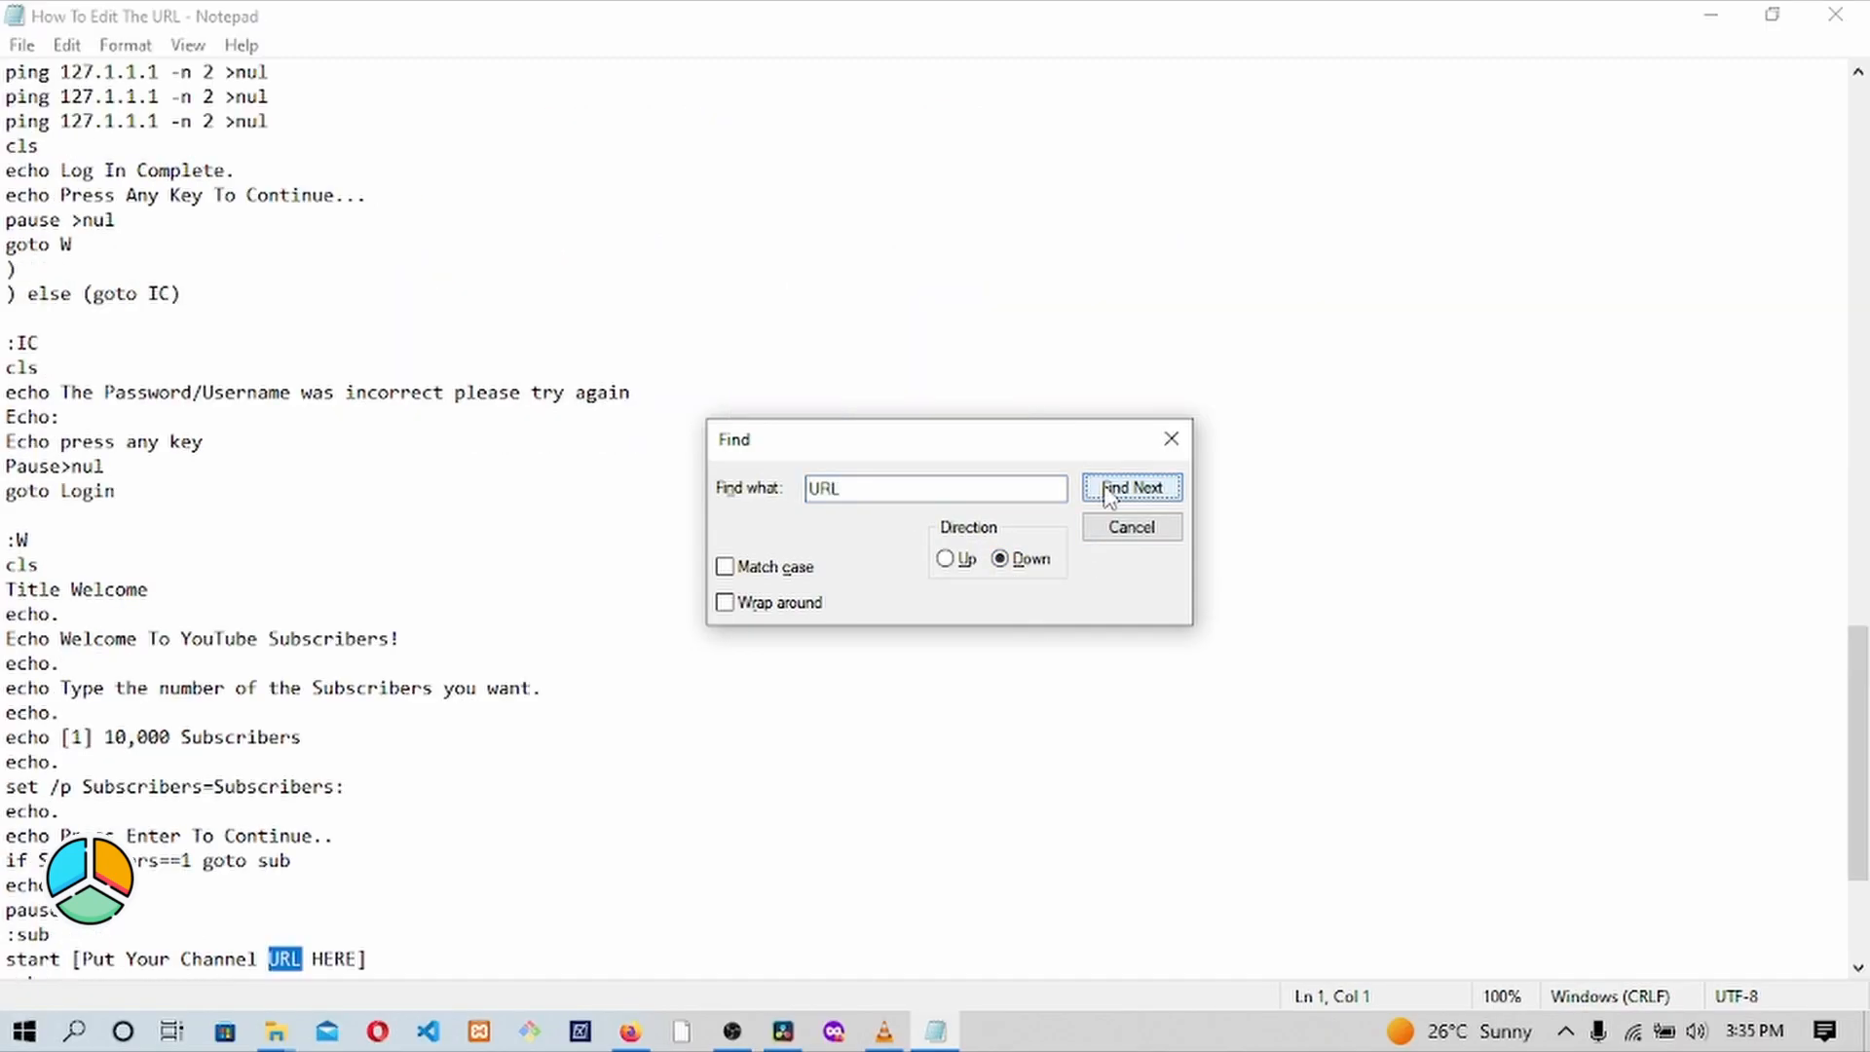
{"action": "left_click", "coordinate": [1128, 487]}
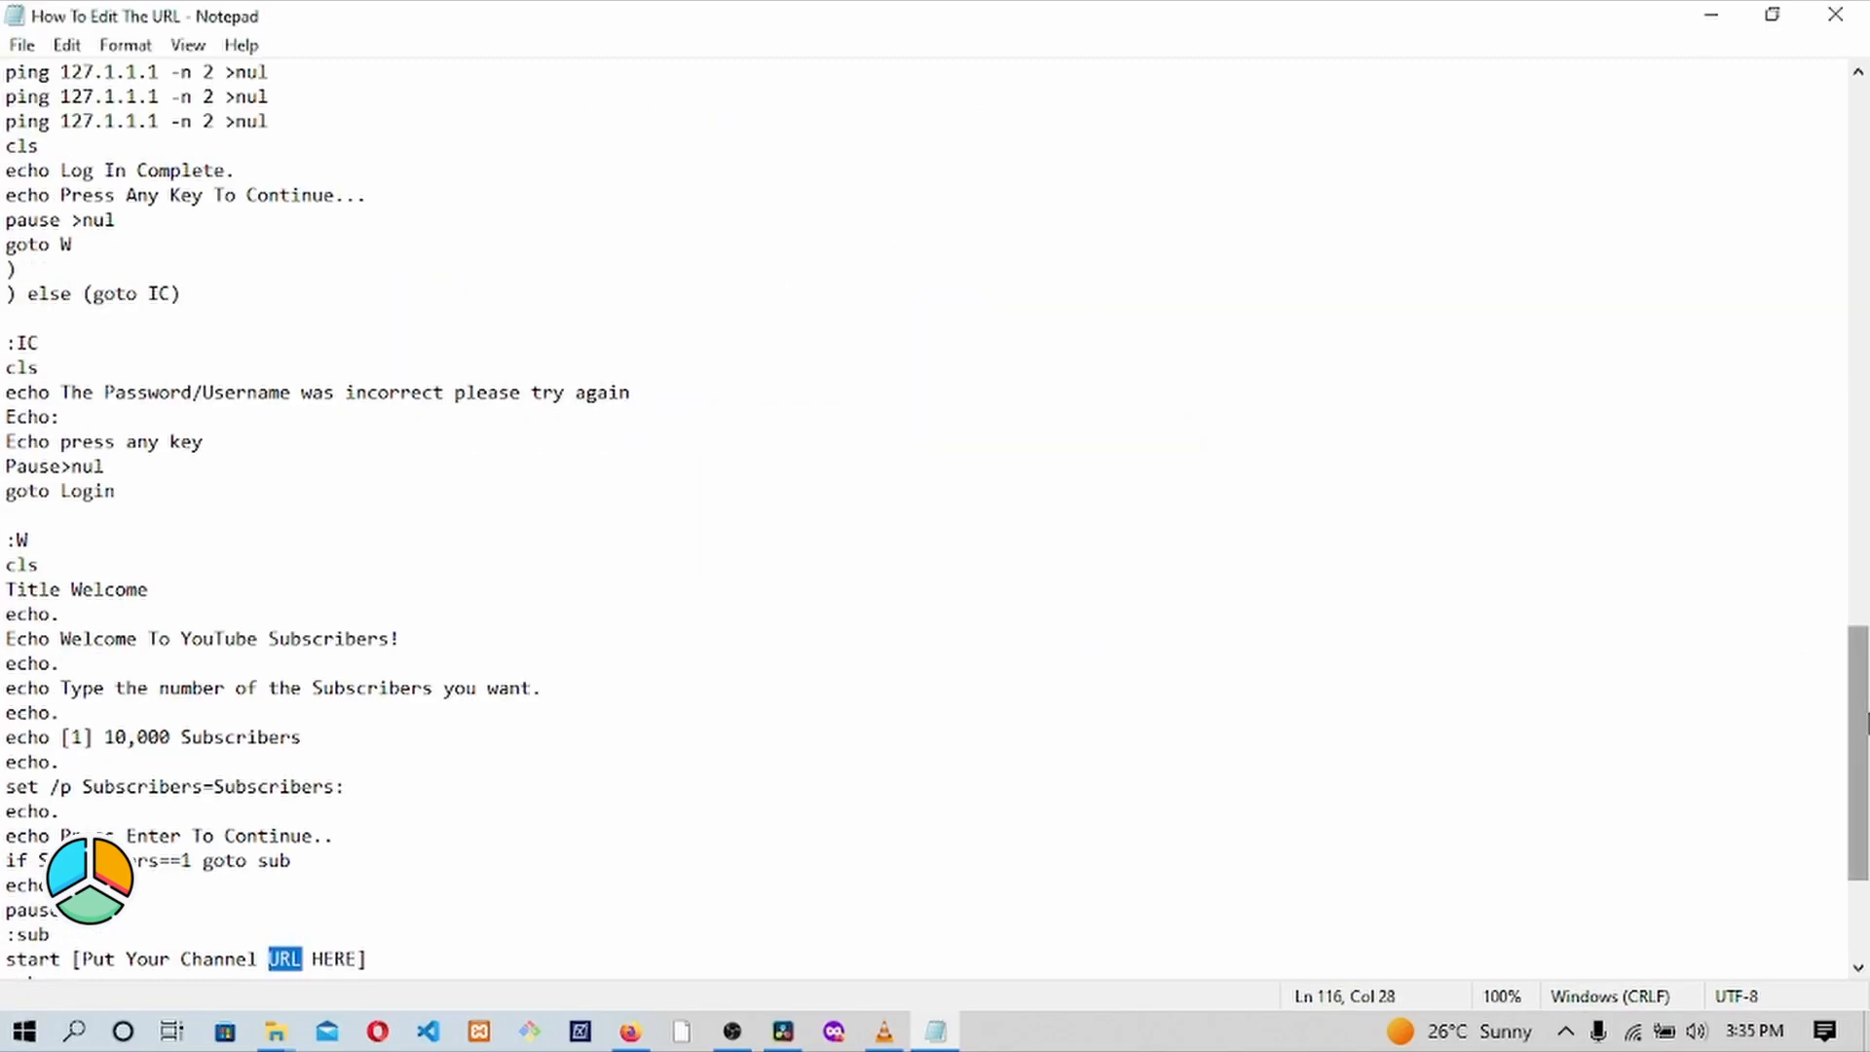
{"action": "scroll", "scroll_direction": "down", "scroll_amount": 3}
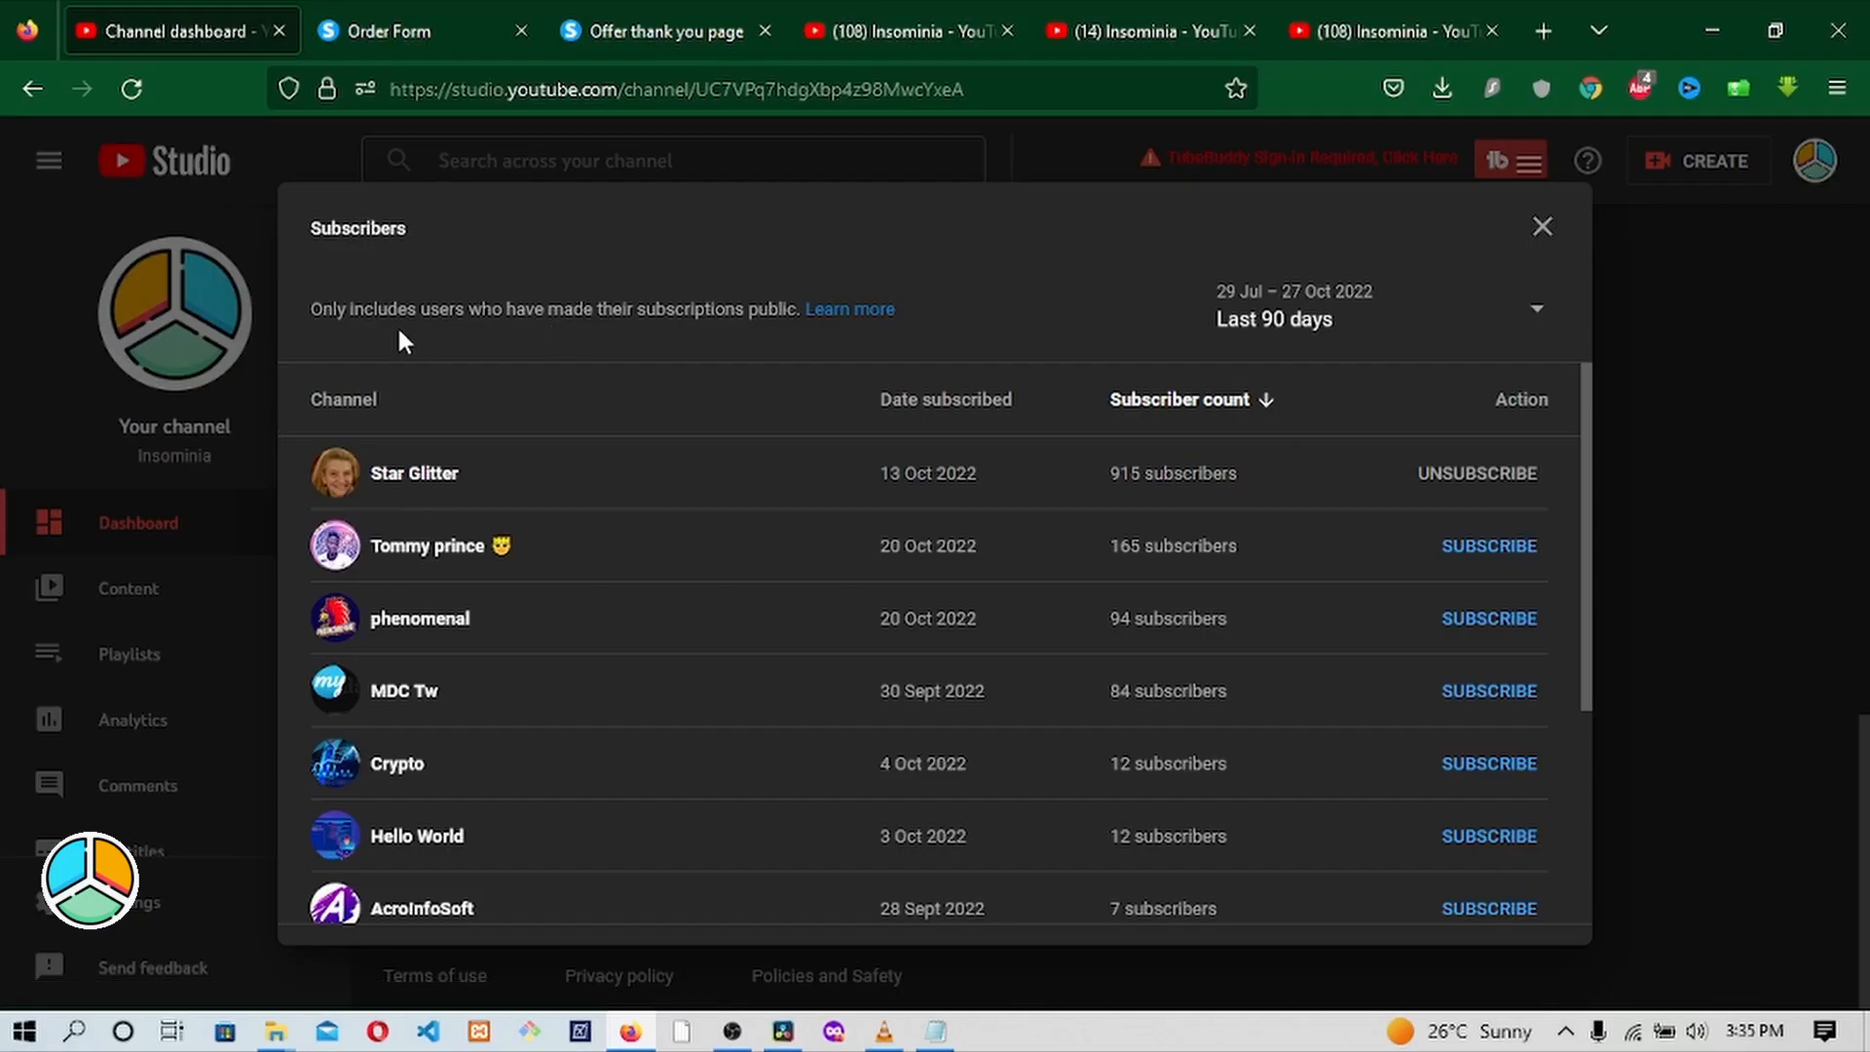
{"action": "mouse_move", "coordinate": [1630, 576]}
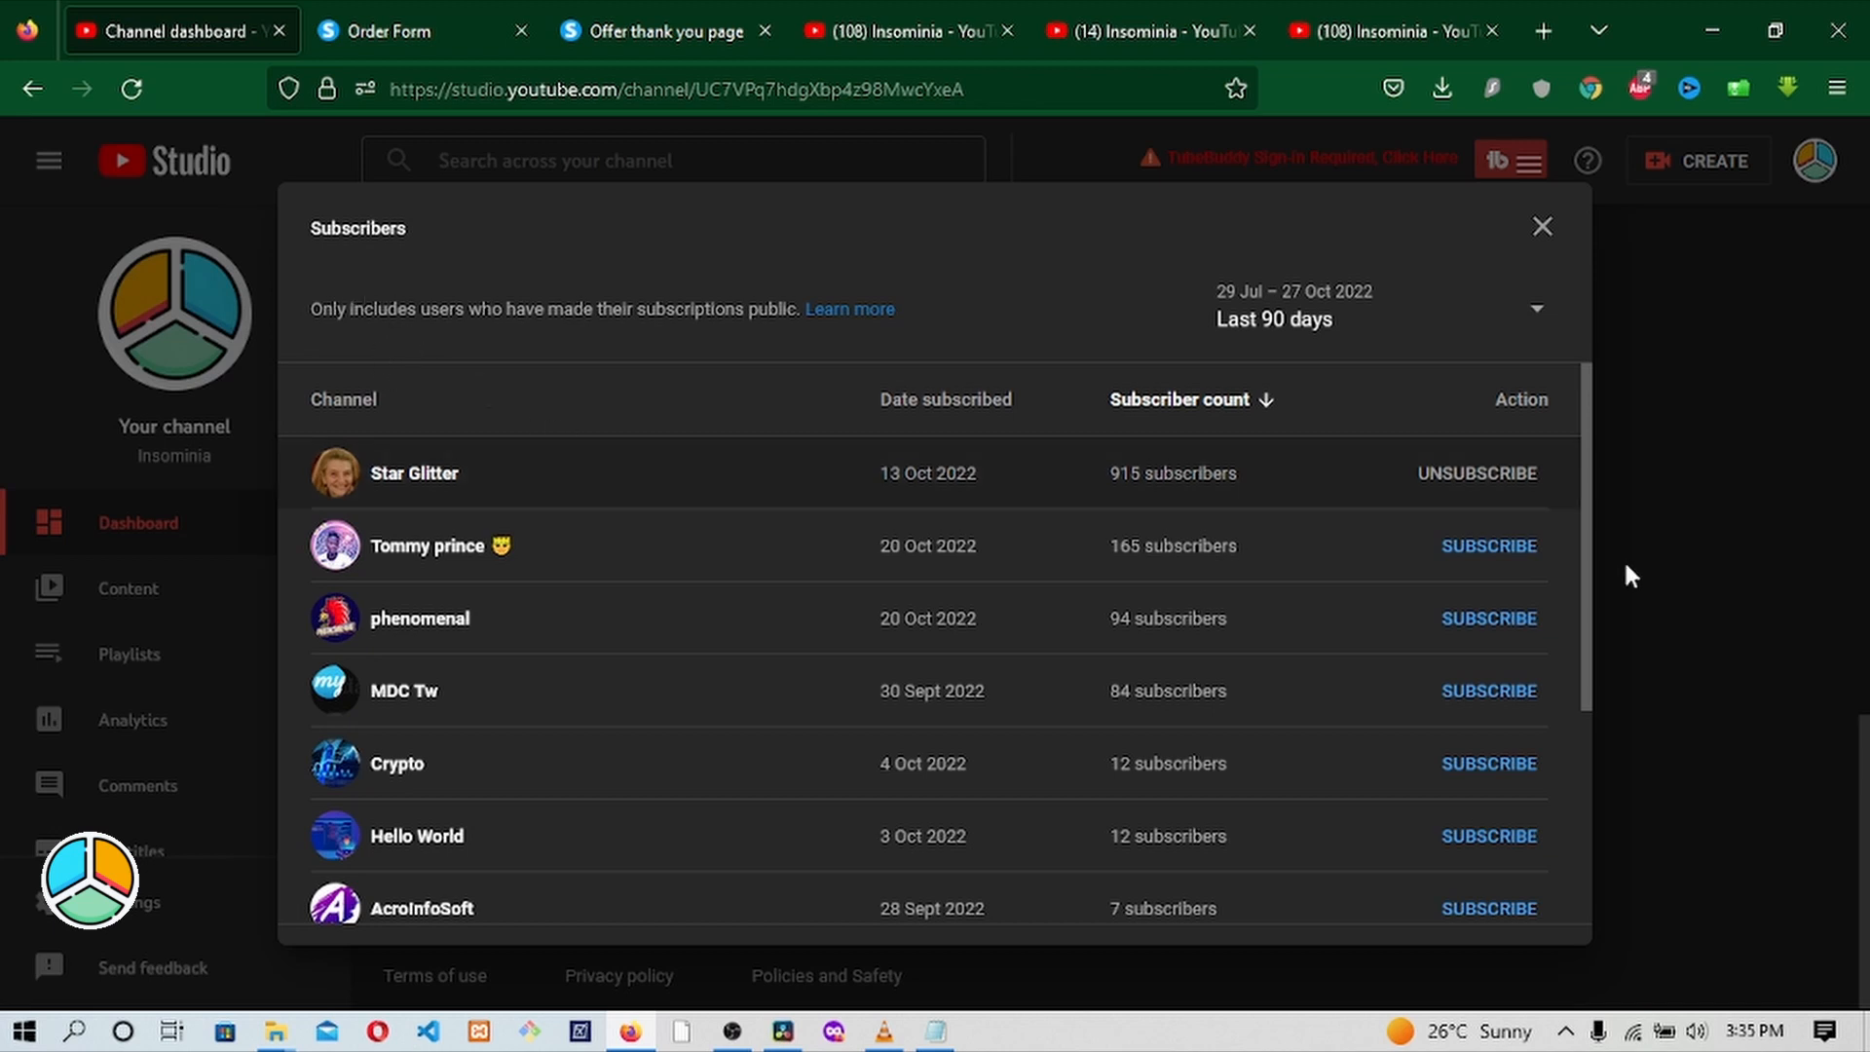
{"action": "left_click", "coordinate": [414, 473]}
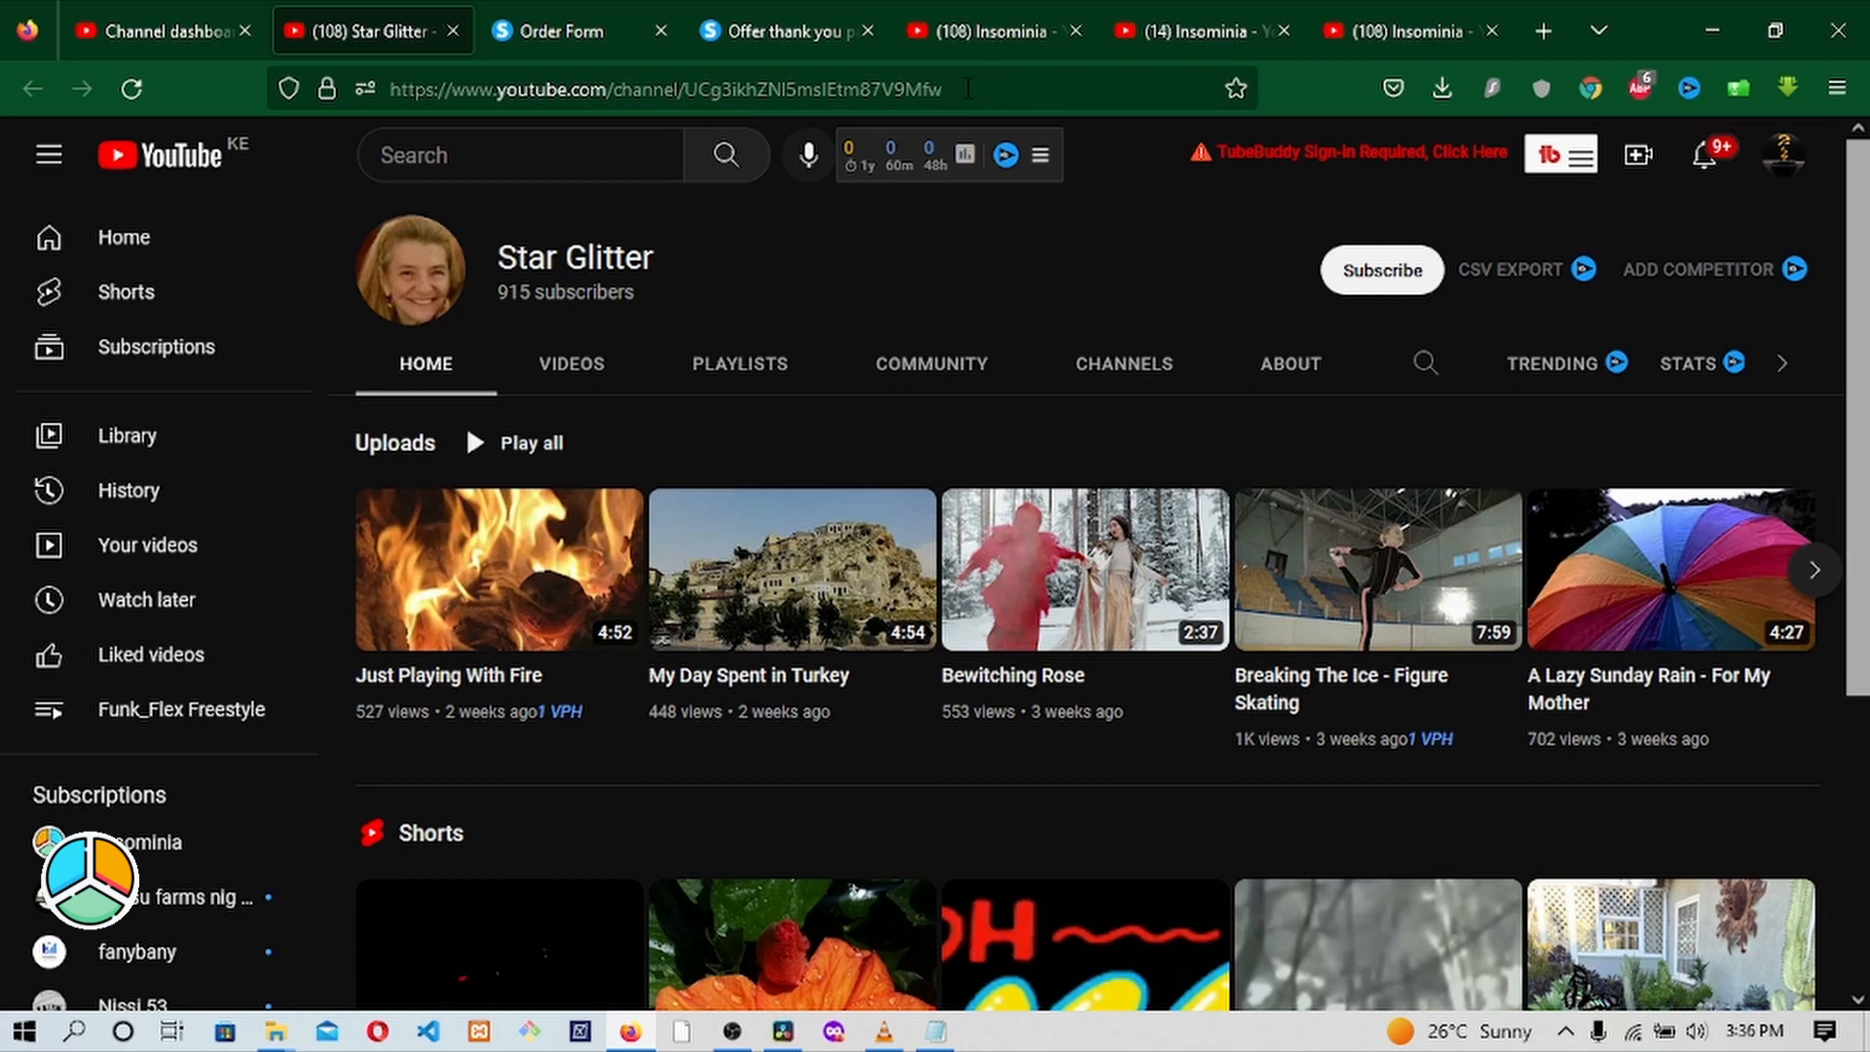
{"action": "left_click", "coordinate": [668, 88]}
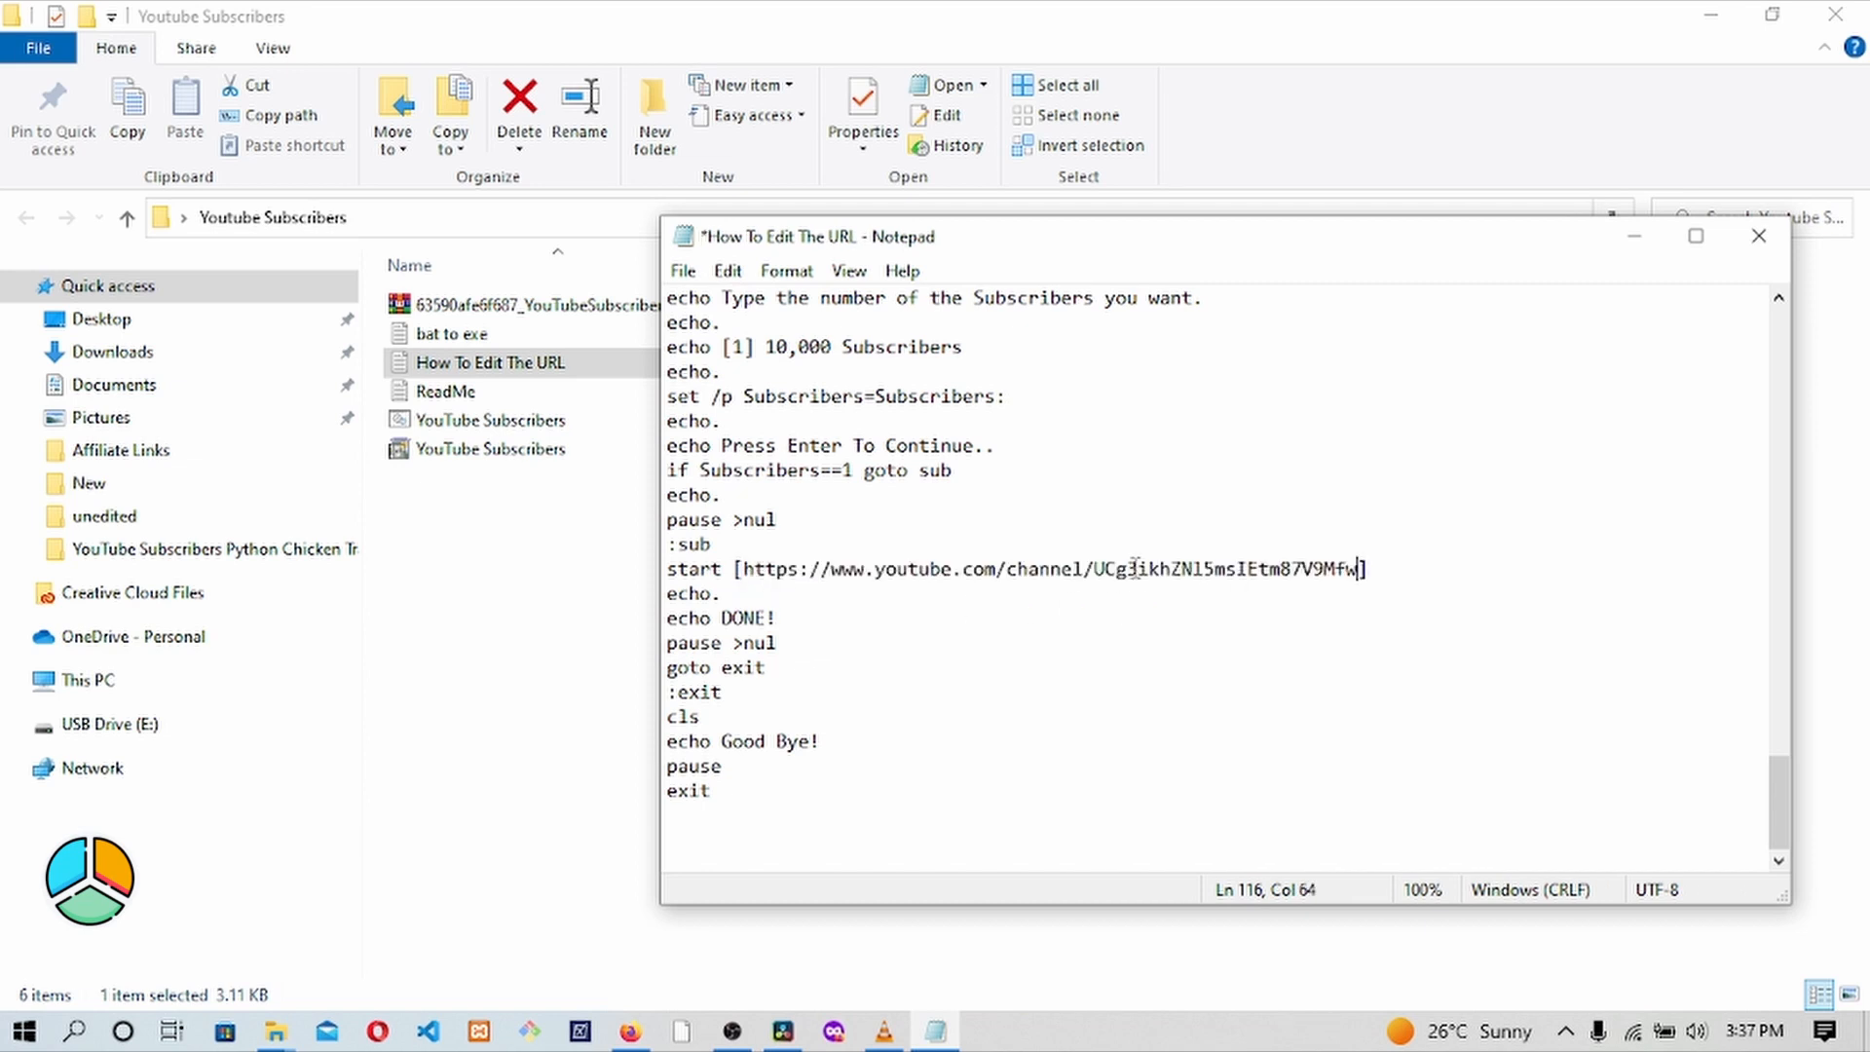
{"action": "mouse_move", "coordinate": [897, 839]}
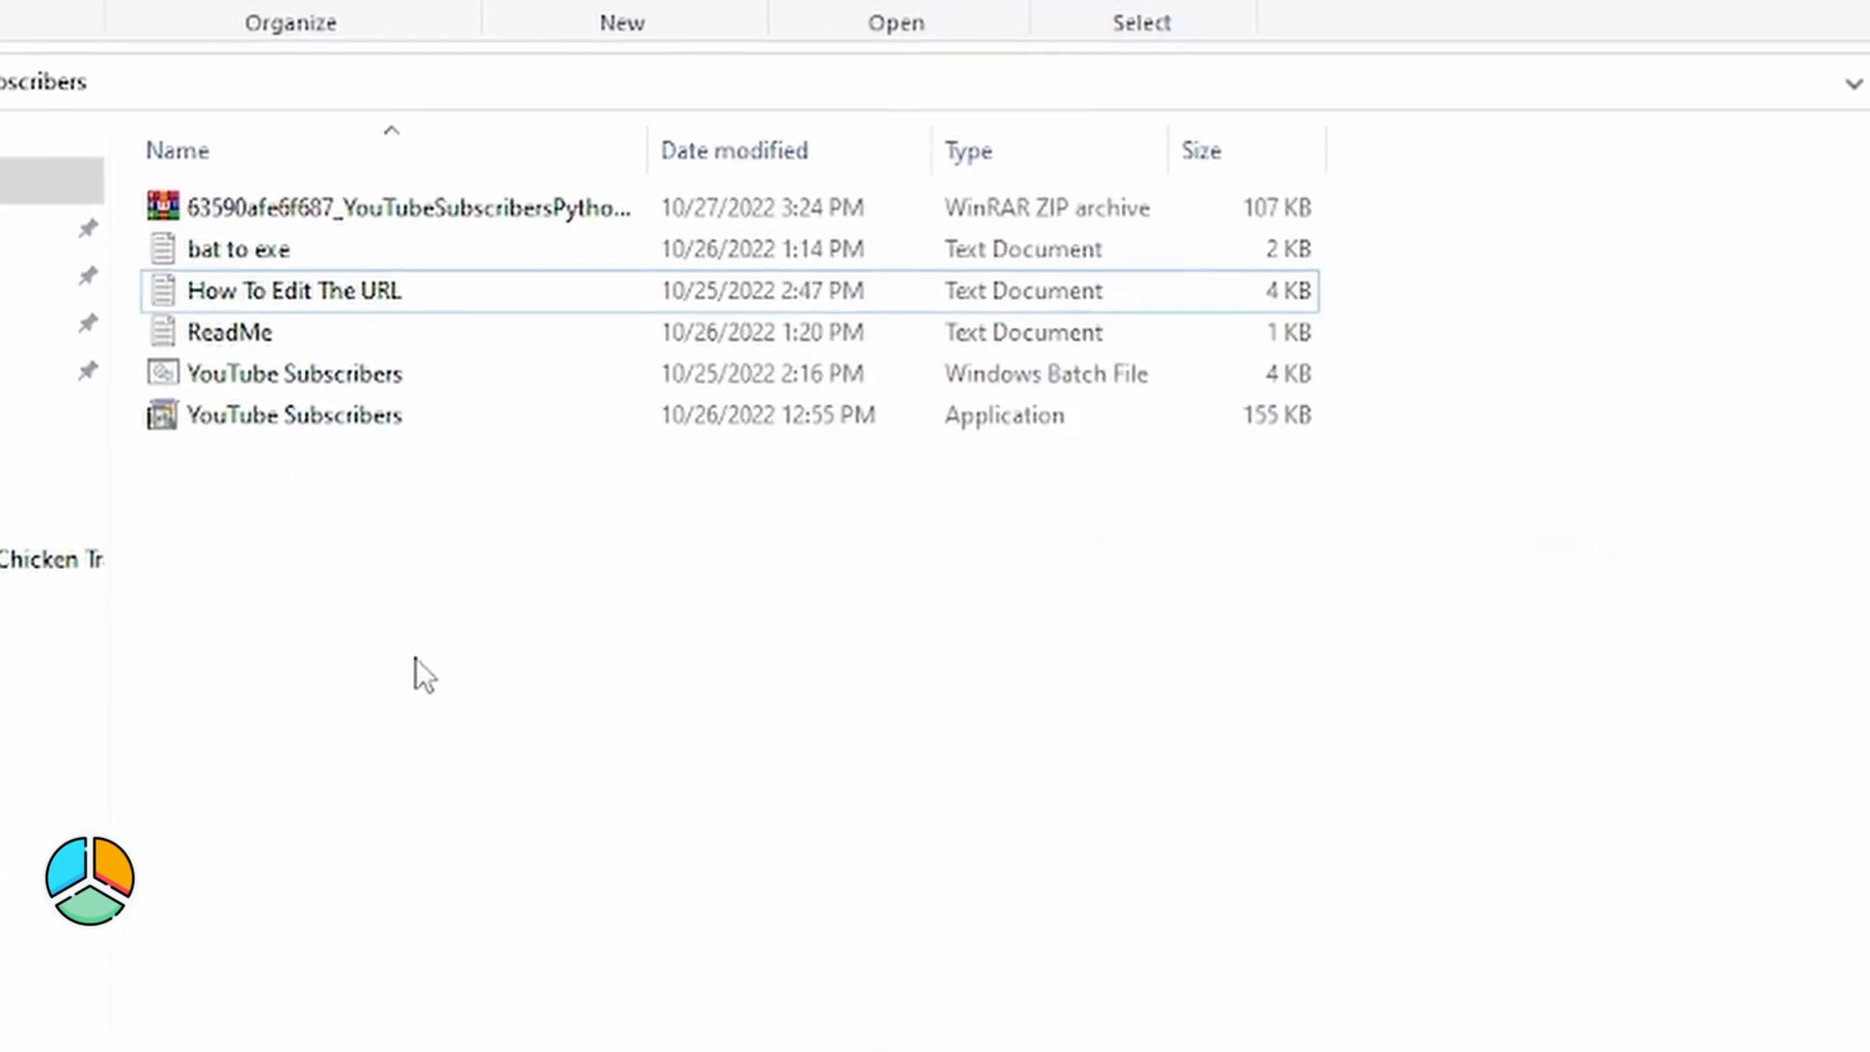
Open the ReadMe guide and copy the ?sub_confirmation=1 suffix.
{"action": "double_click", "coordinate": [229, 331]}
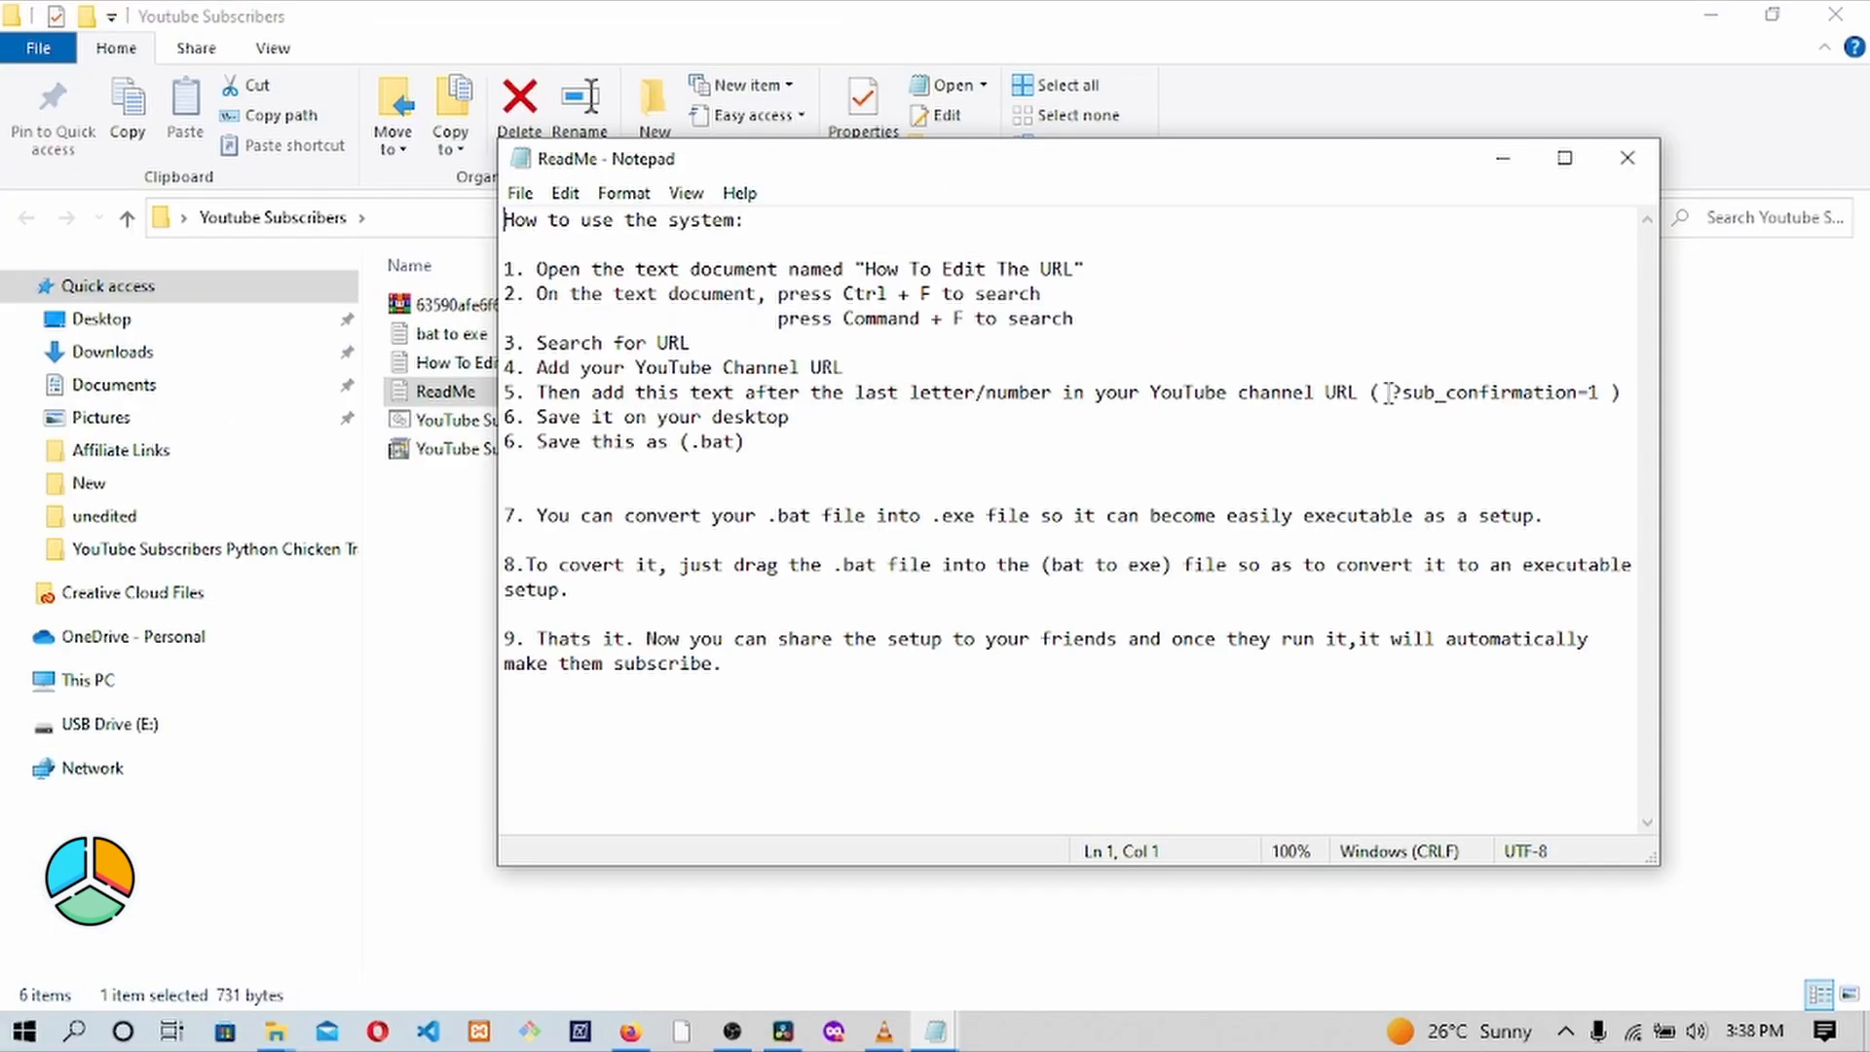
{"action": "right_click", "coordinate": [1491, 392]}
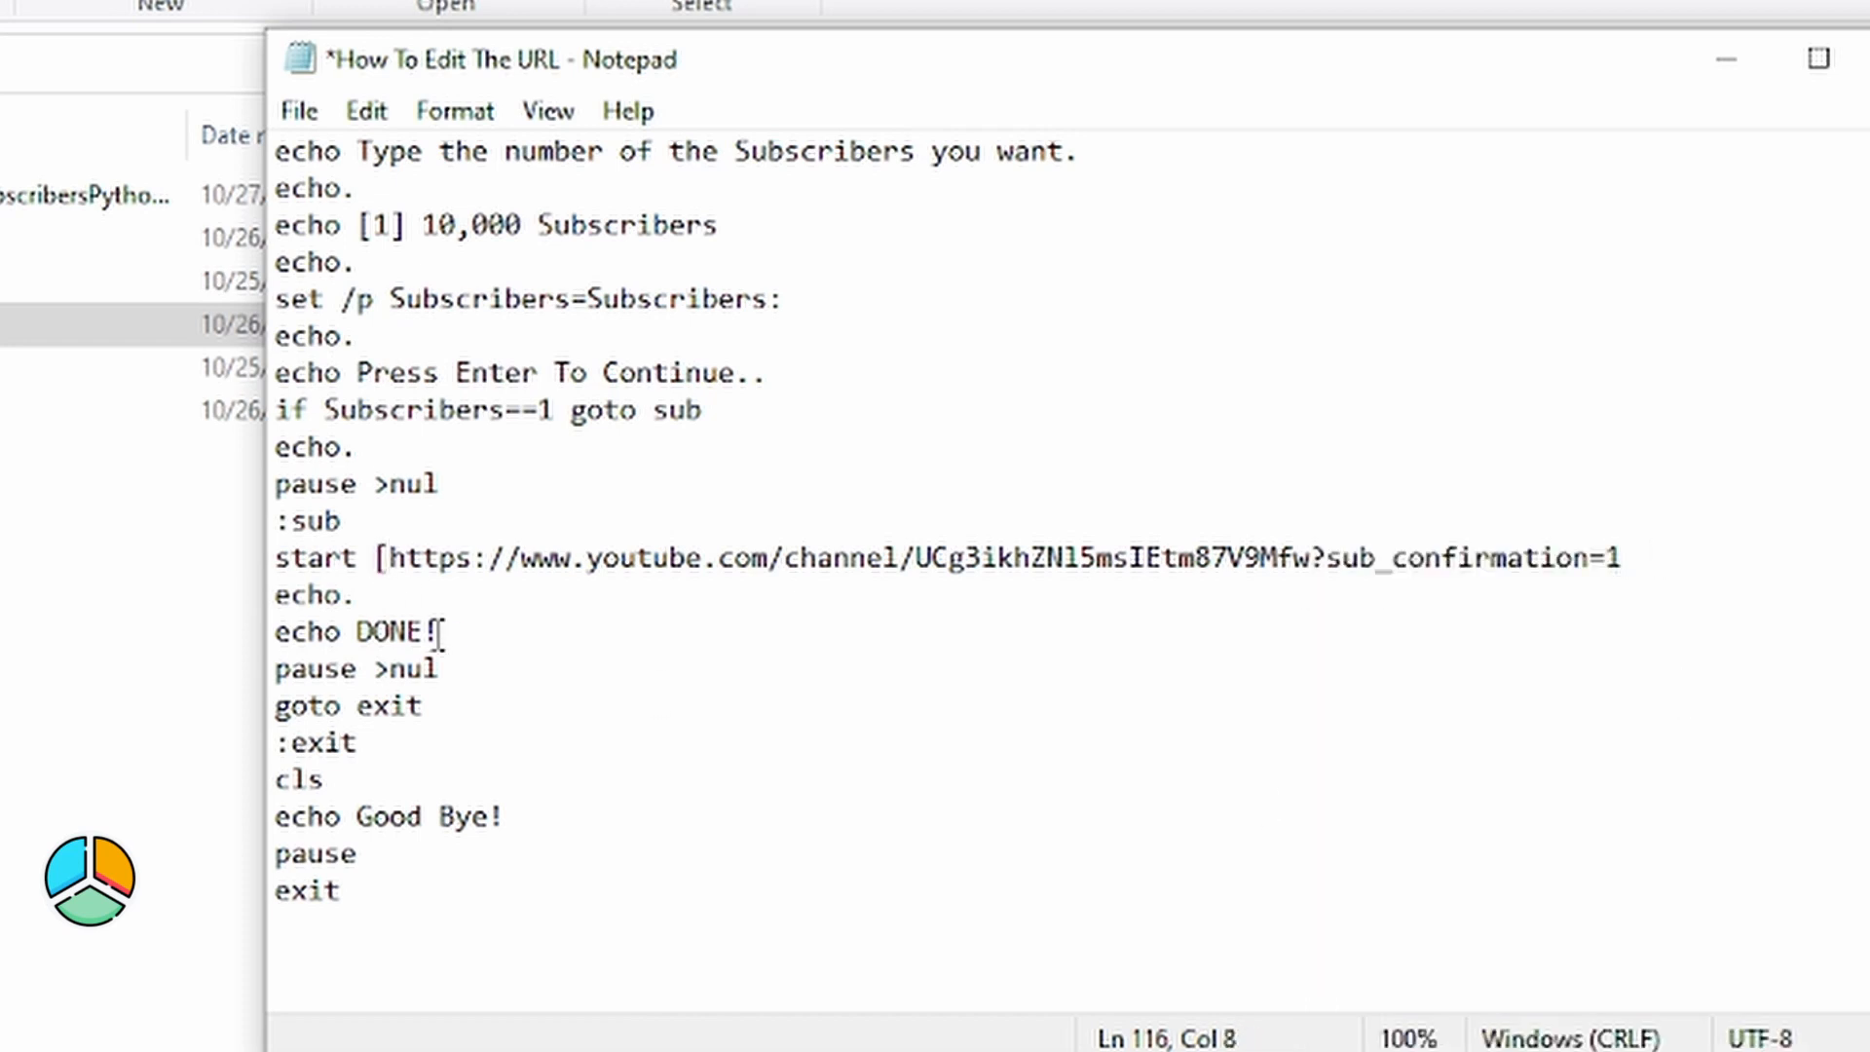
Save the edited script through Save As under the name johndoe.bat.
{"action": "left_click", "coordinate": [299, 111]}
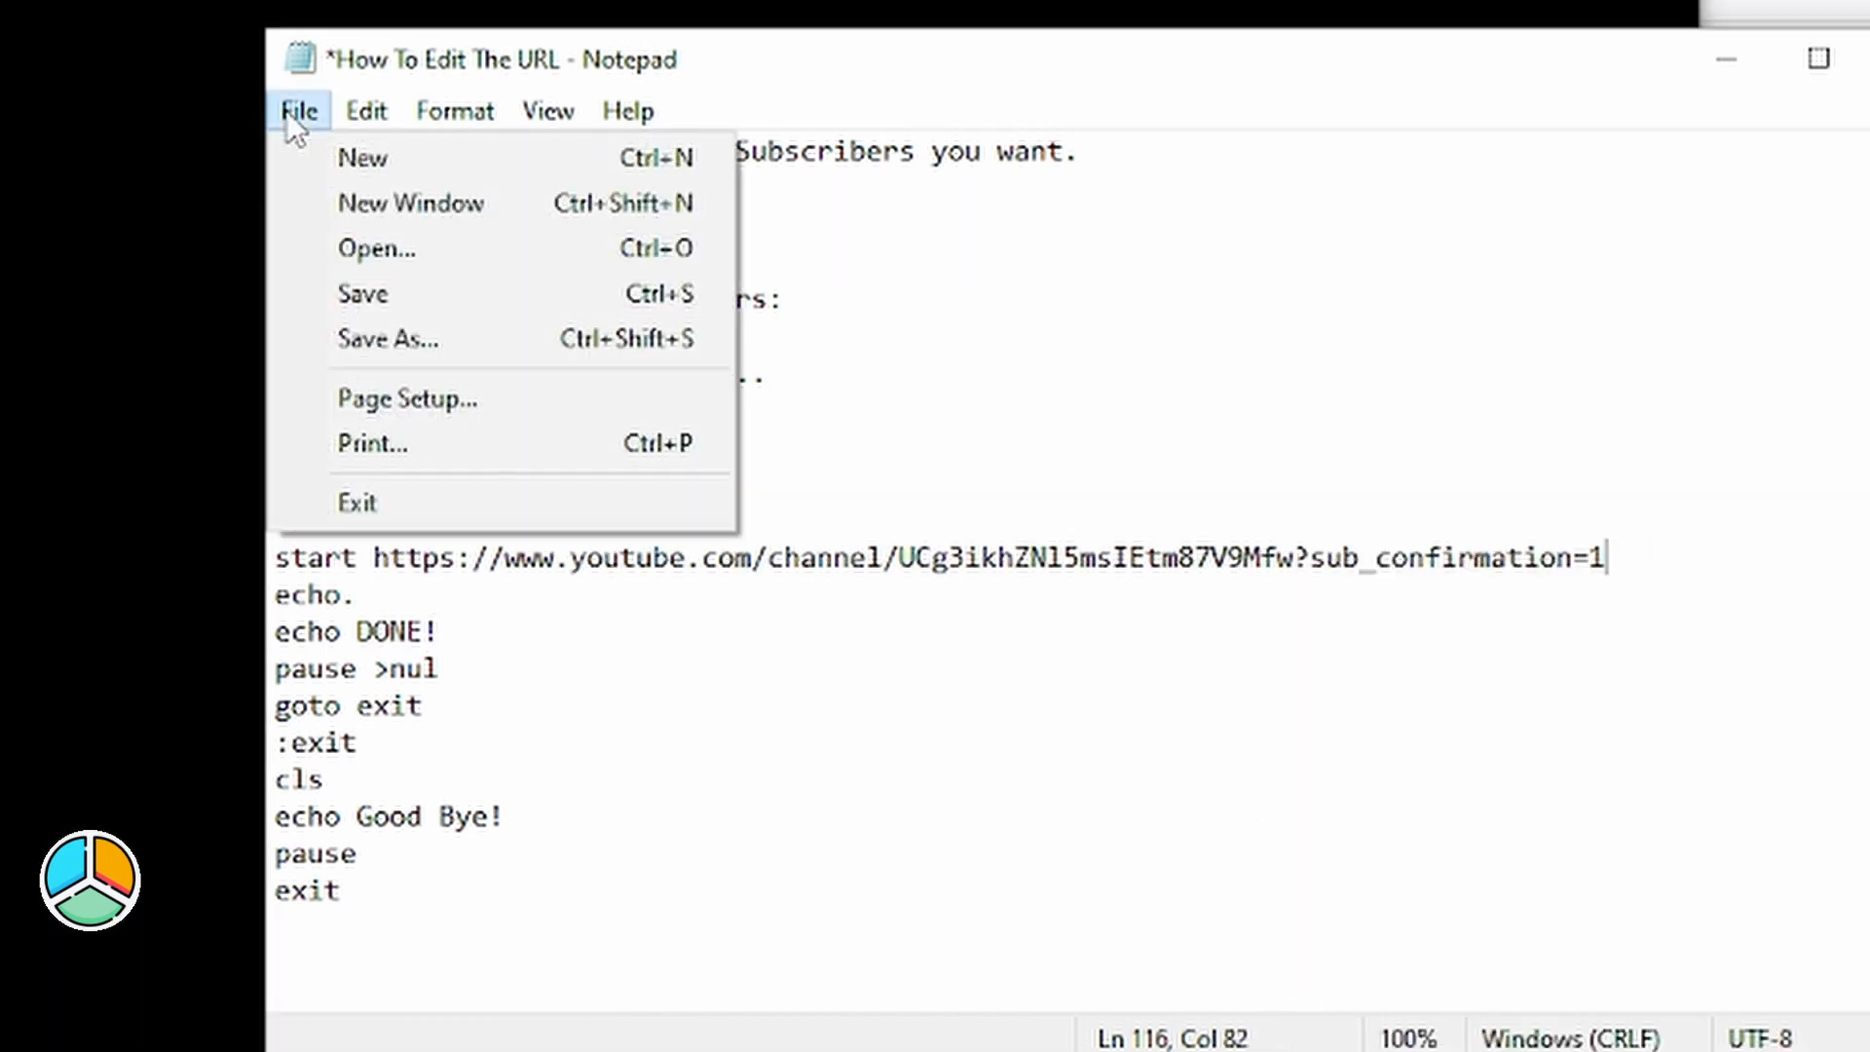
{"action": "left_click", "coordinate": [387, 339]}
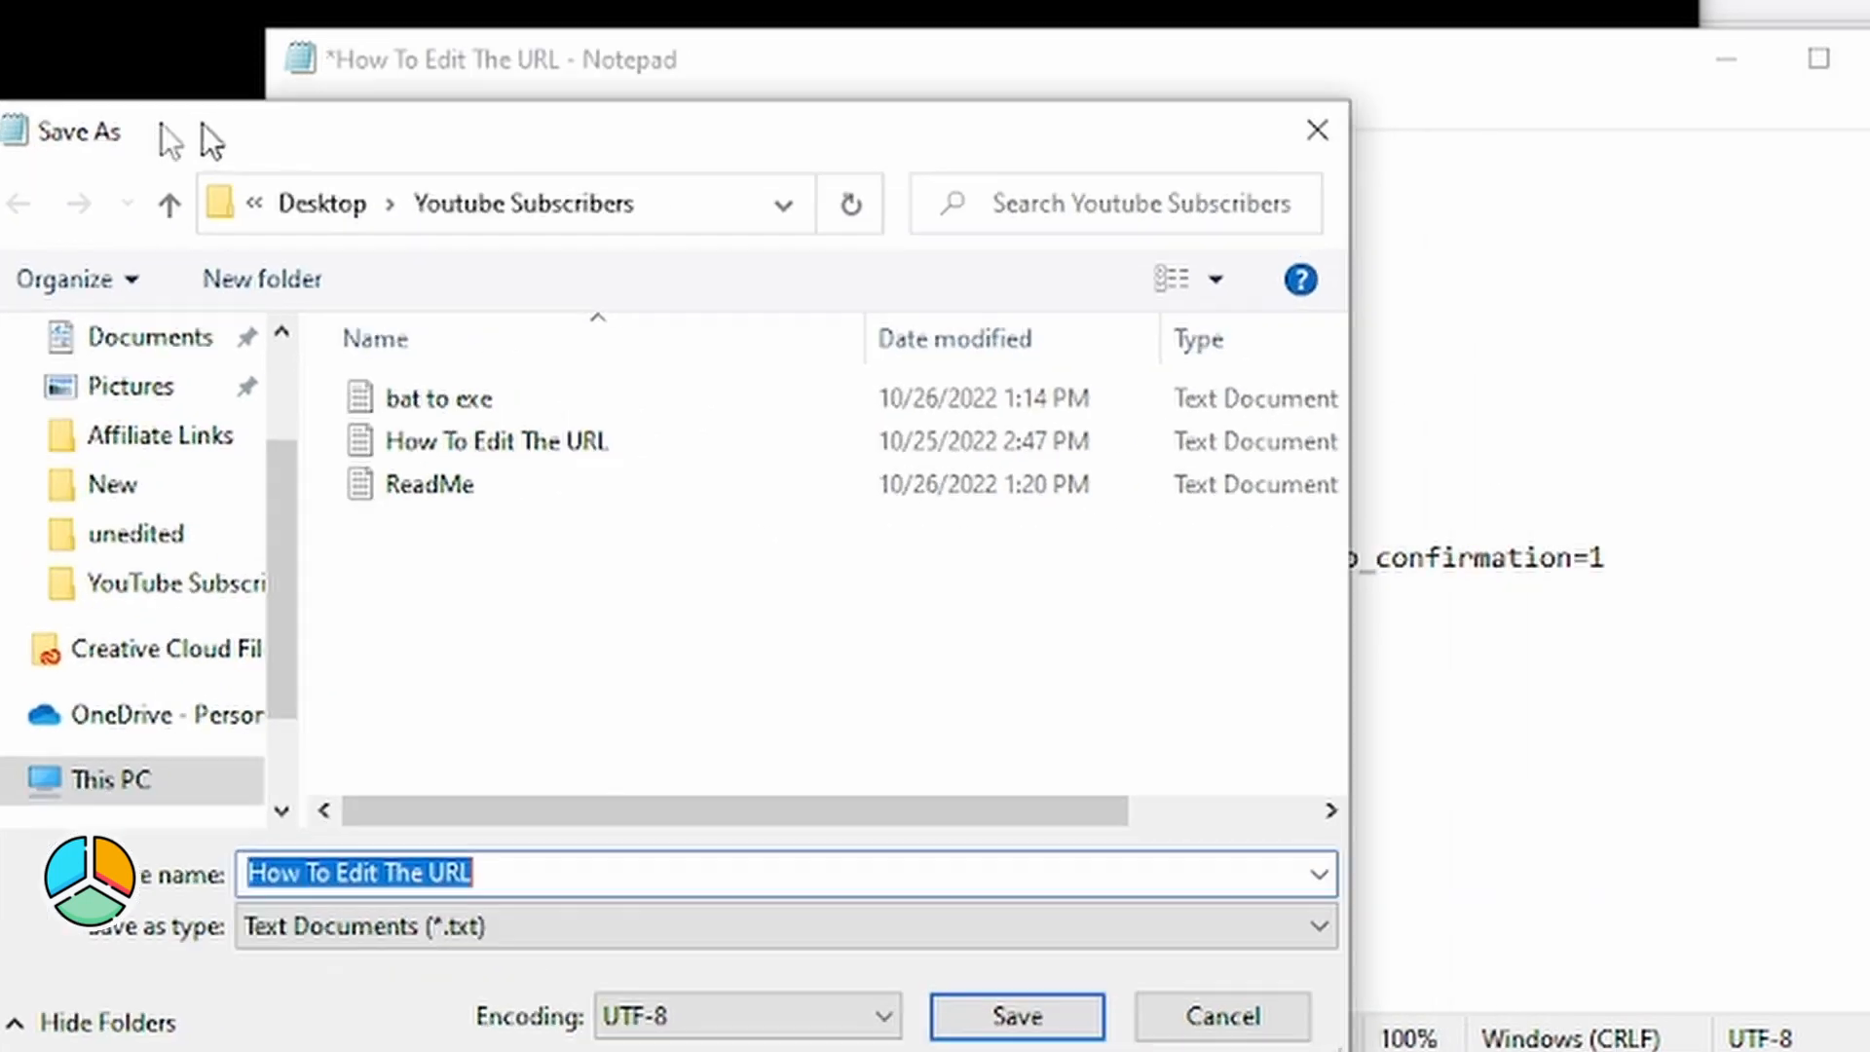
{"action": "type", "text": "john"}
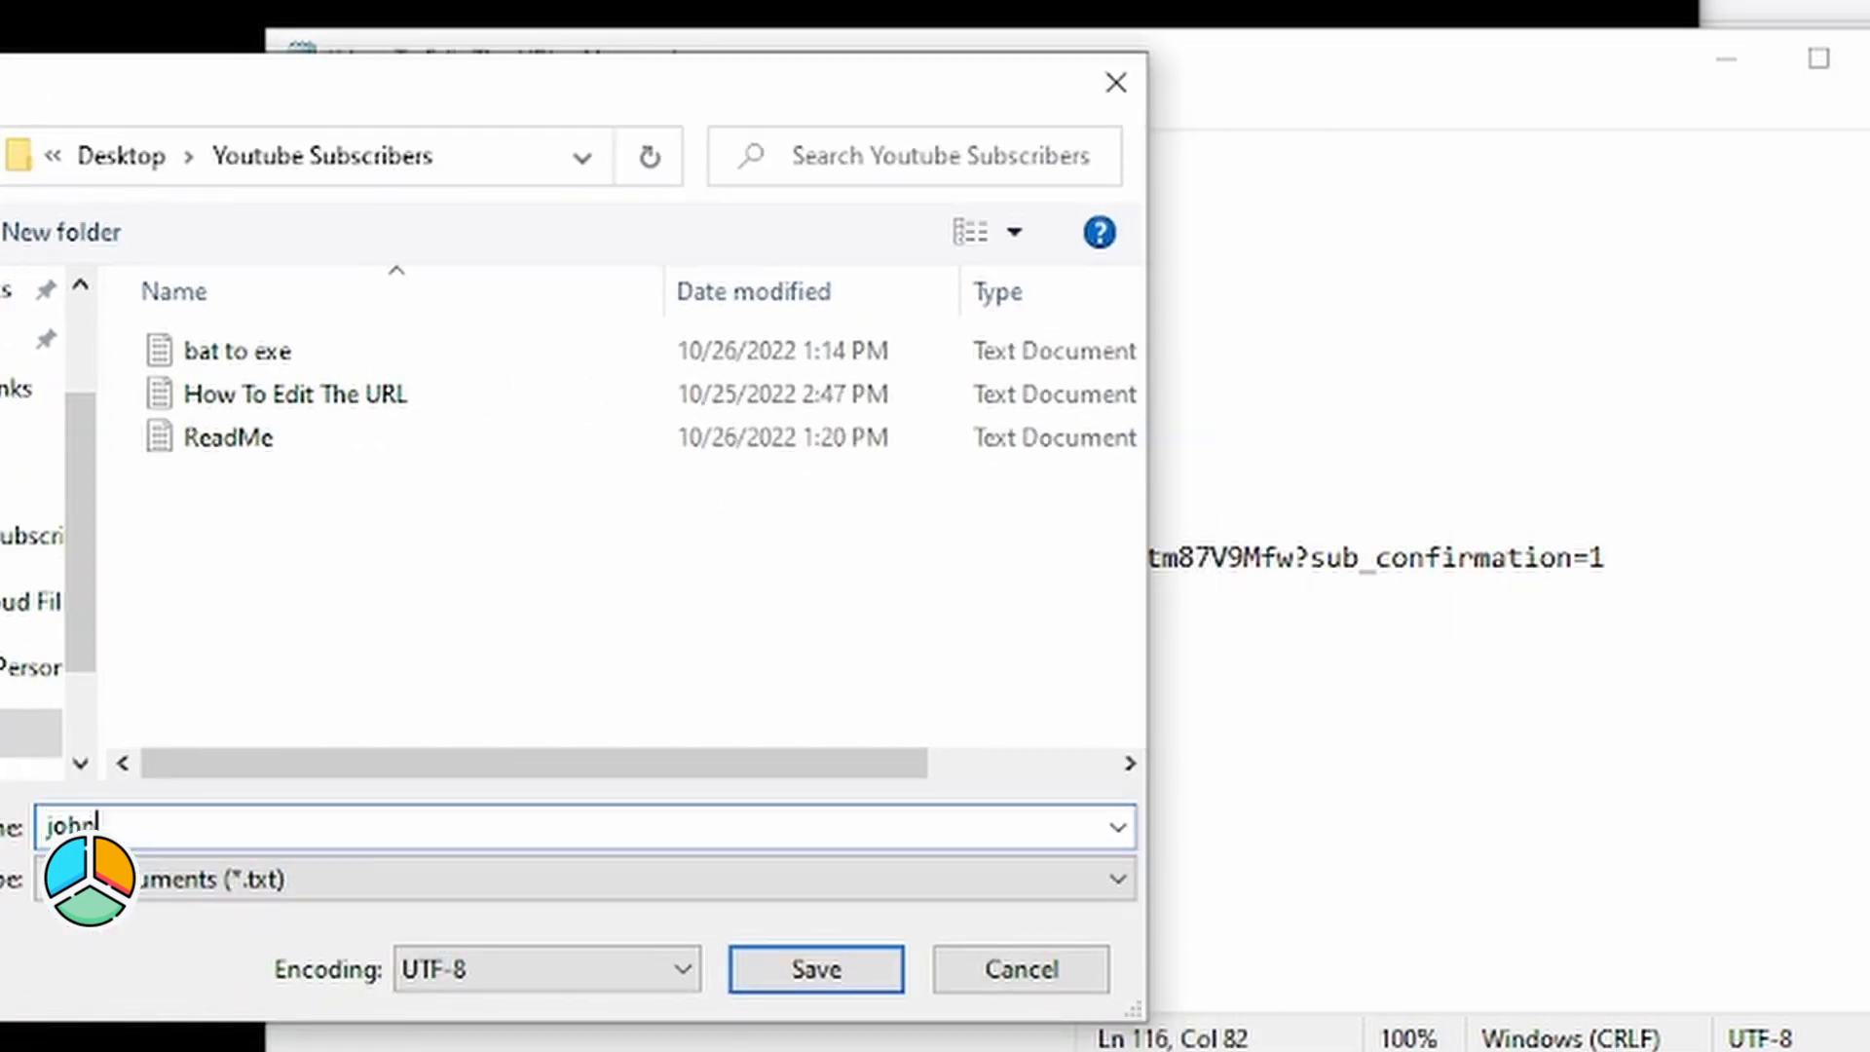
{"action": "type", "text": "doe.bat"}
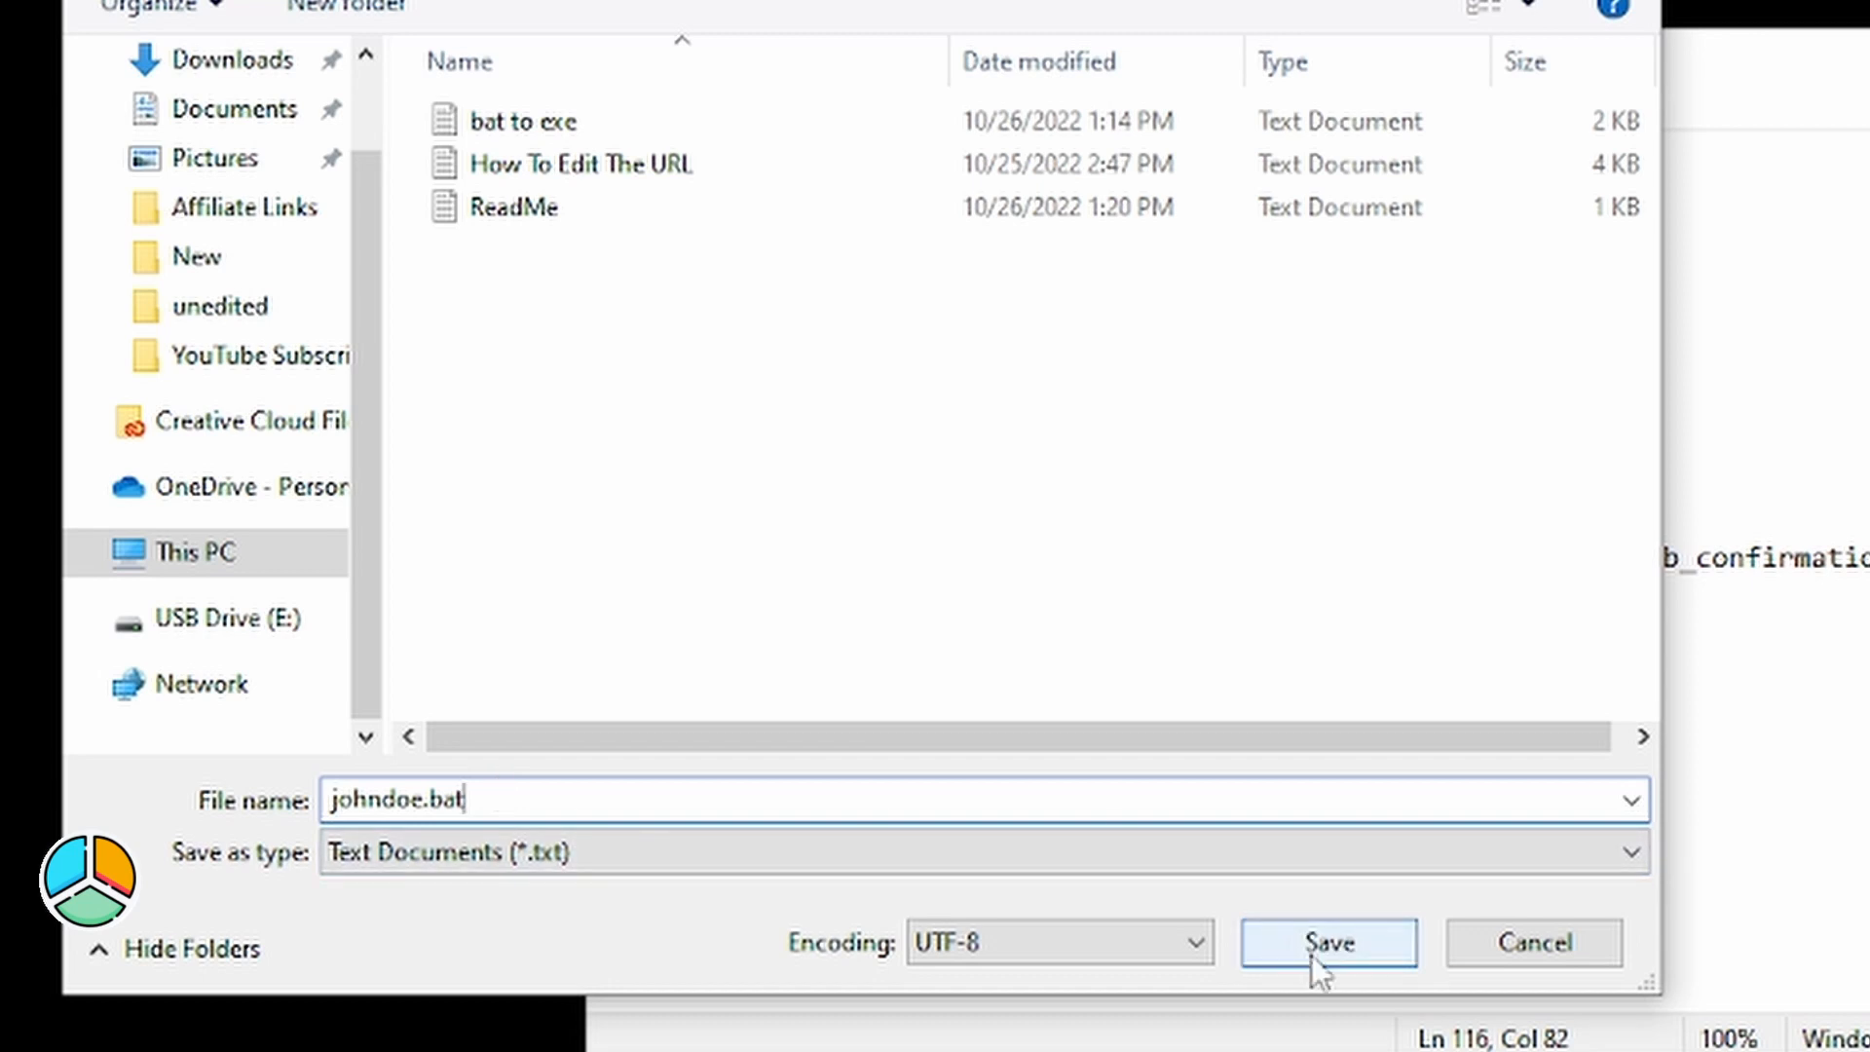
{"action": "left_click", "coordinate": [1327, 942]}
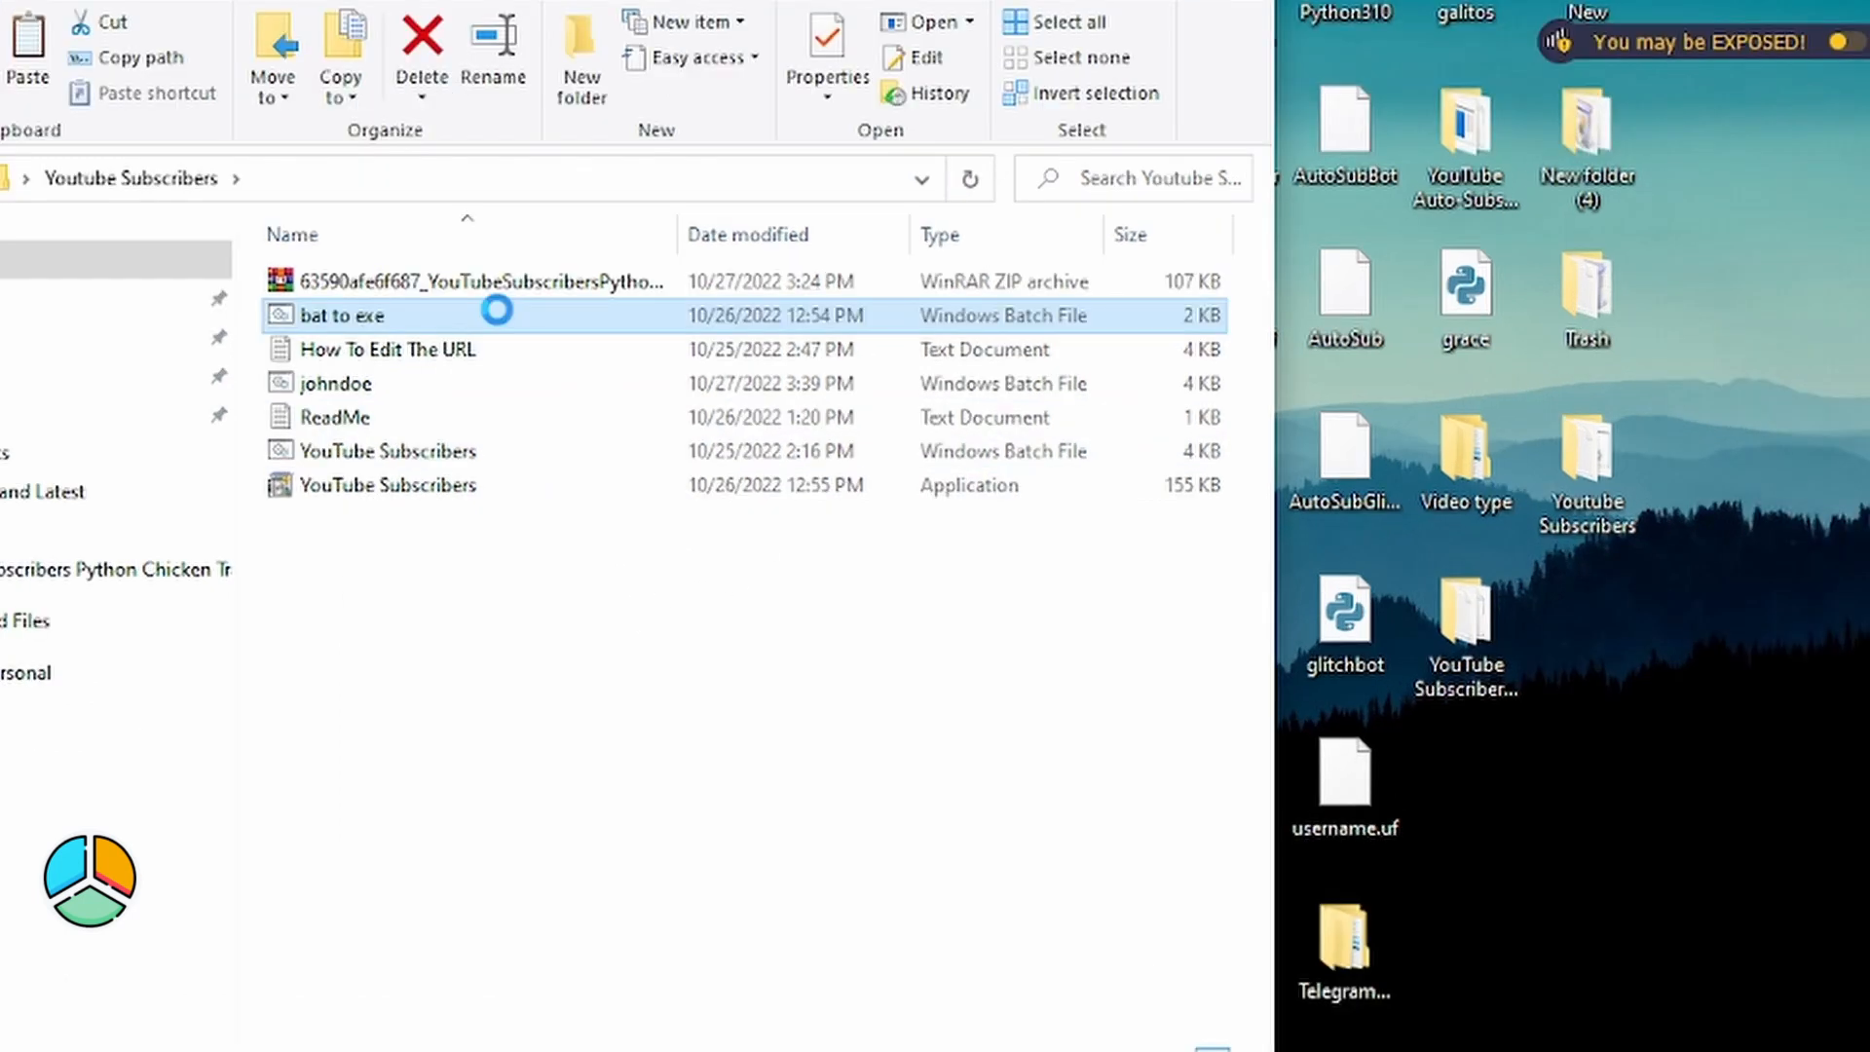
Copy the bat to exe tool and the johndoe batch file for the desktop.
{"action": "right_click", "coordinate": [347, 314]}
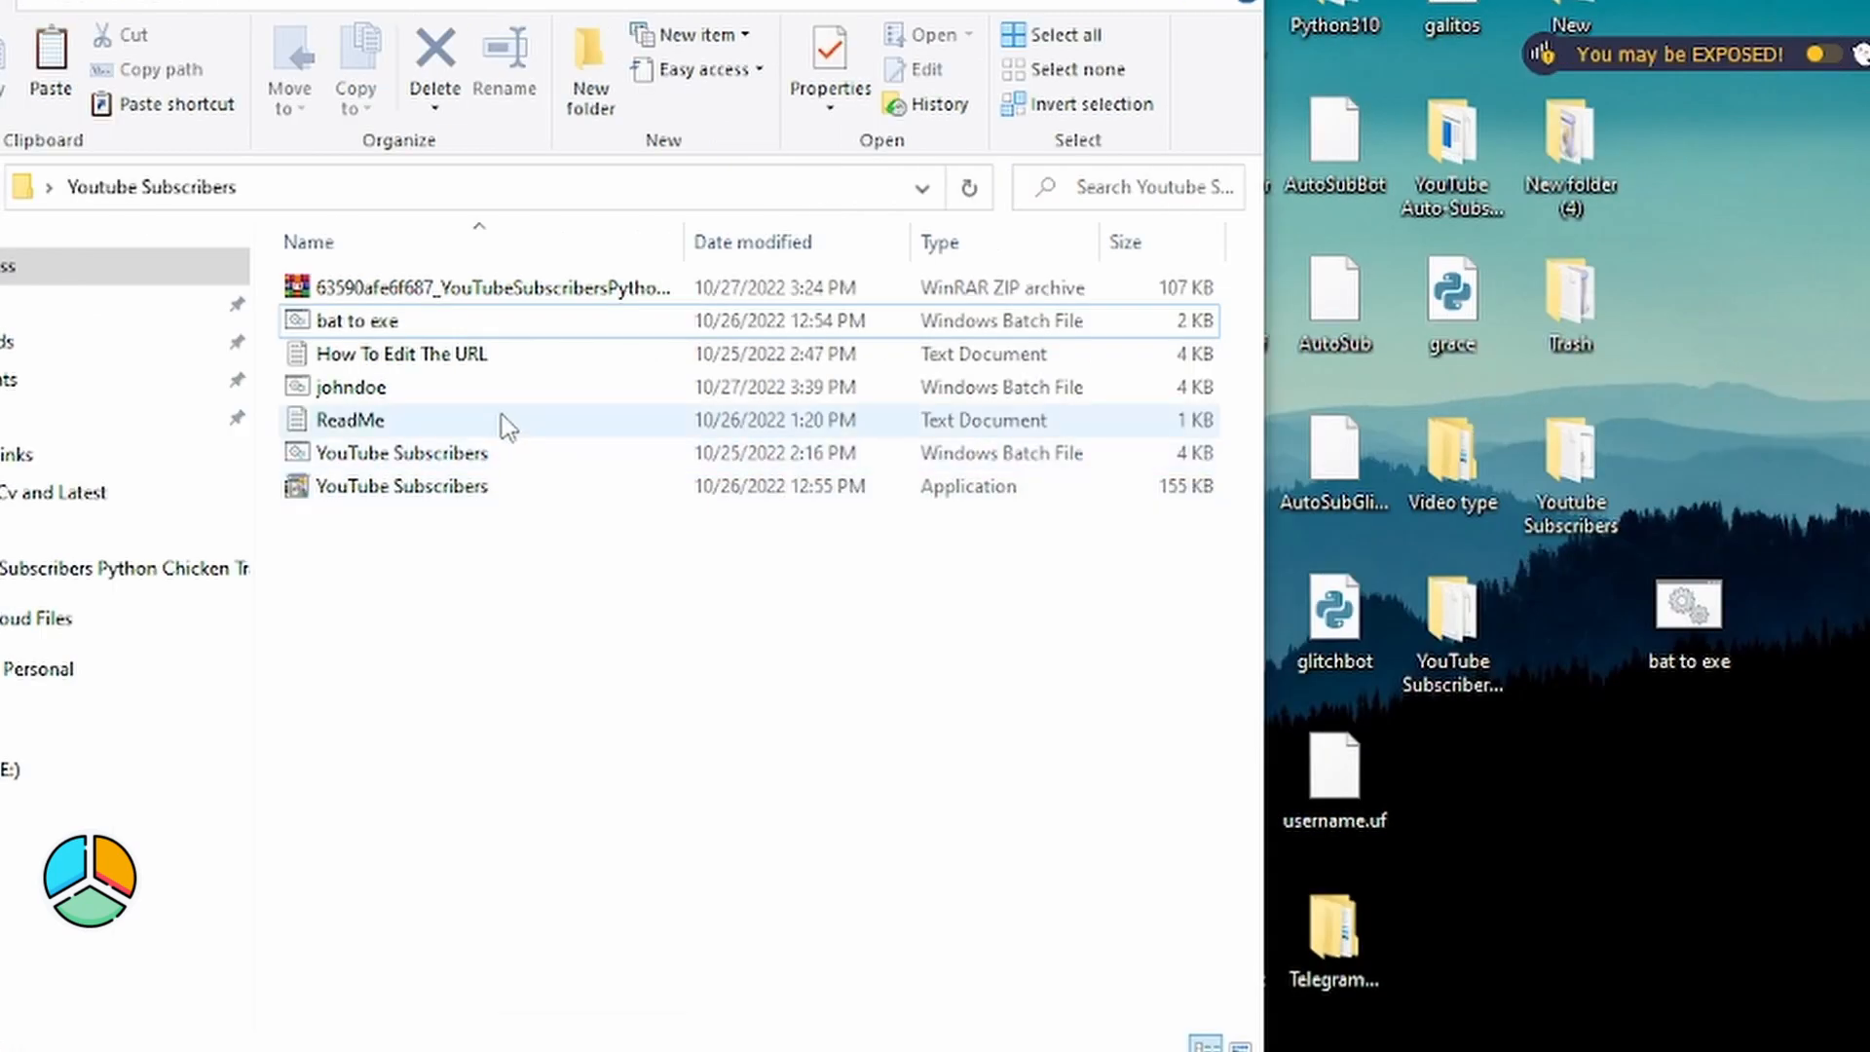
{"action": "left_click", "coordinate": [349, 386]}
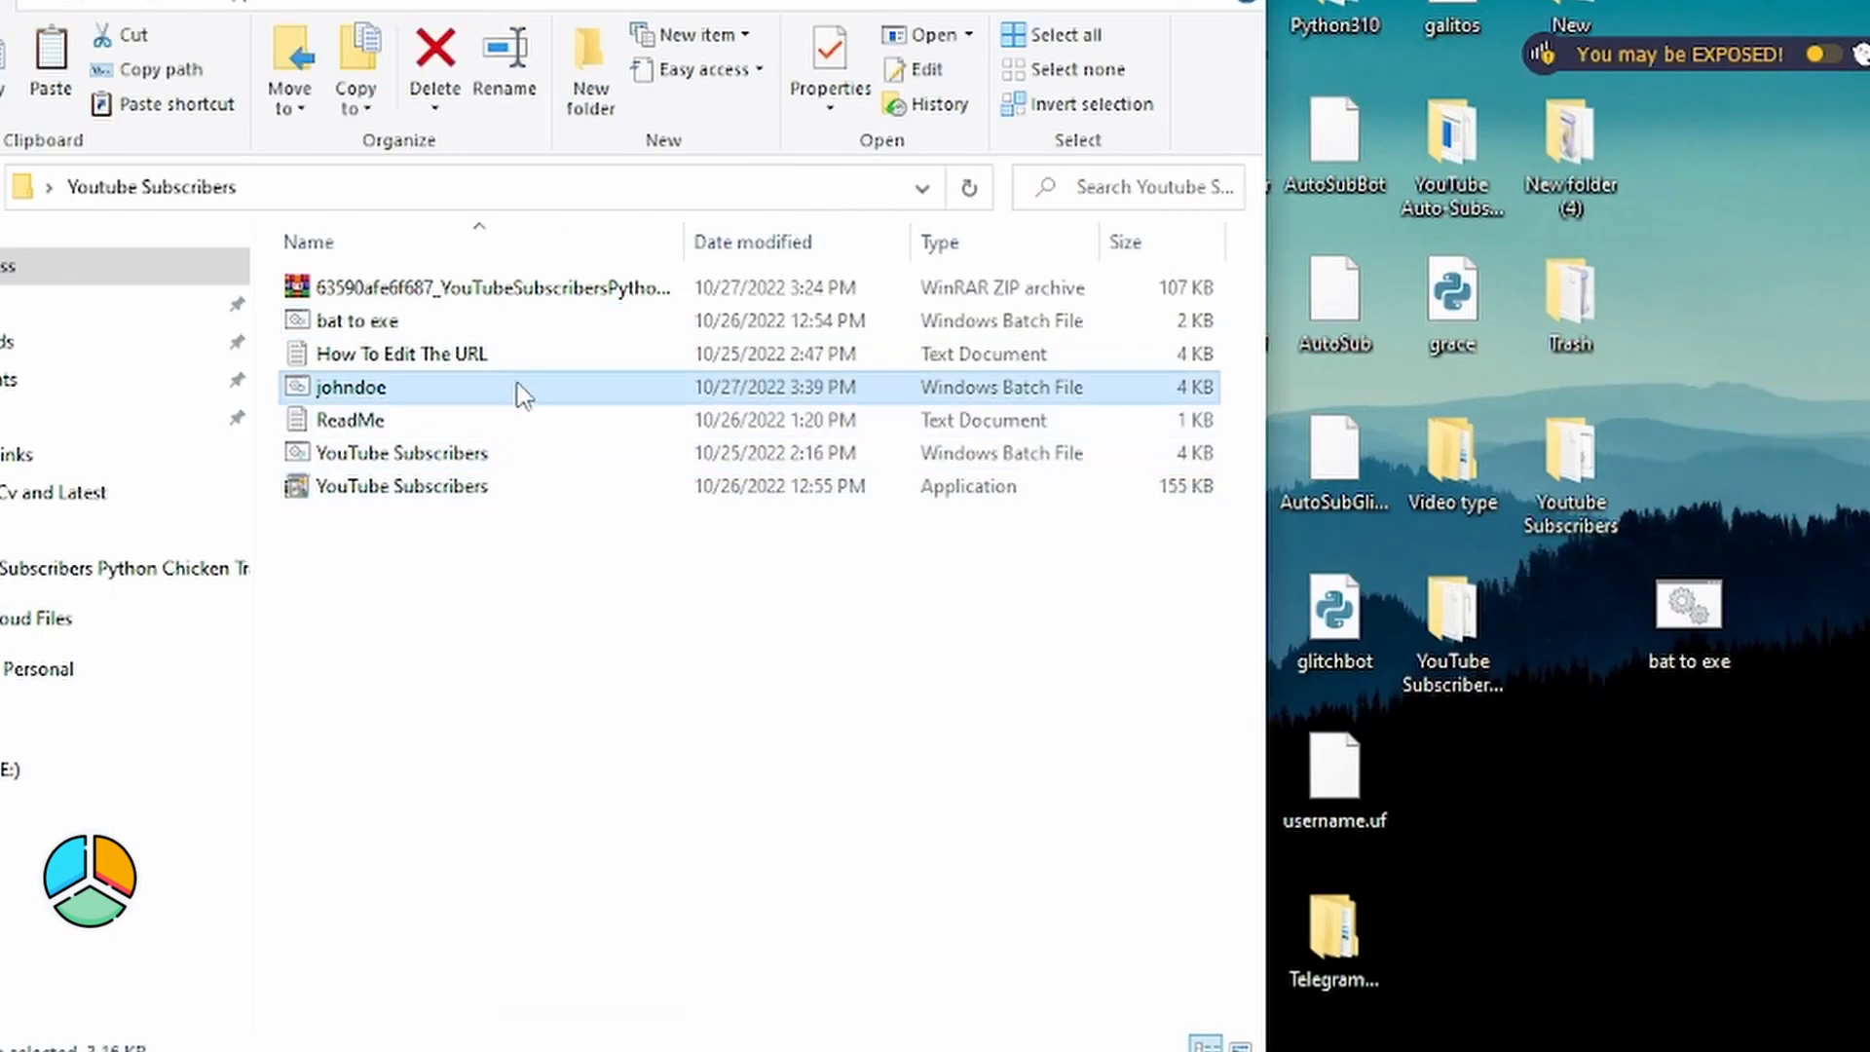
{"action": "right_click", "coordinate": [351, 386]}
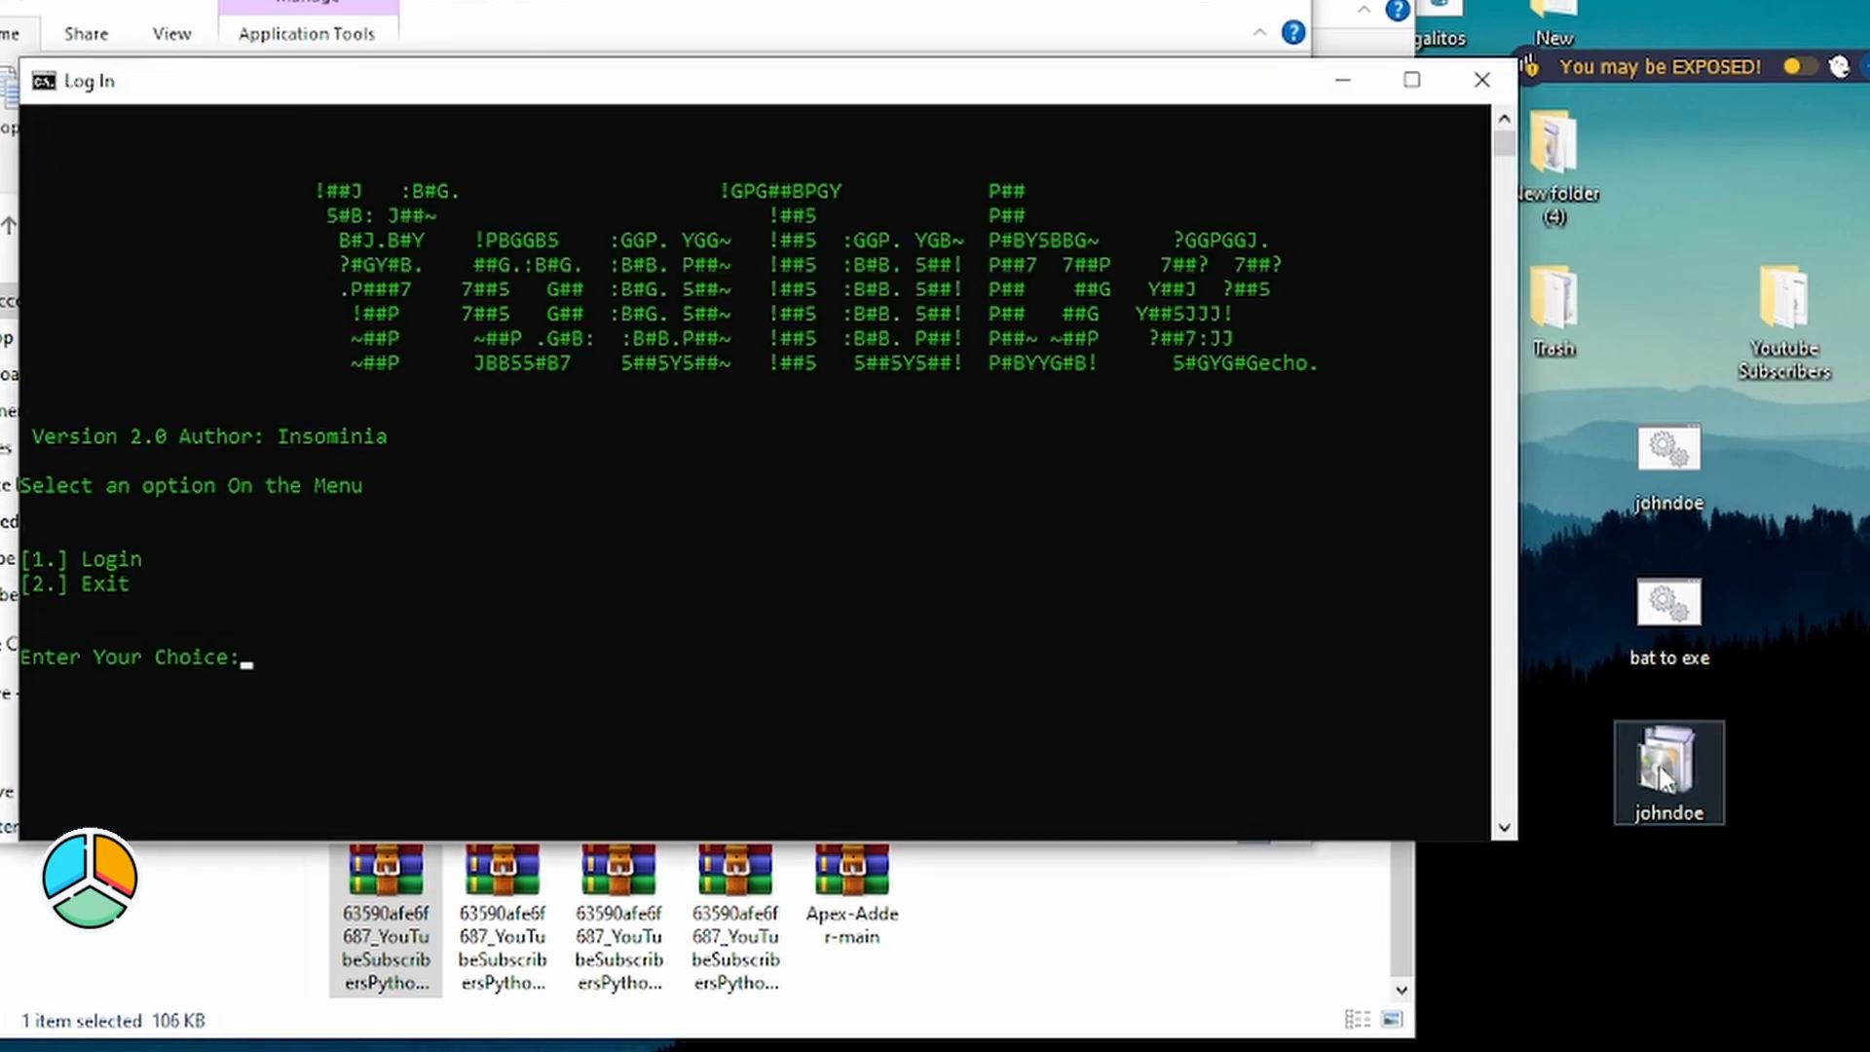
{"action": "mouse_move", "coordinate": [430, 678]}
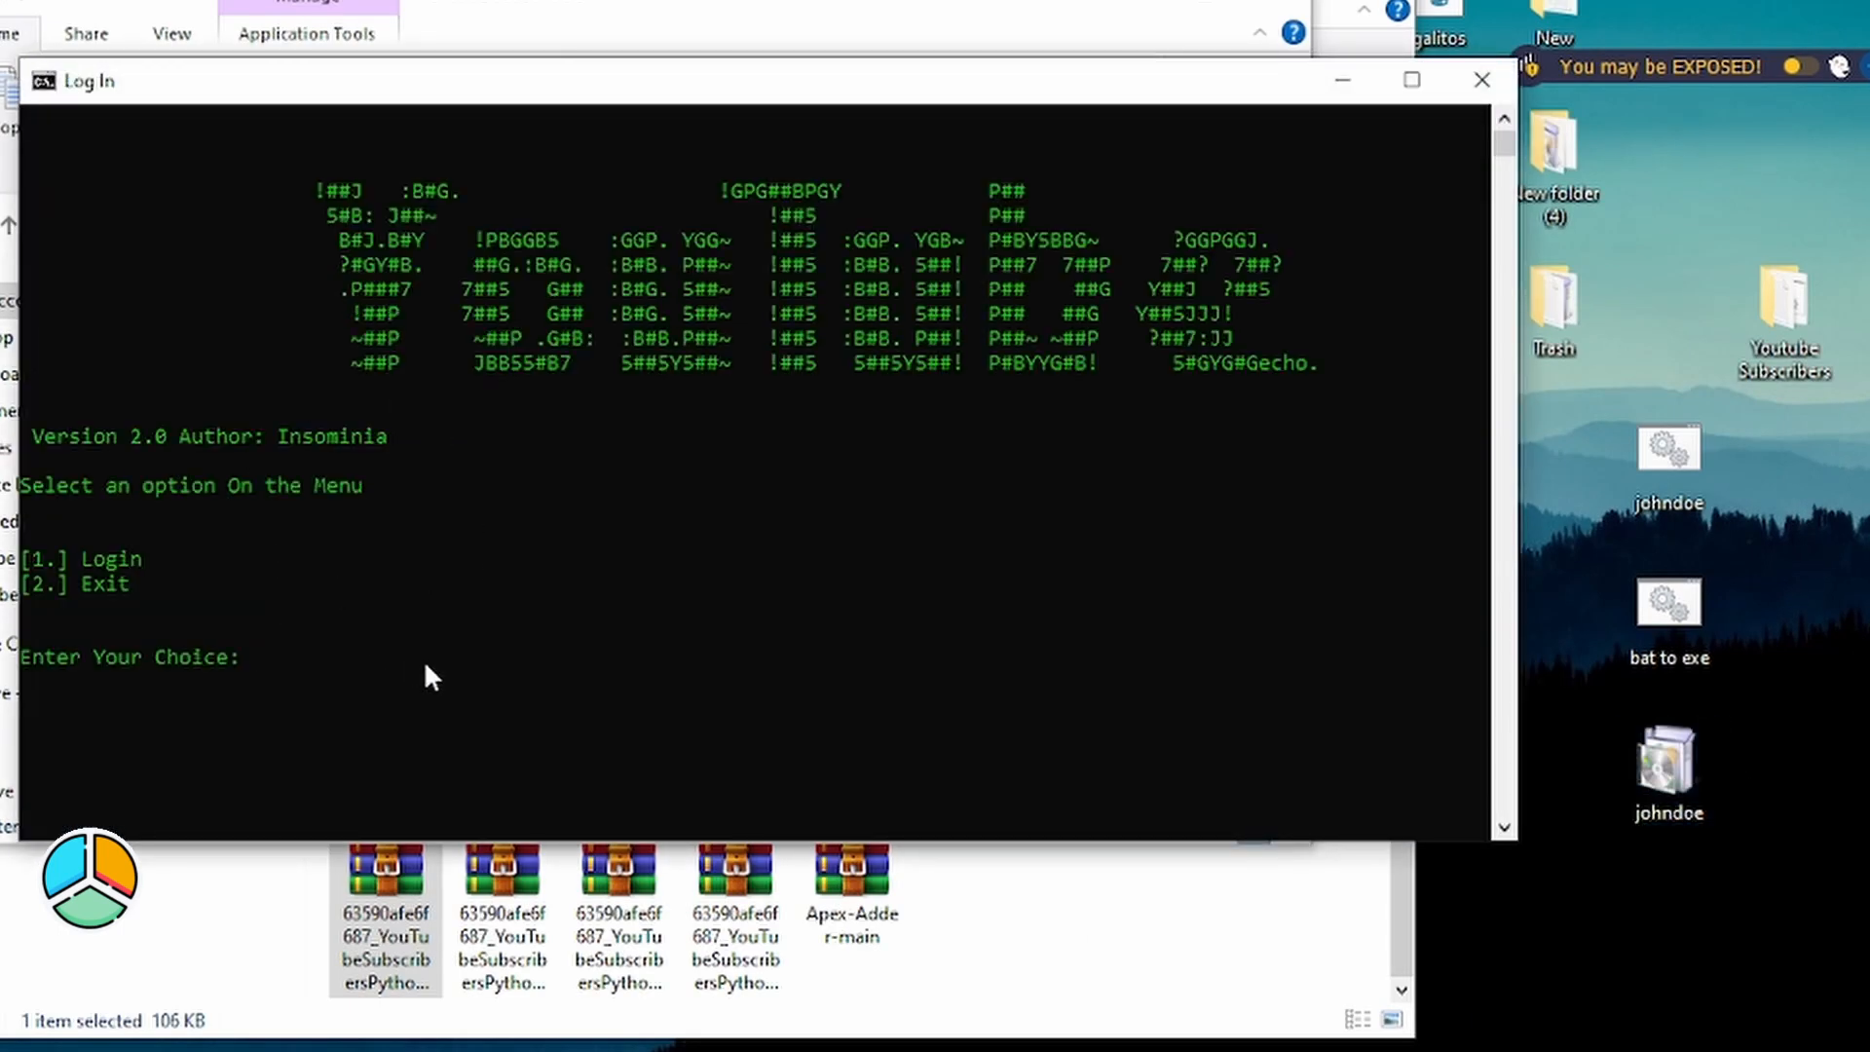
{"action": "type", "text": "1"}
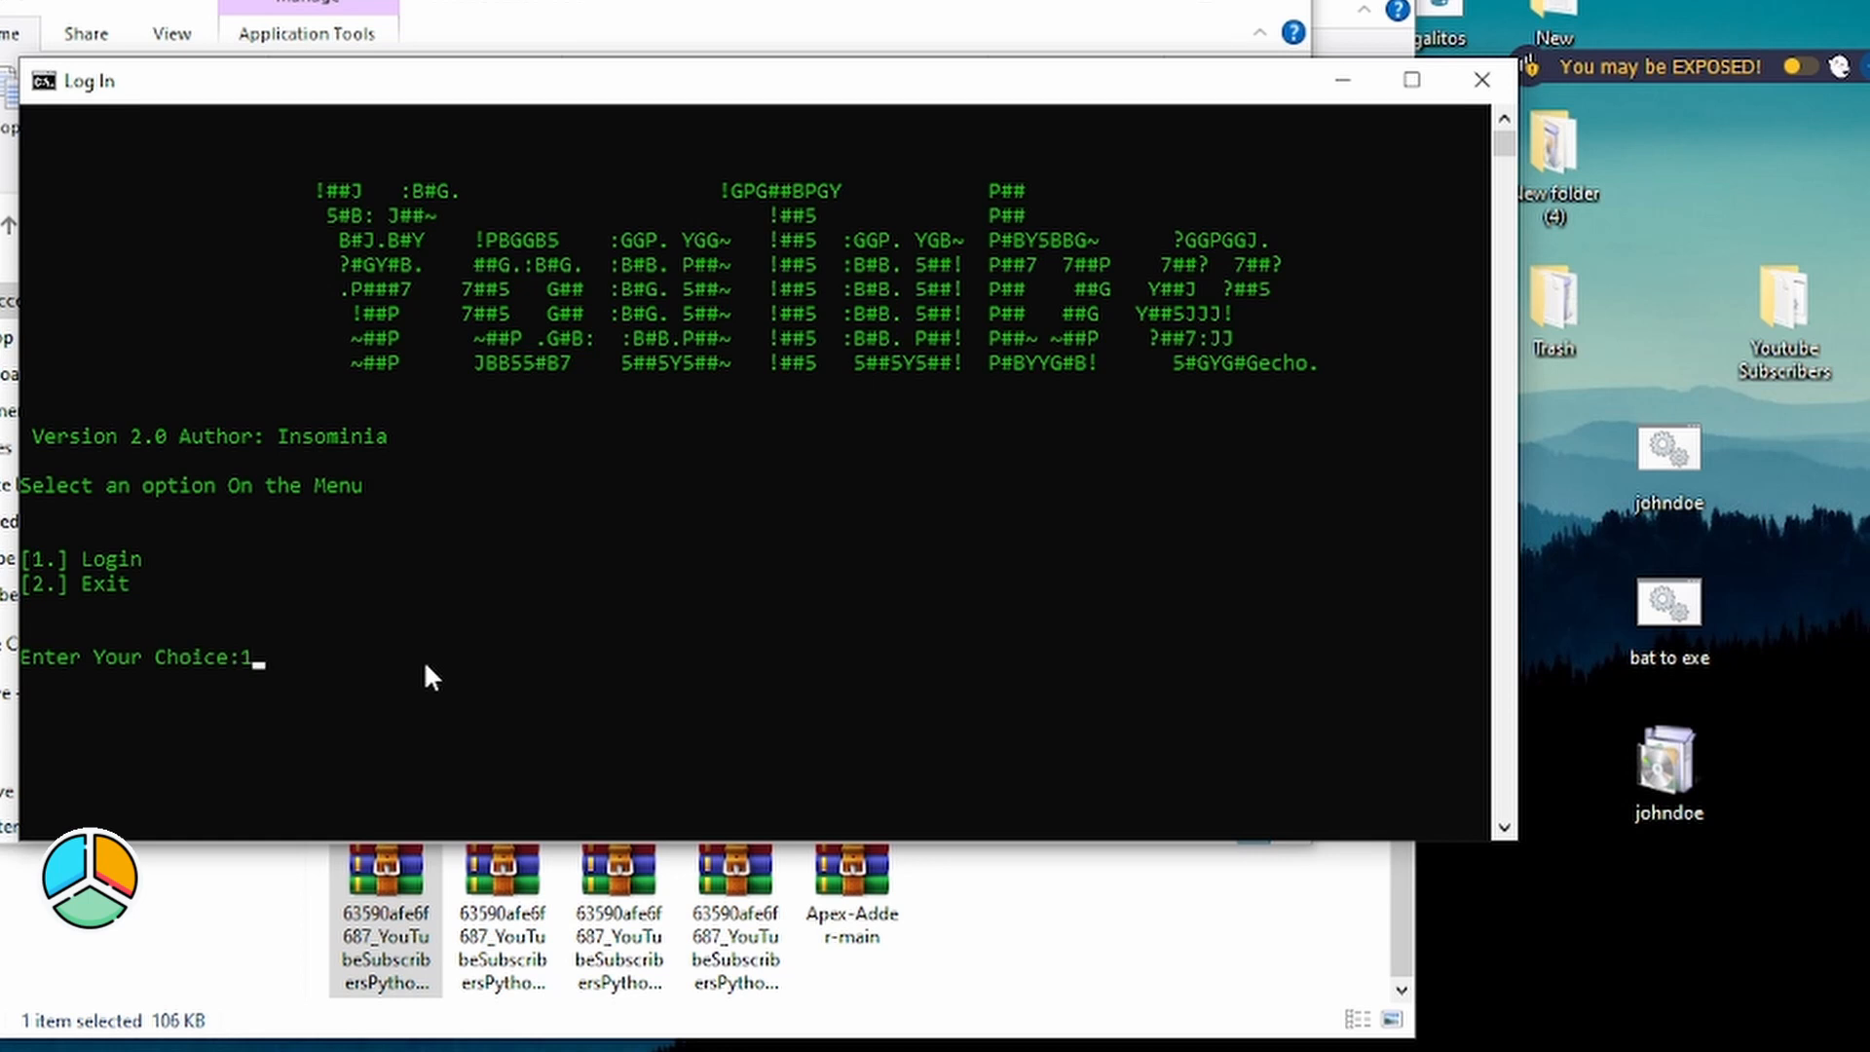
{"action": "key", "text": "Return"}
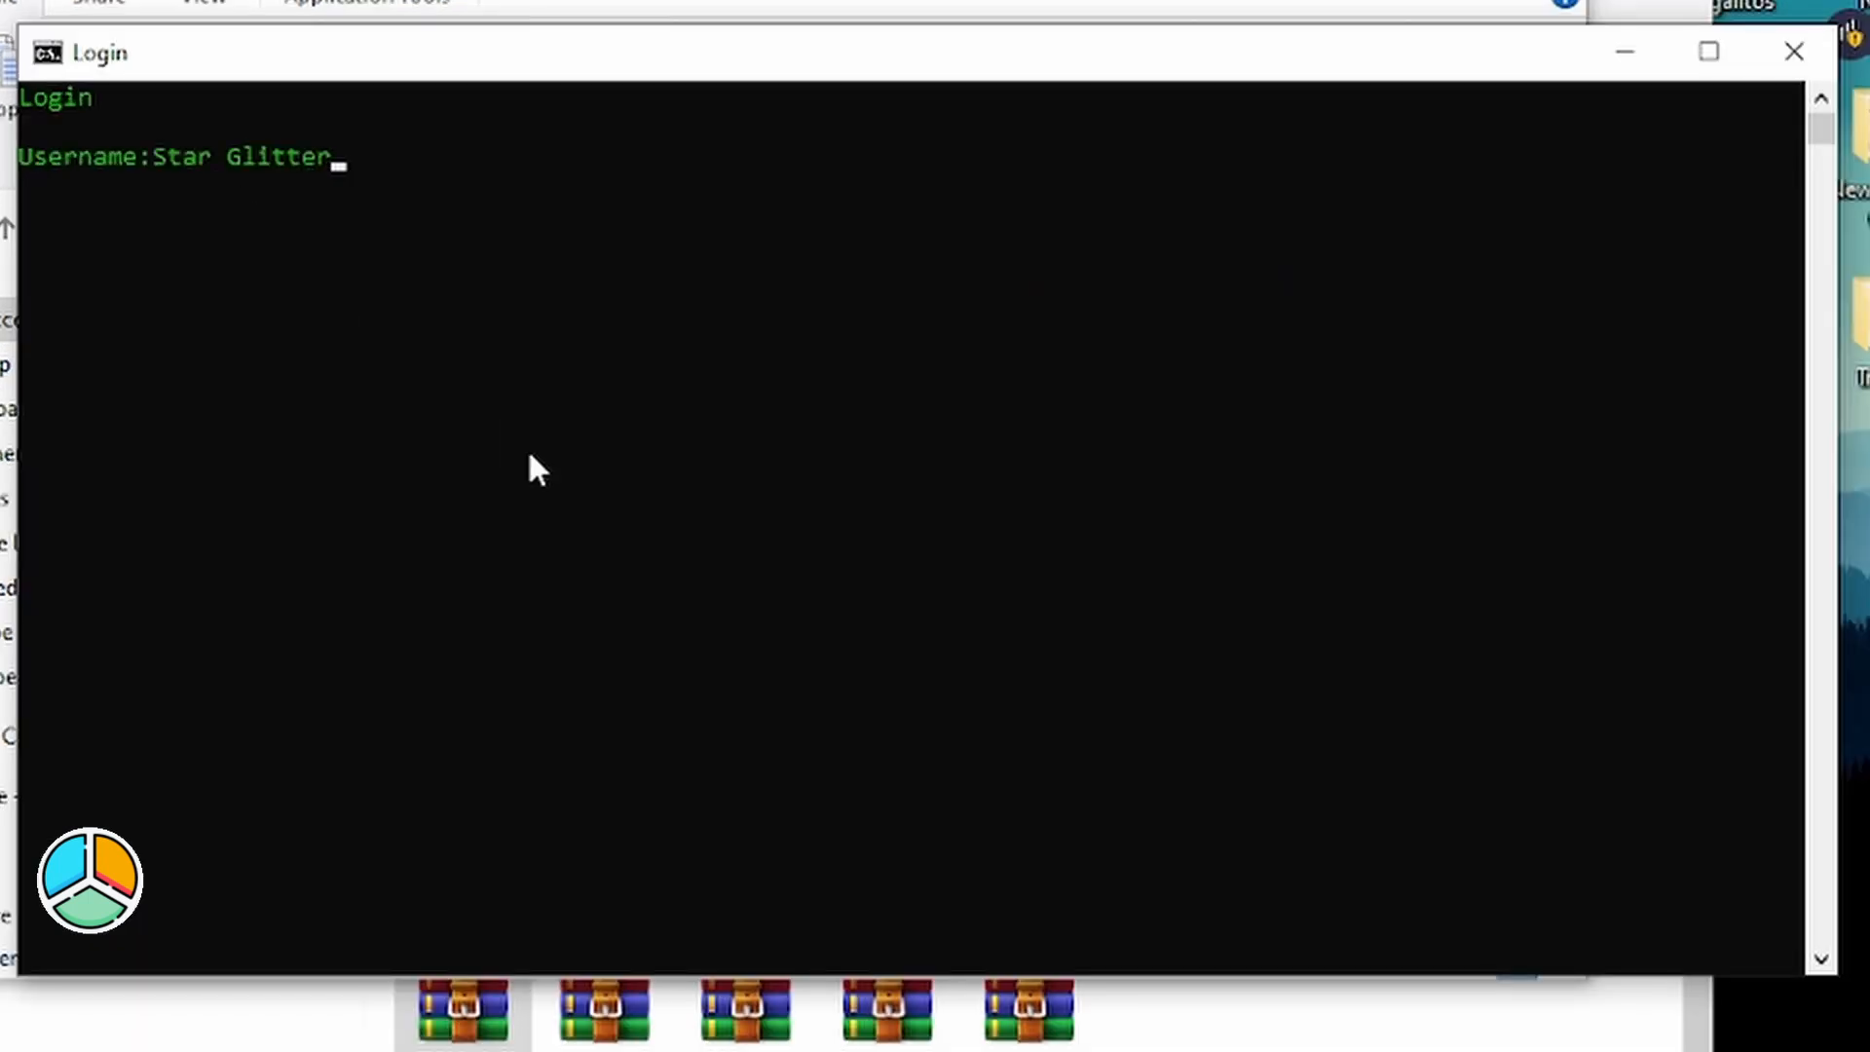
{"action": "key", "text": "Return"}
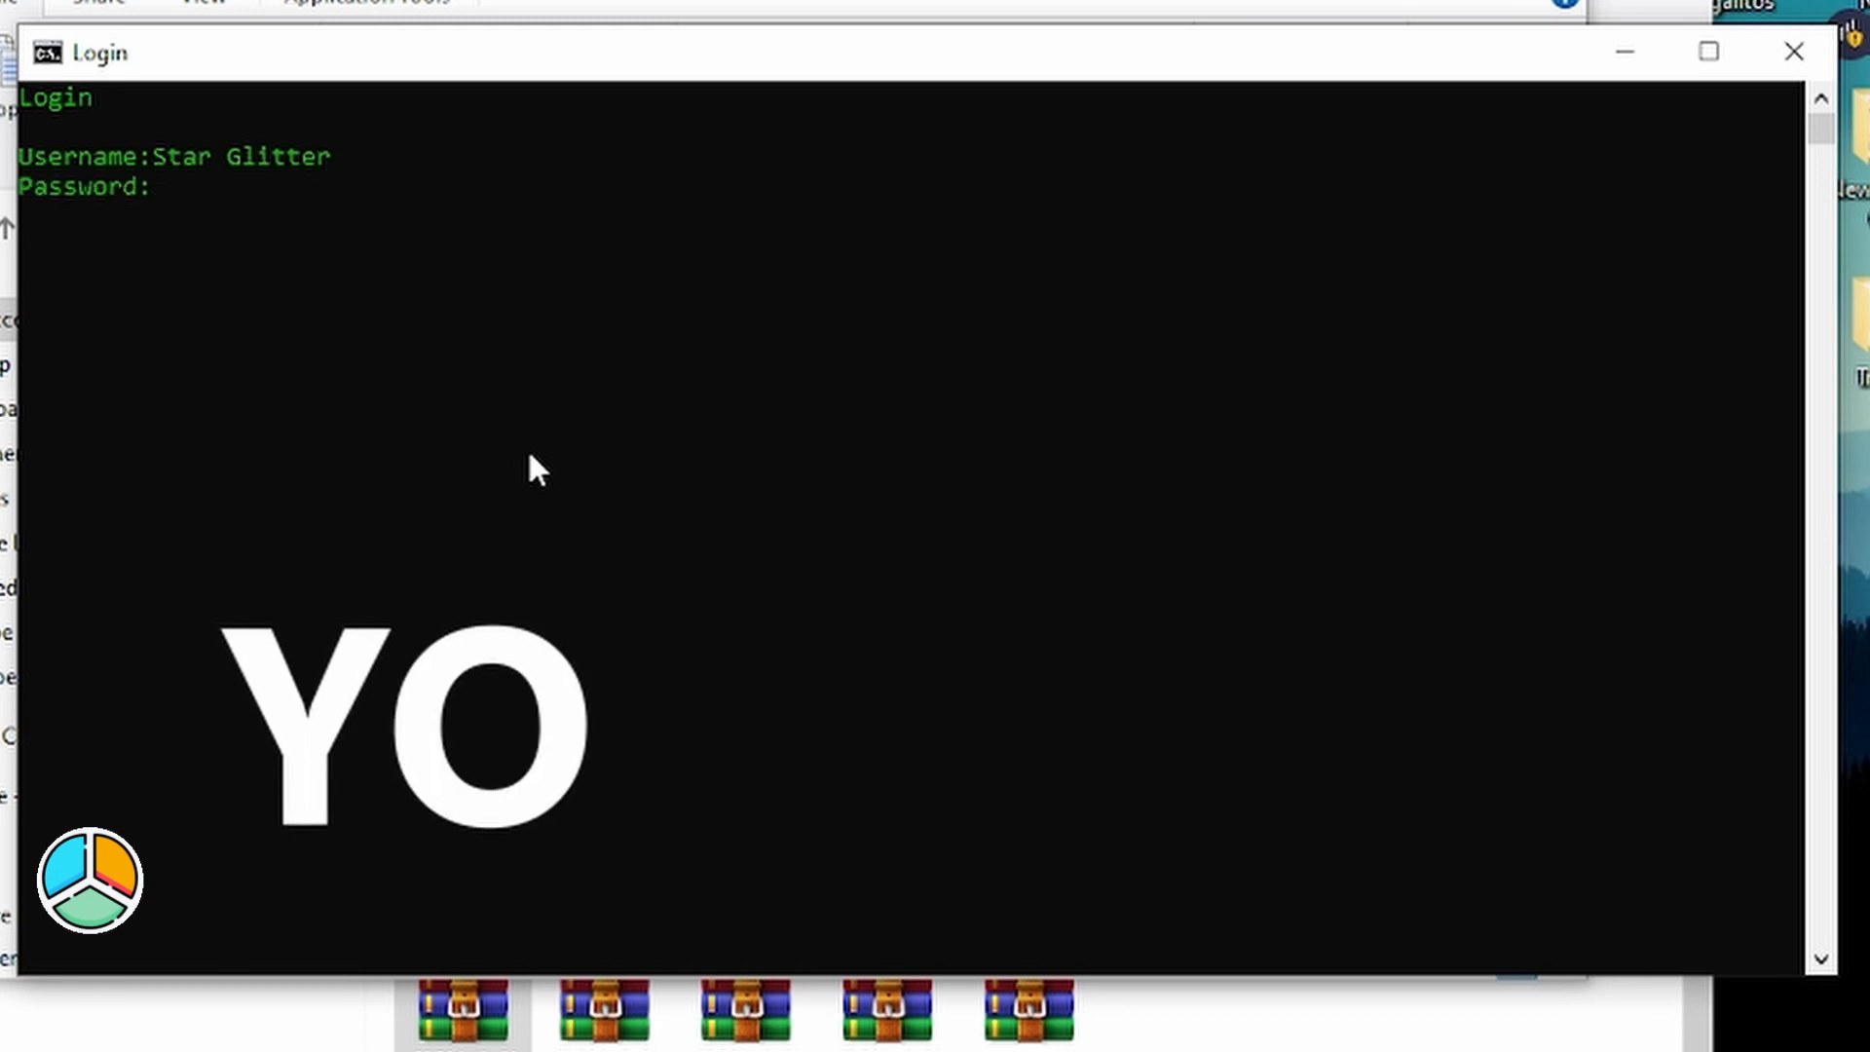
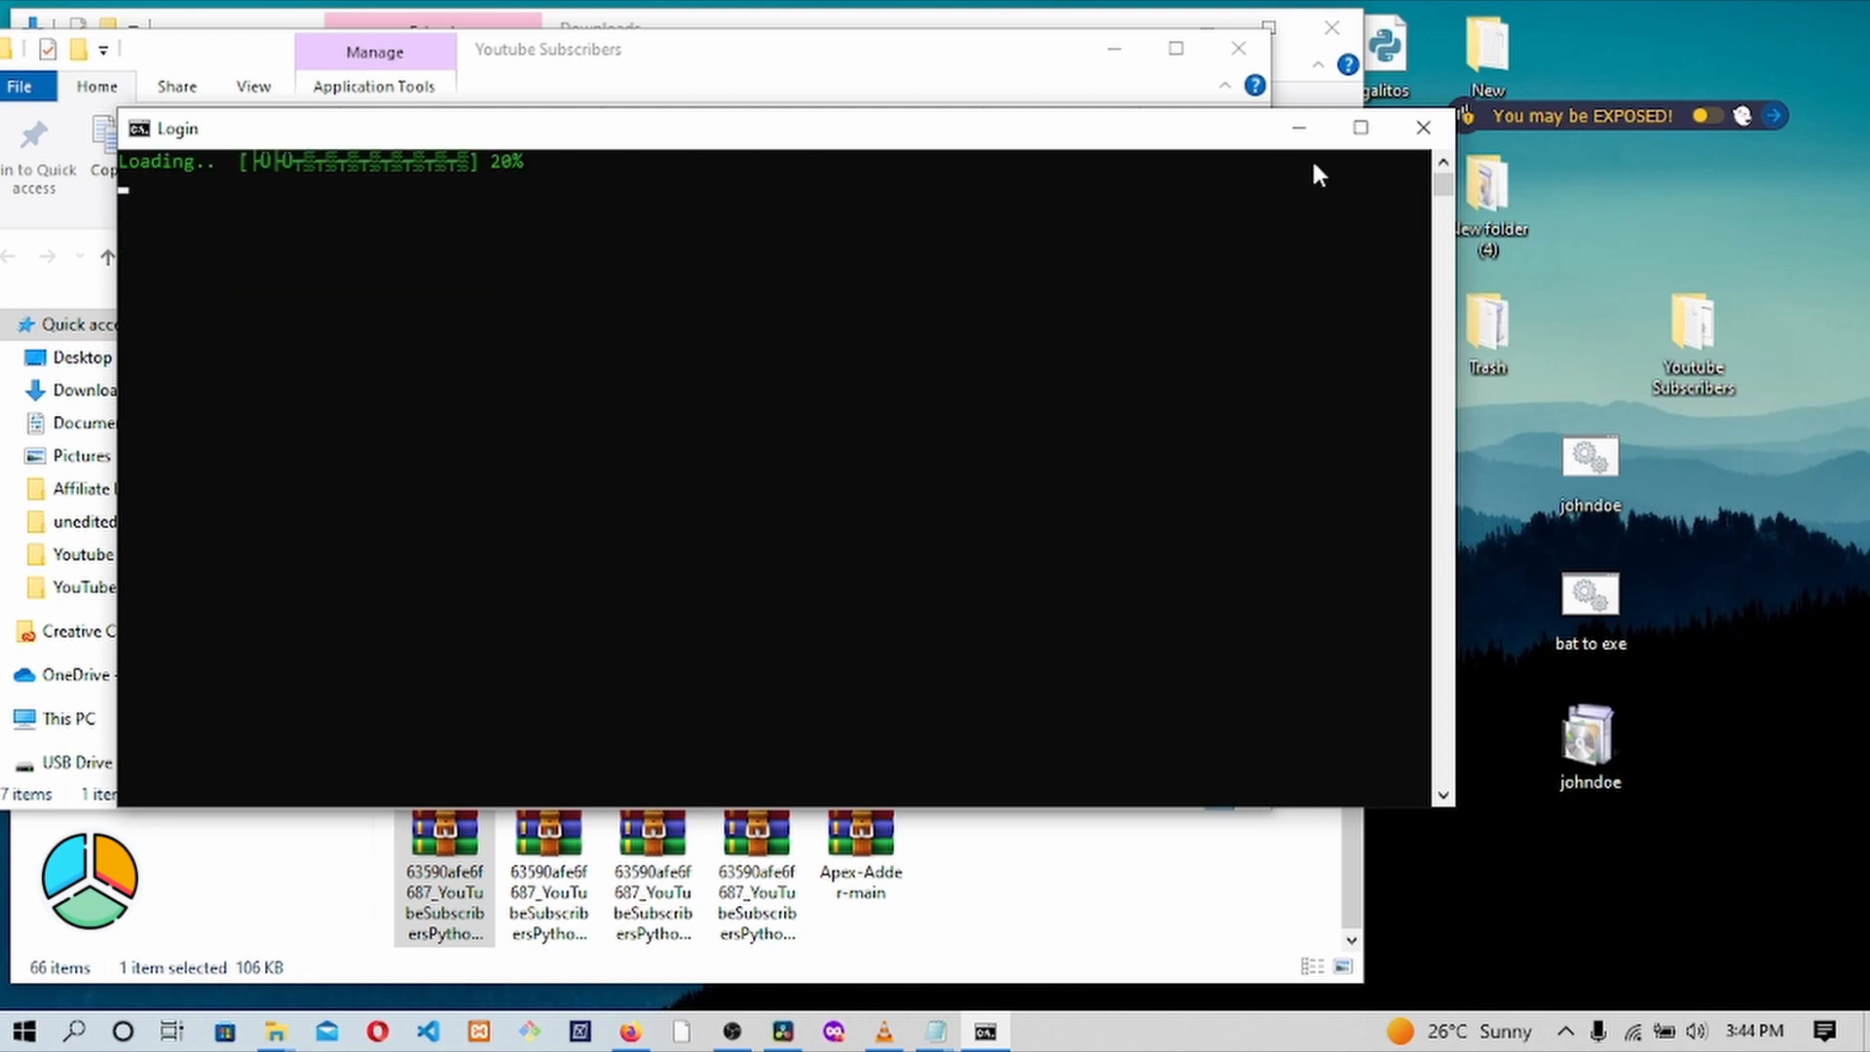
{"action": "left_click", "coordinate": [1360, 128]}
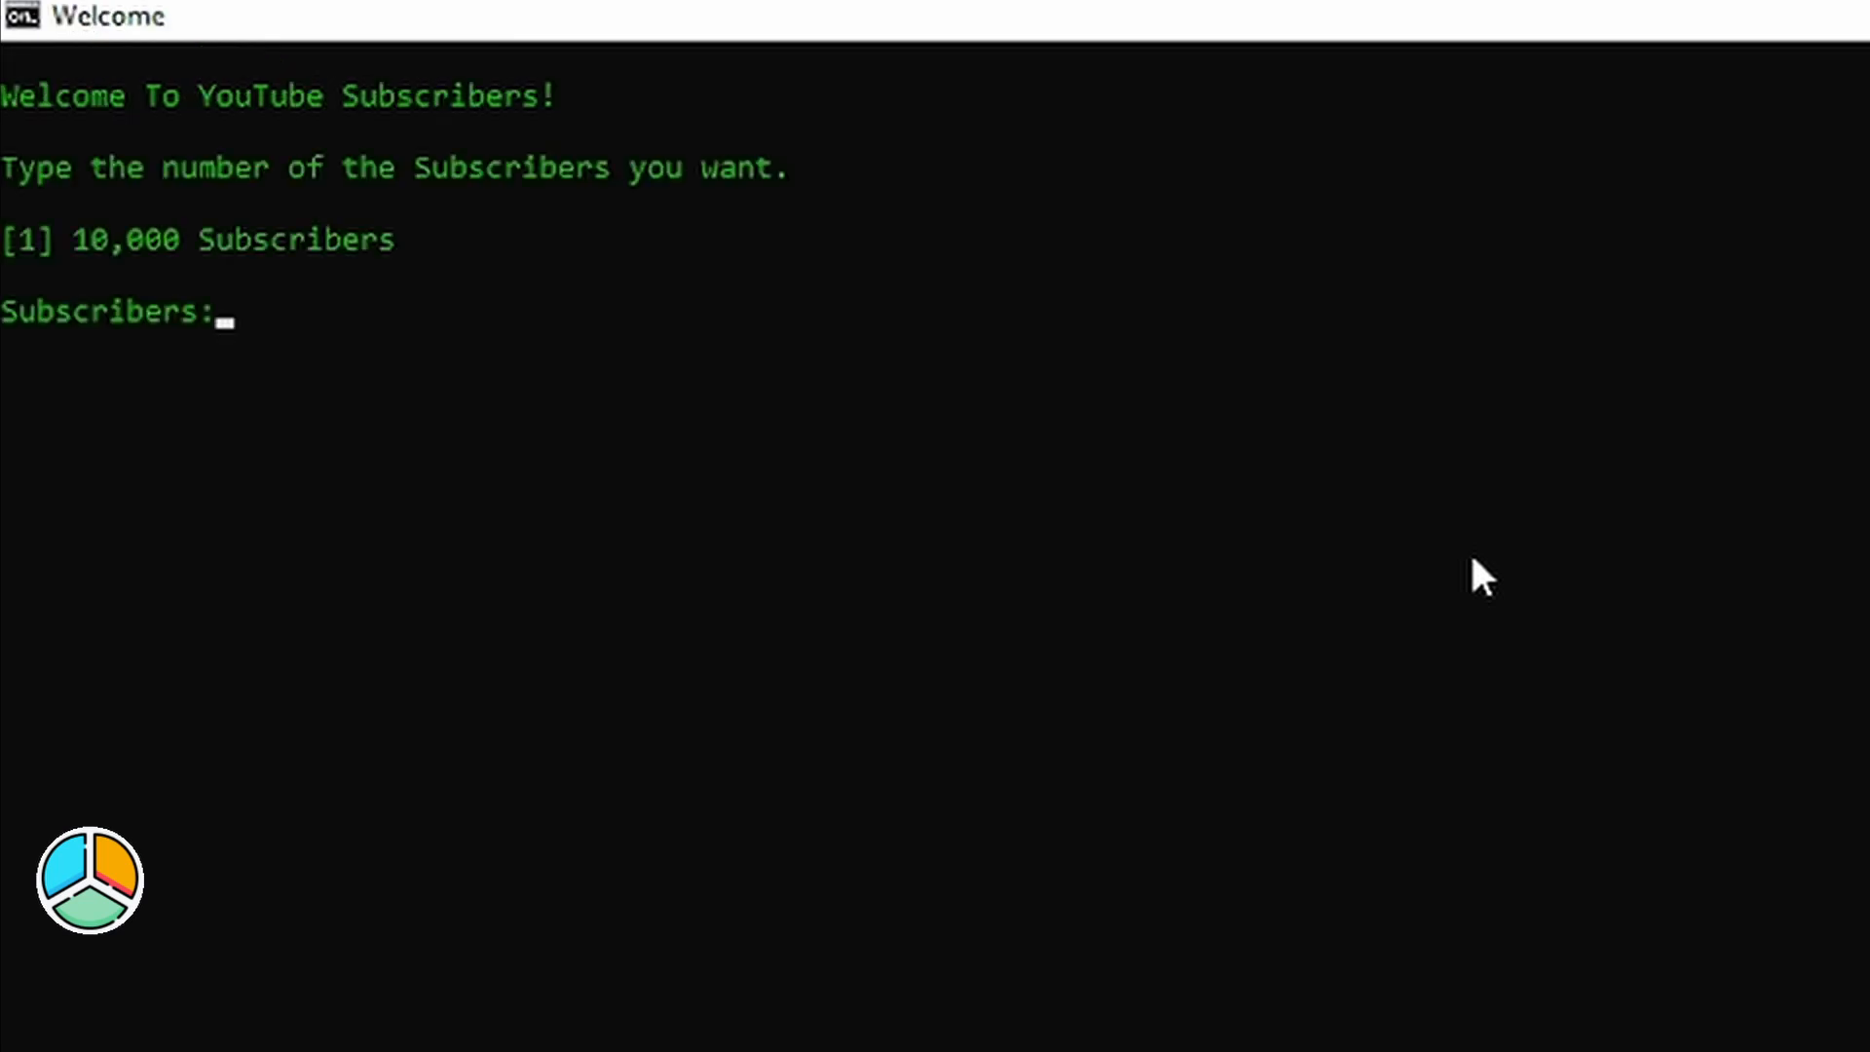
{"action": "type", "text": "1"}
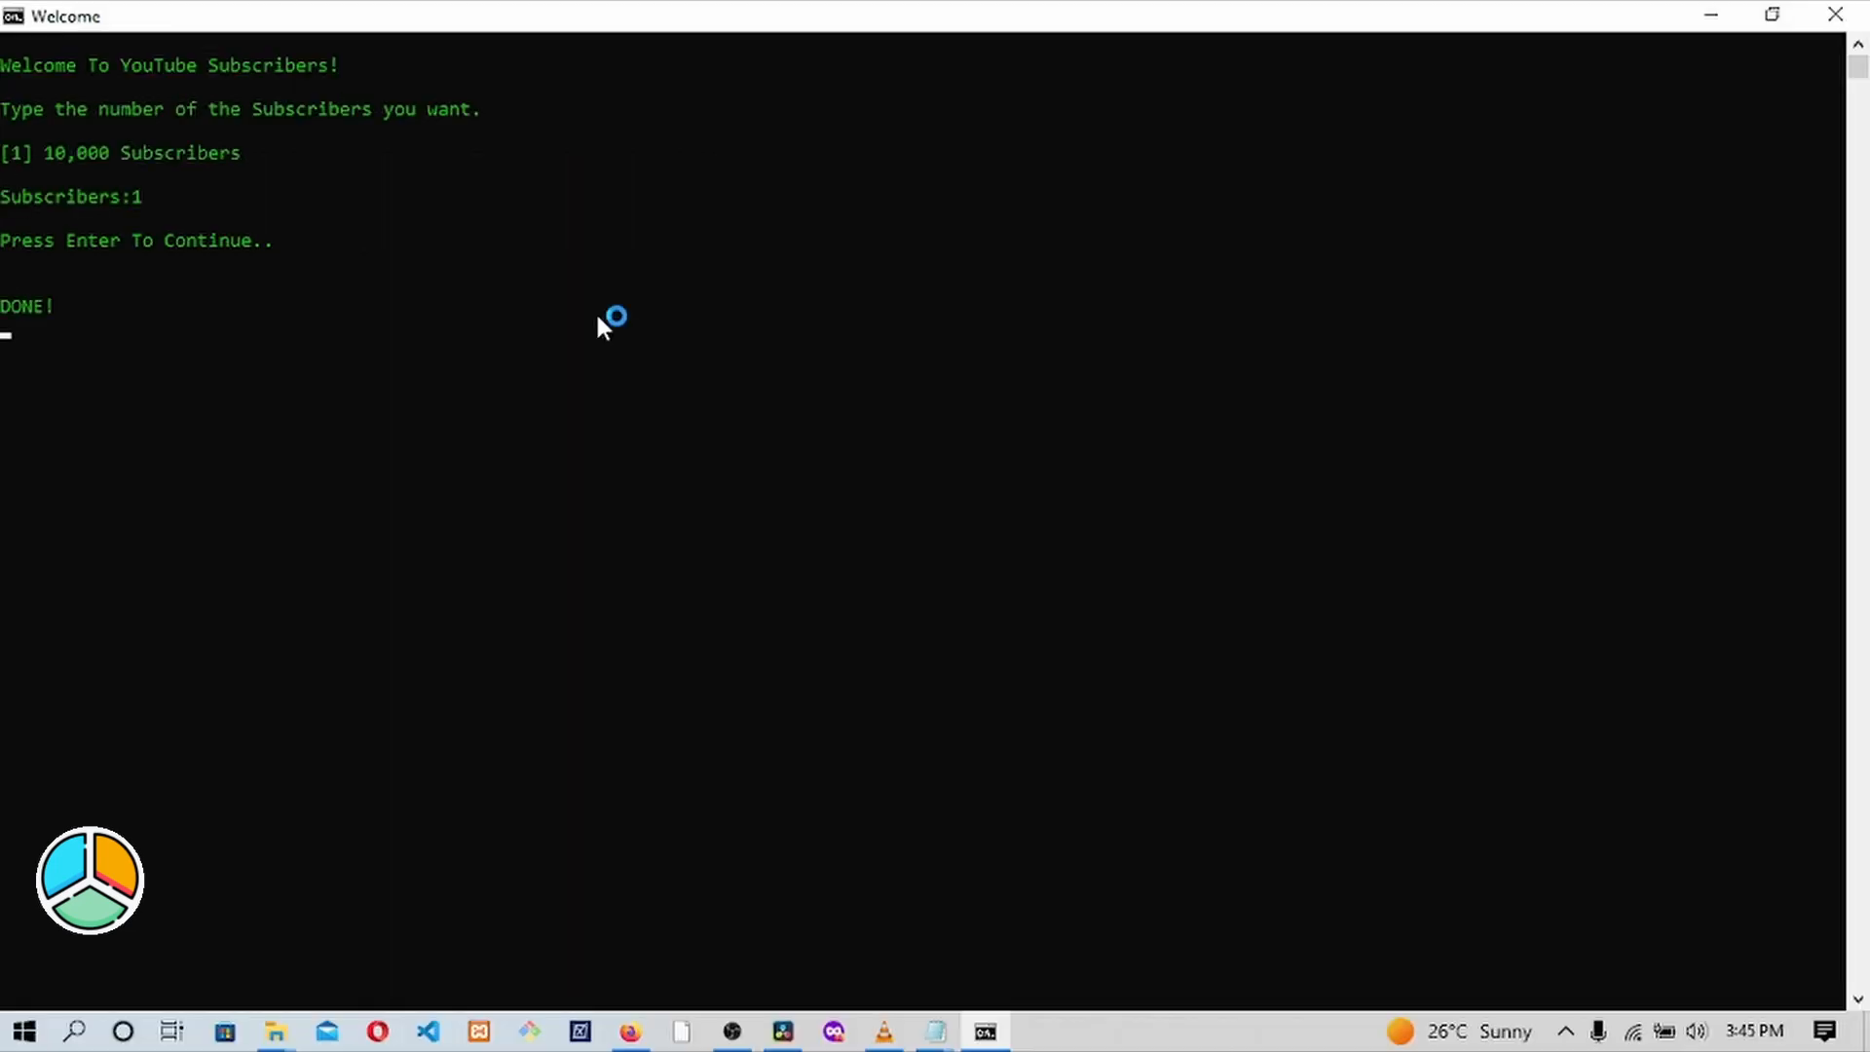
{"action": "left_click", "coordinate": [630, 1031]}
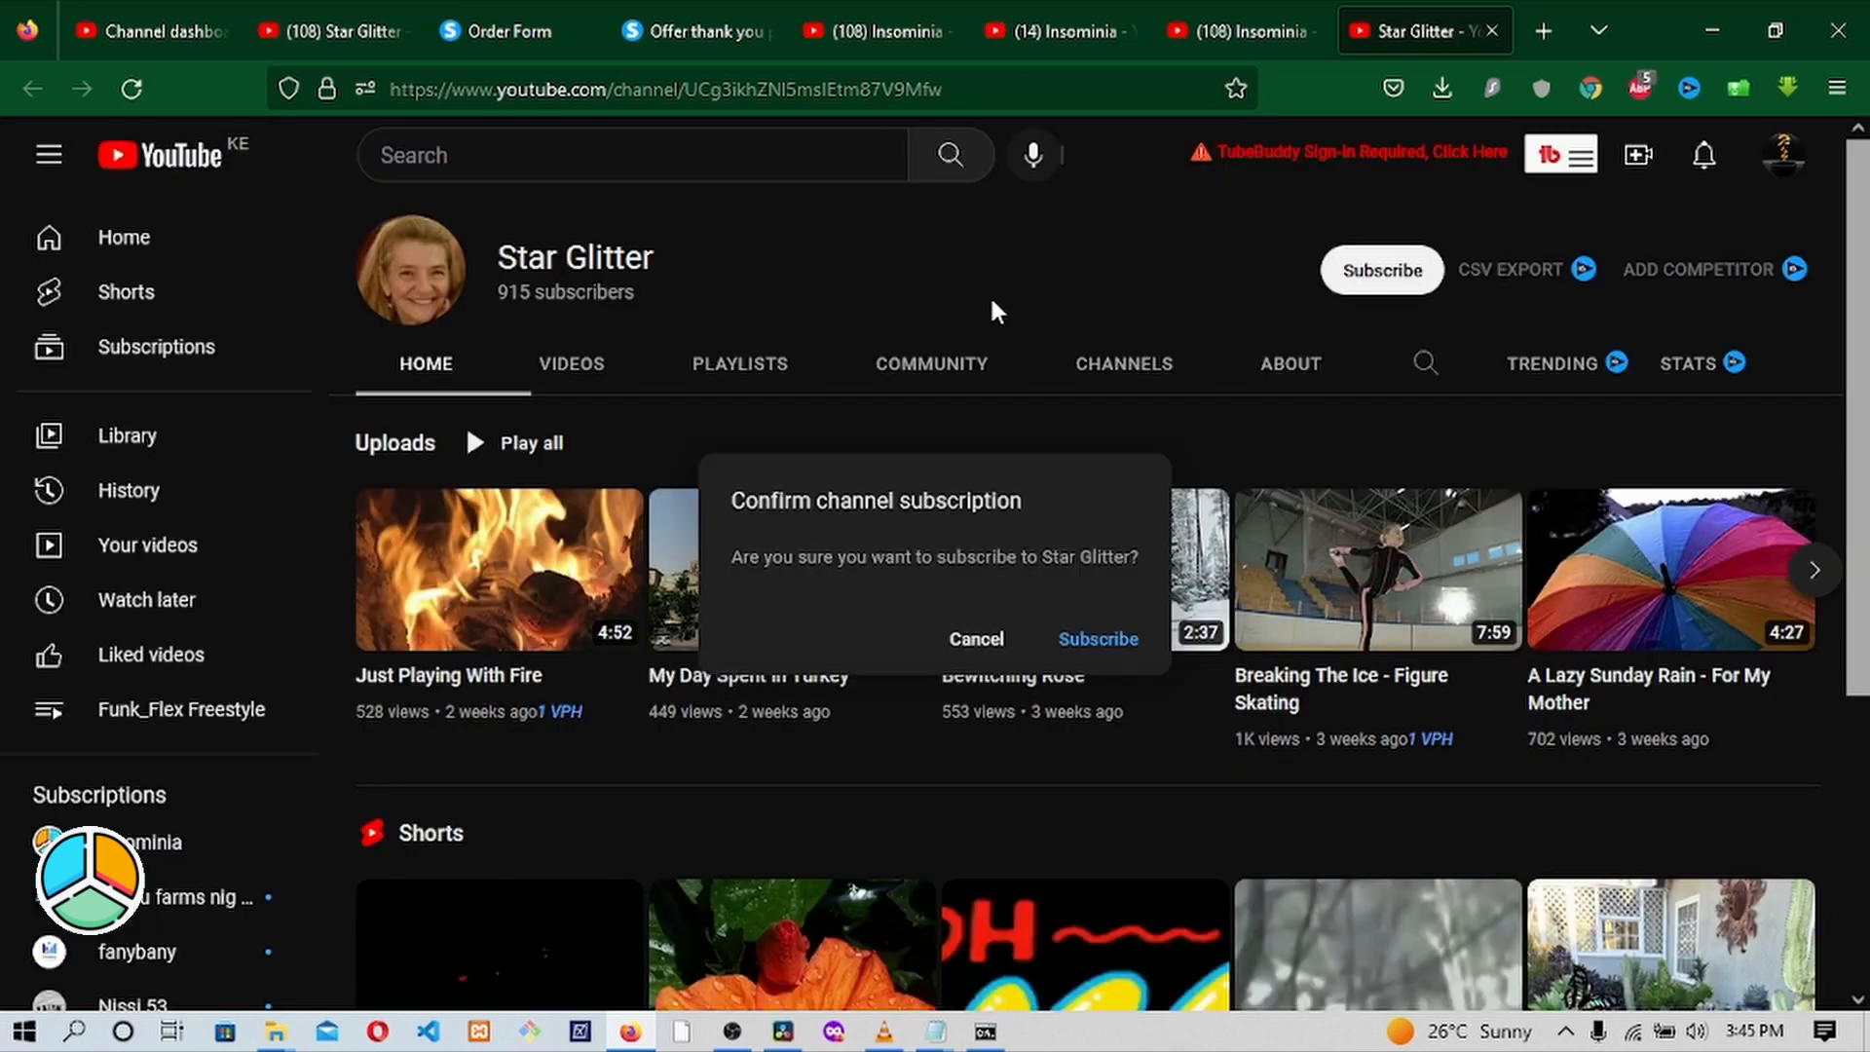